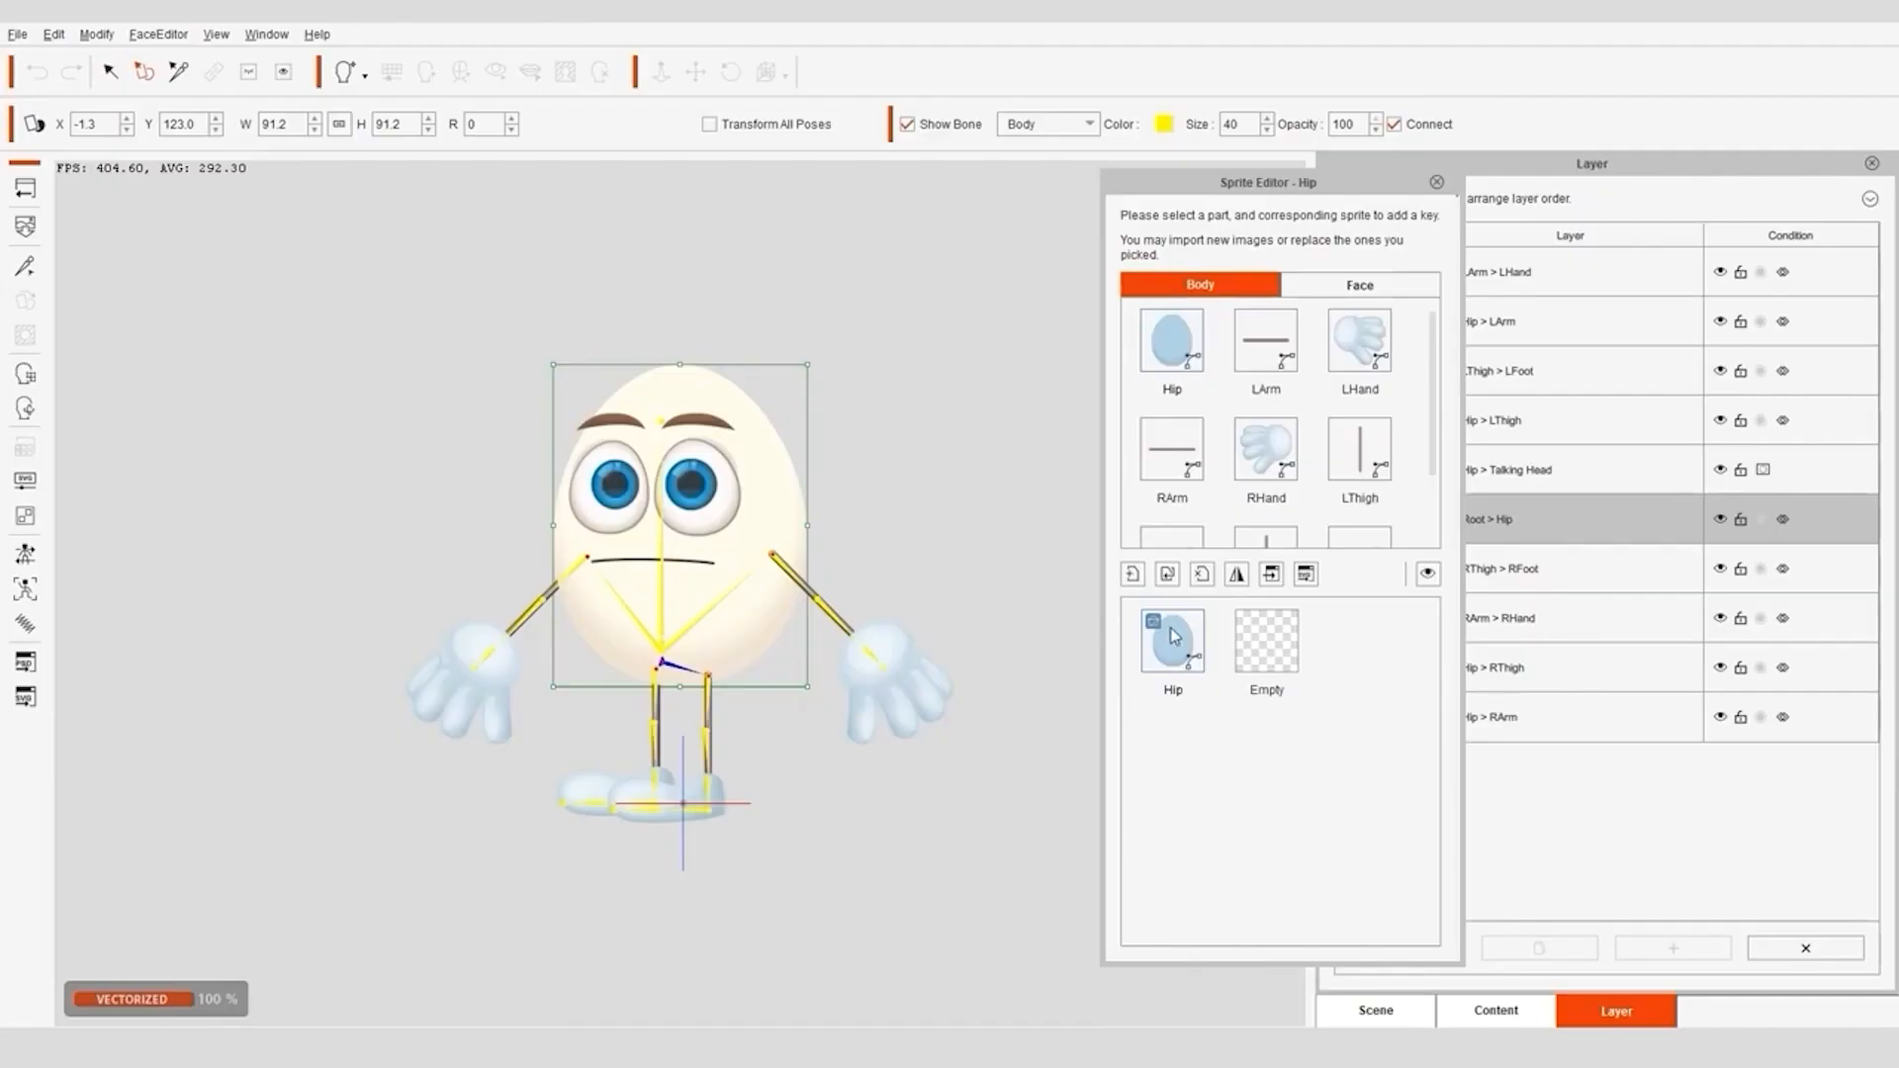
# Step: Swap the egg character's Hip sprite for a tin can image and start a new empty project
pyautogui.click(1171, 638)
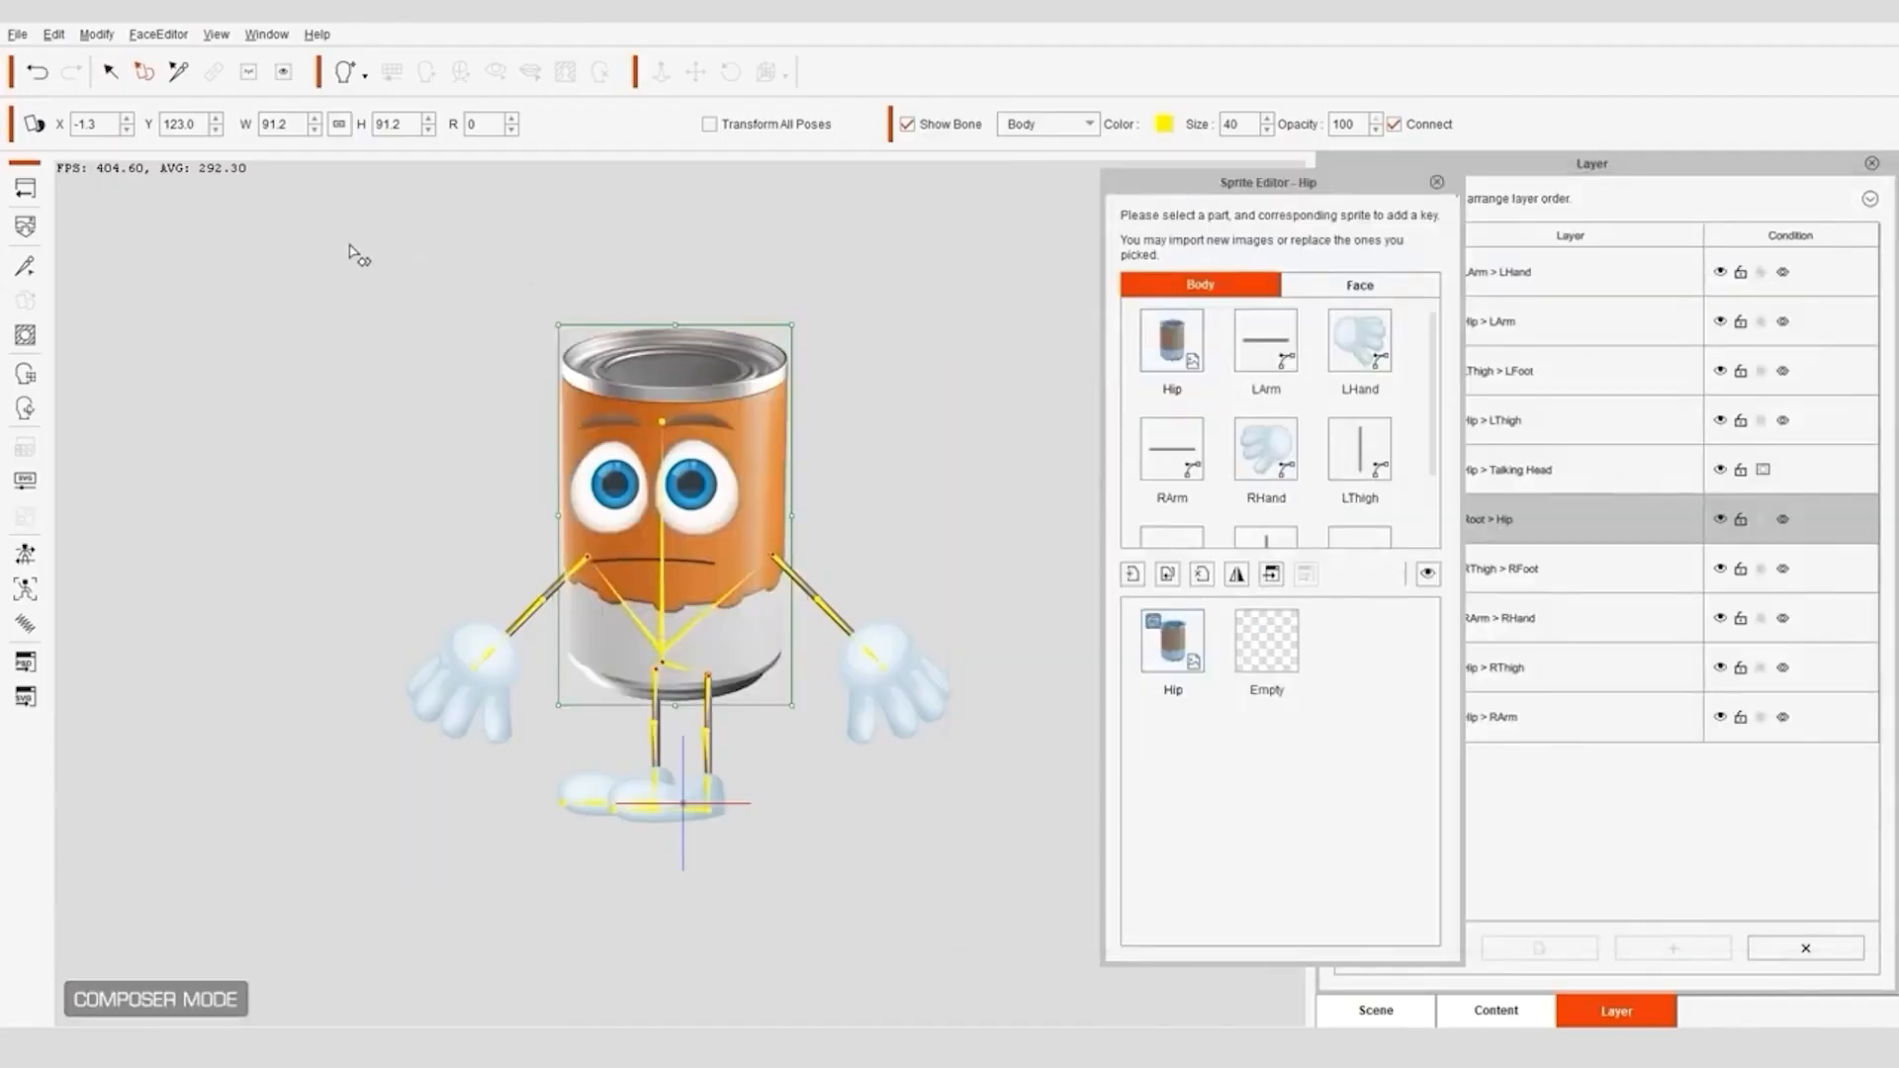
pyautogui.click(156, 999)
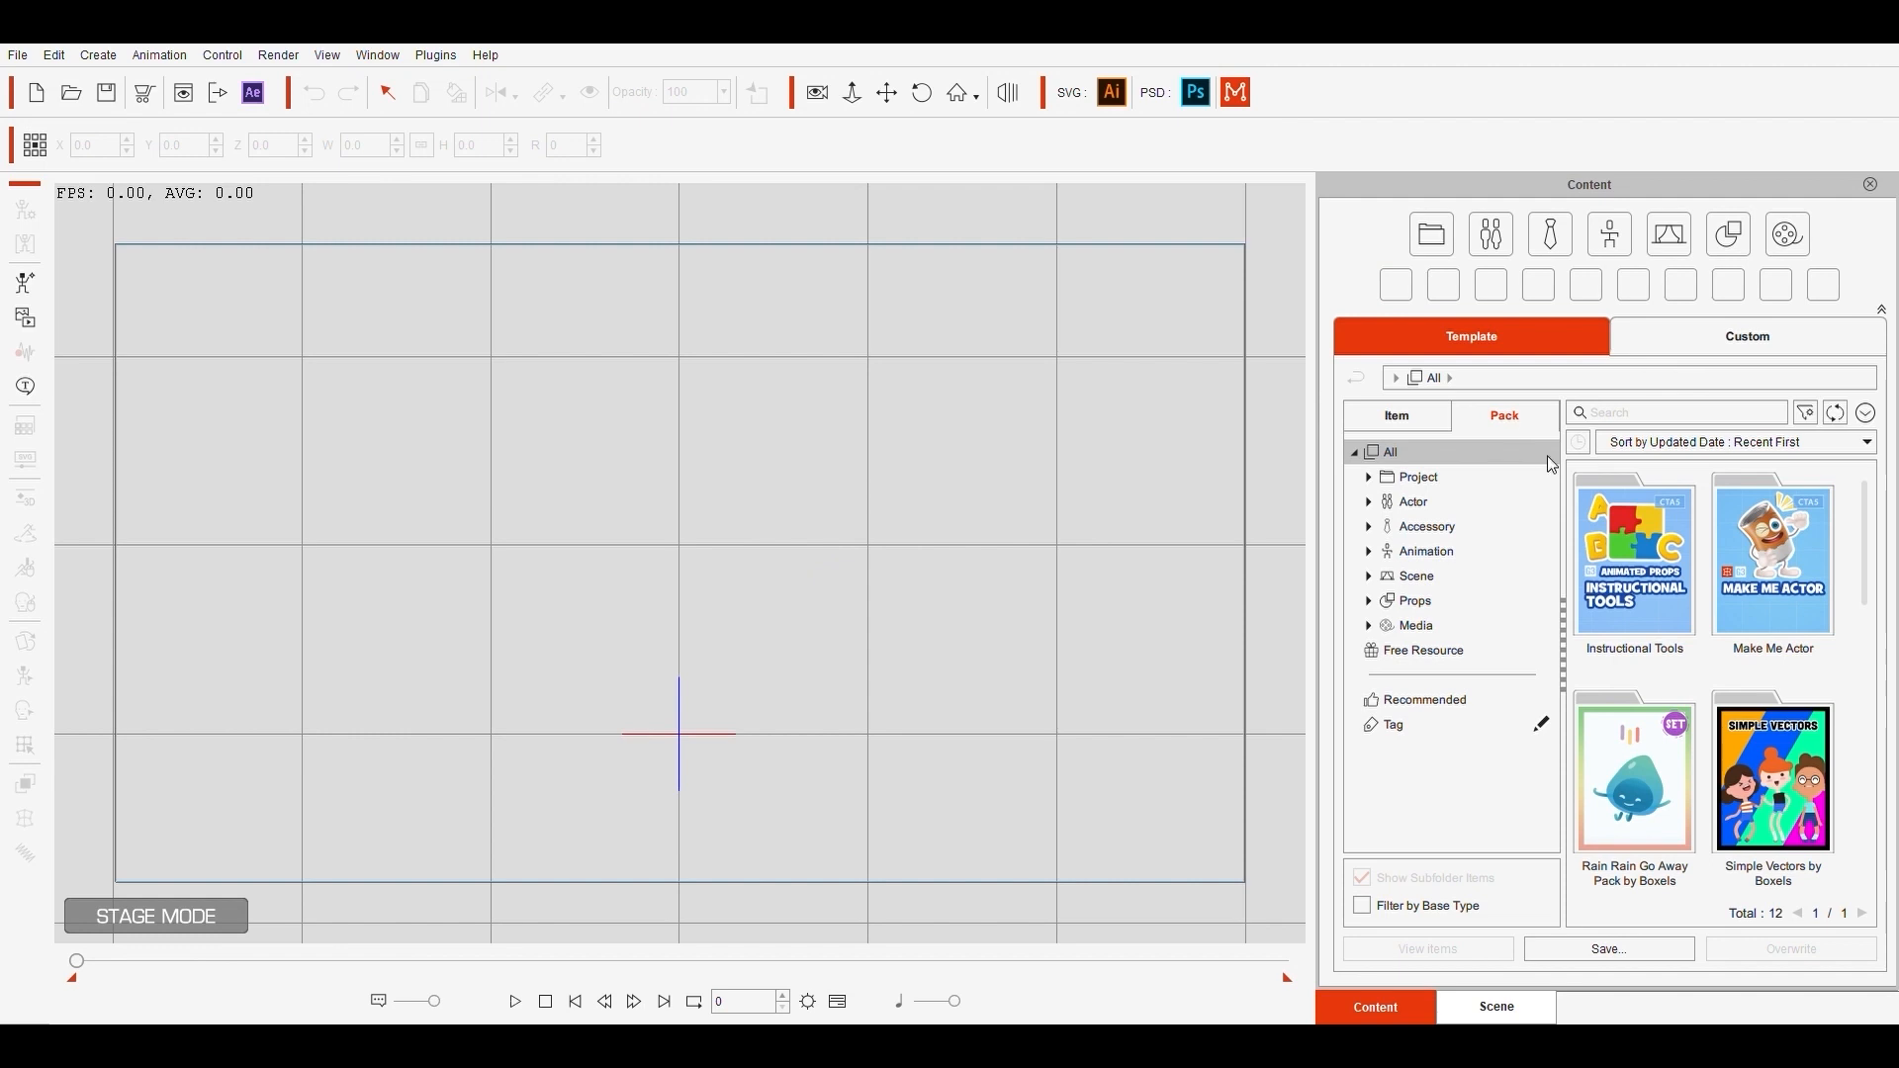
# Step: Add the SAMPLE text prop from the Instructional Tools pack and apply Fly and Slide
pyautogui.doubleClick(1633, 557)
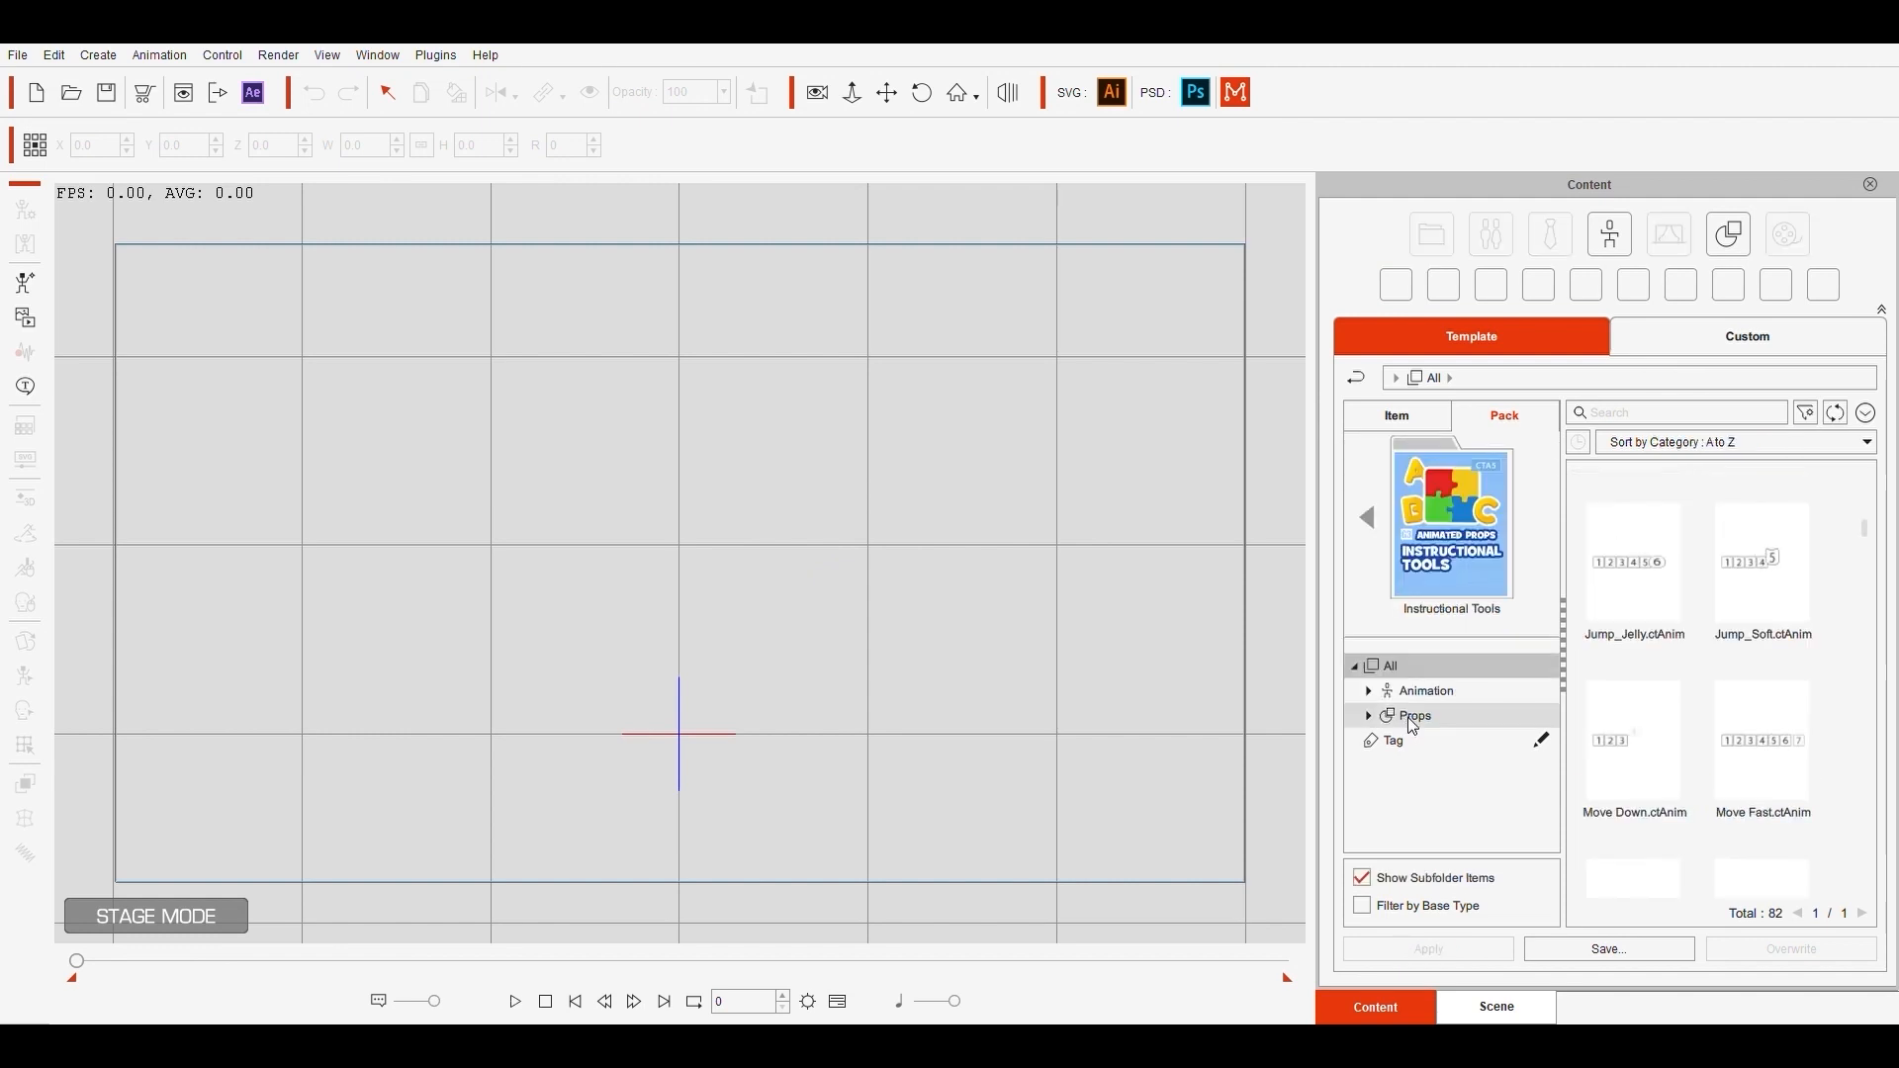
pyautogui.click(1414, 714)
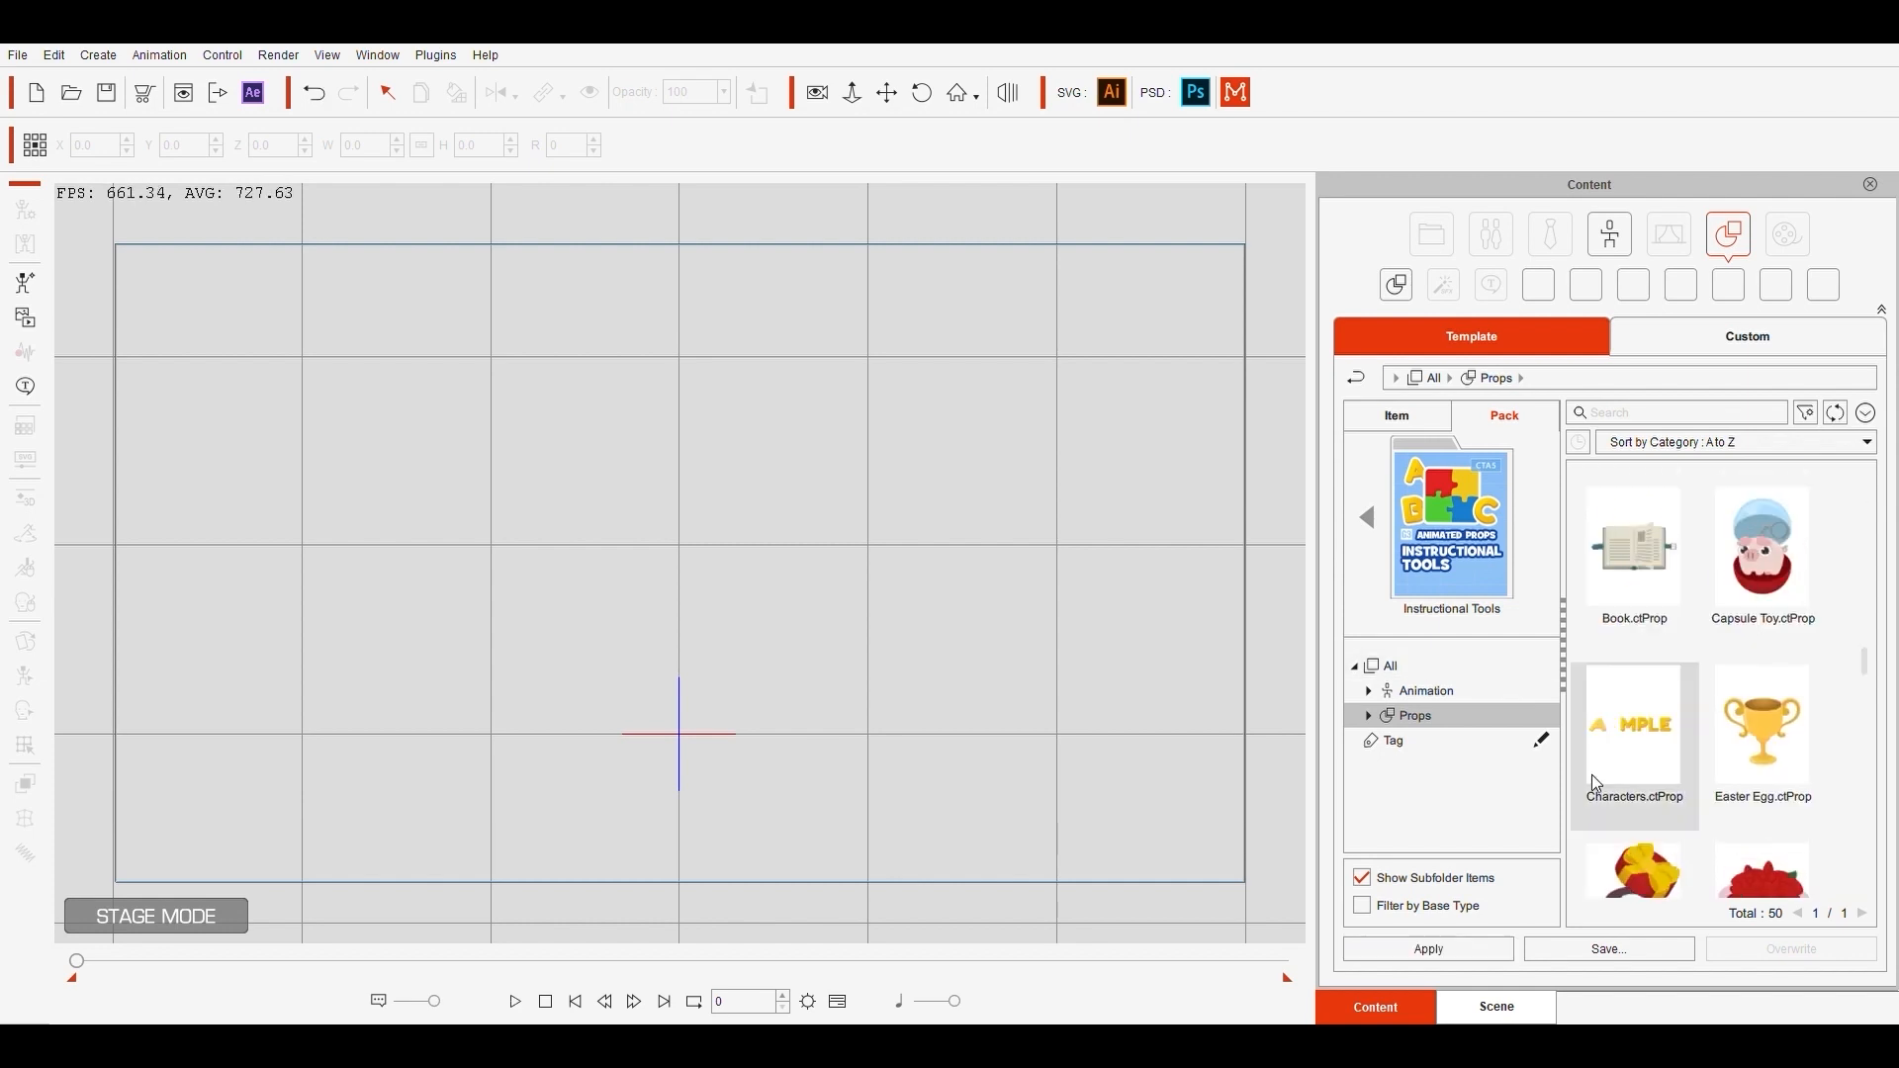
pyautogui.doubleClick(1635, 723)
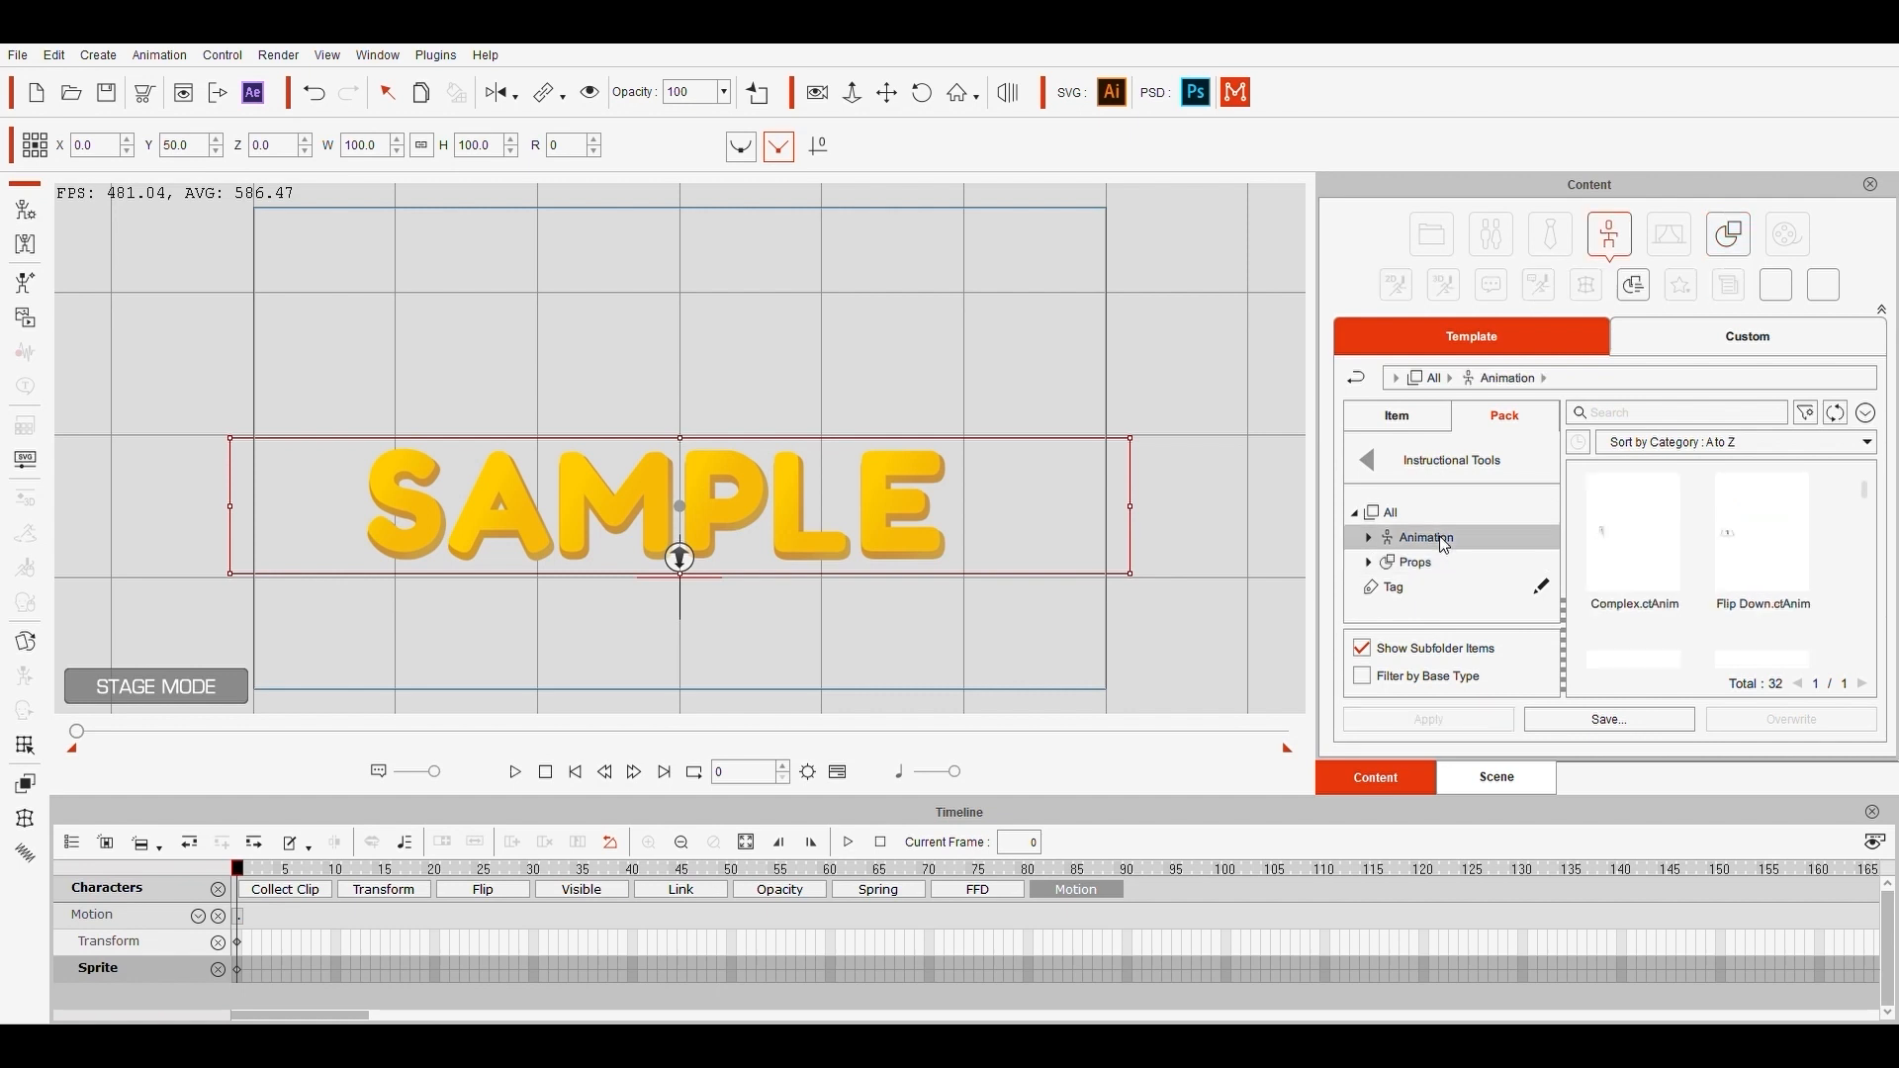
pyautogui.doubleClick(1761, 539)
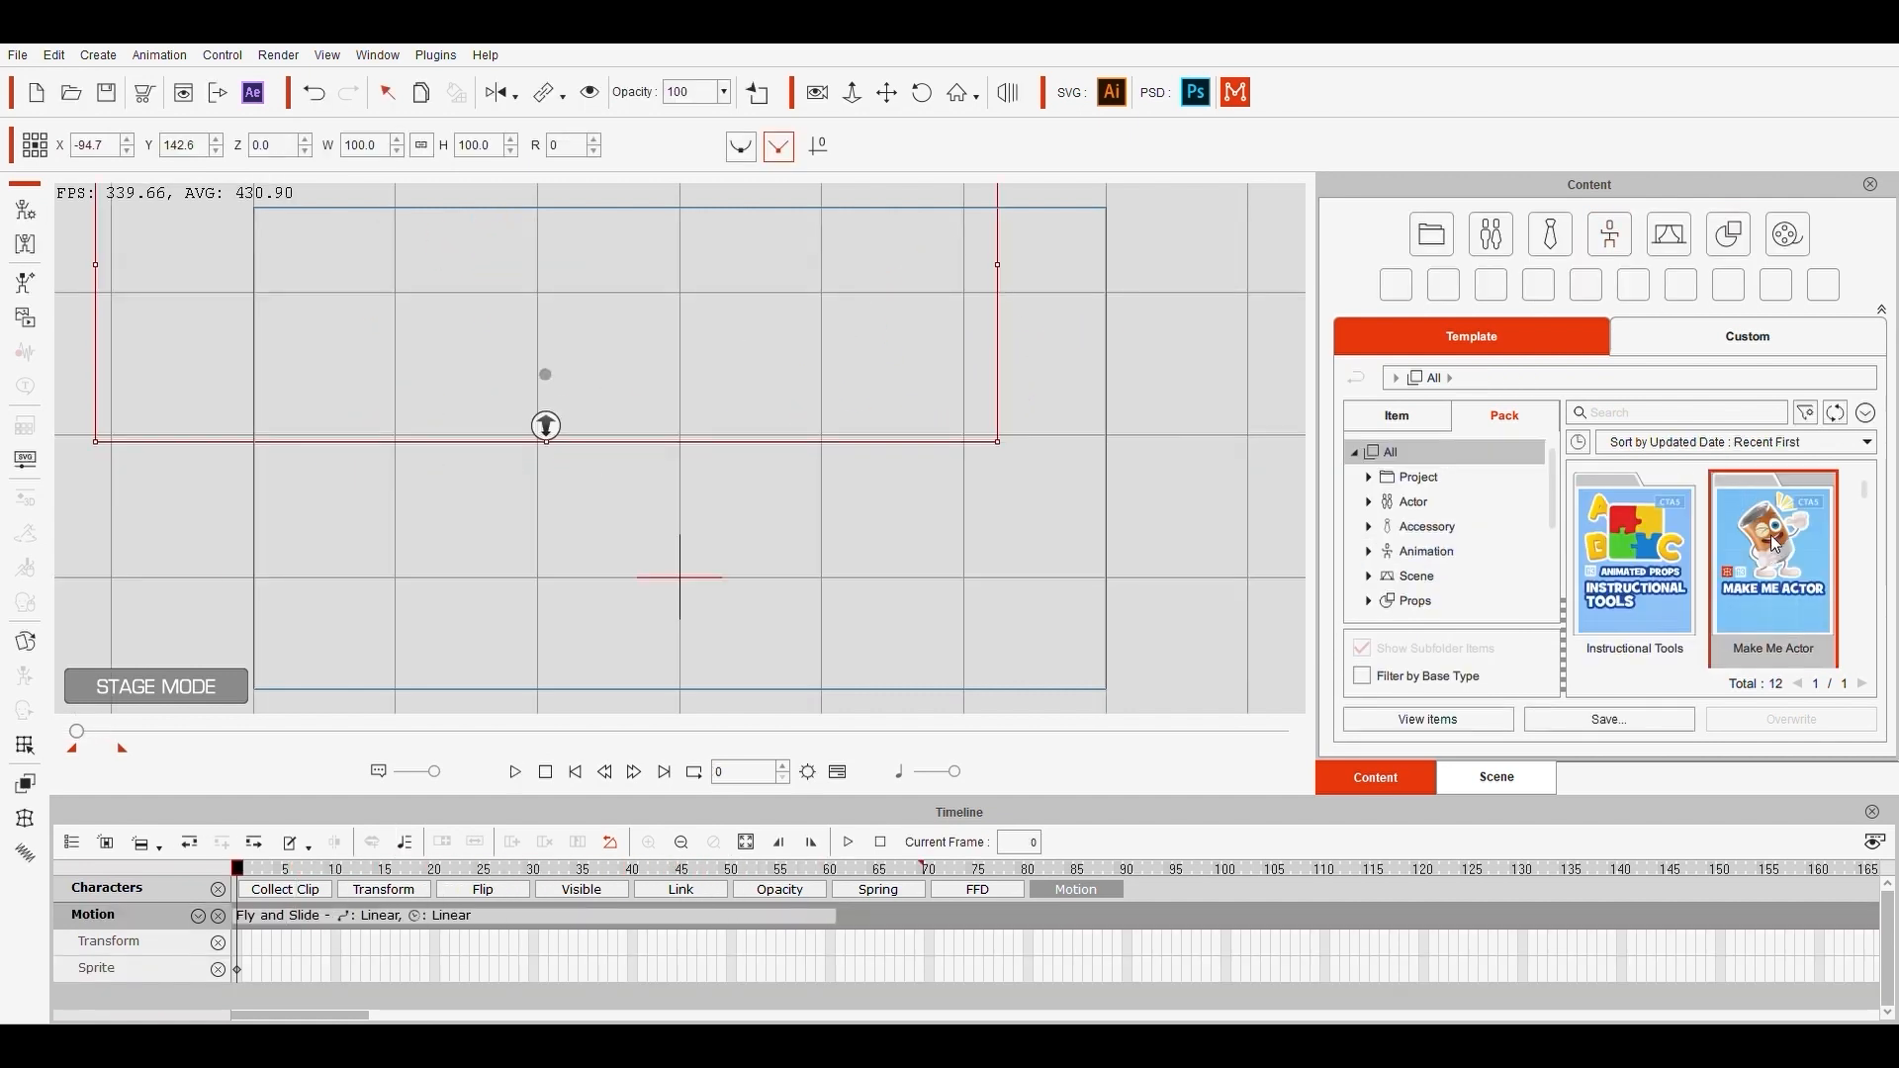
# Step: Add the Cool Dude actor from Make Me Actor and apply the Point_L motion
pyautogui.doubleClick(1771, 555)
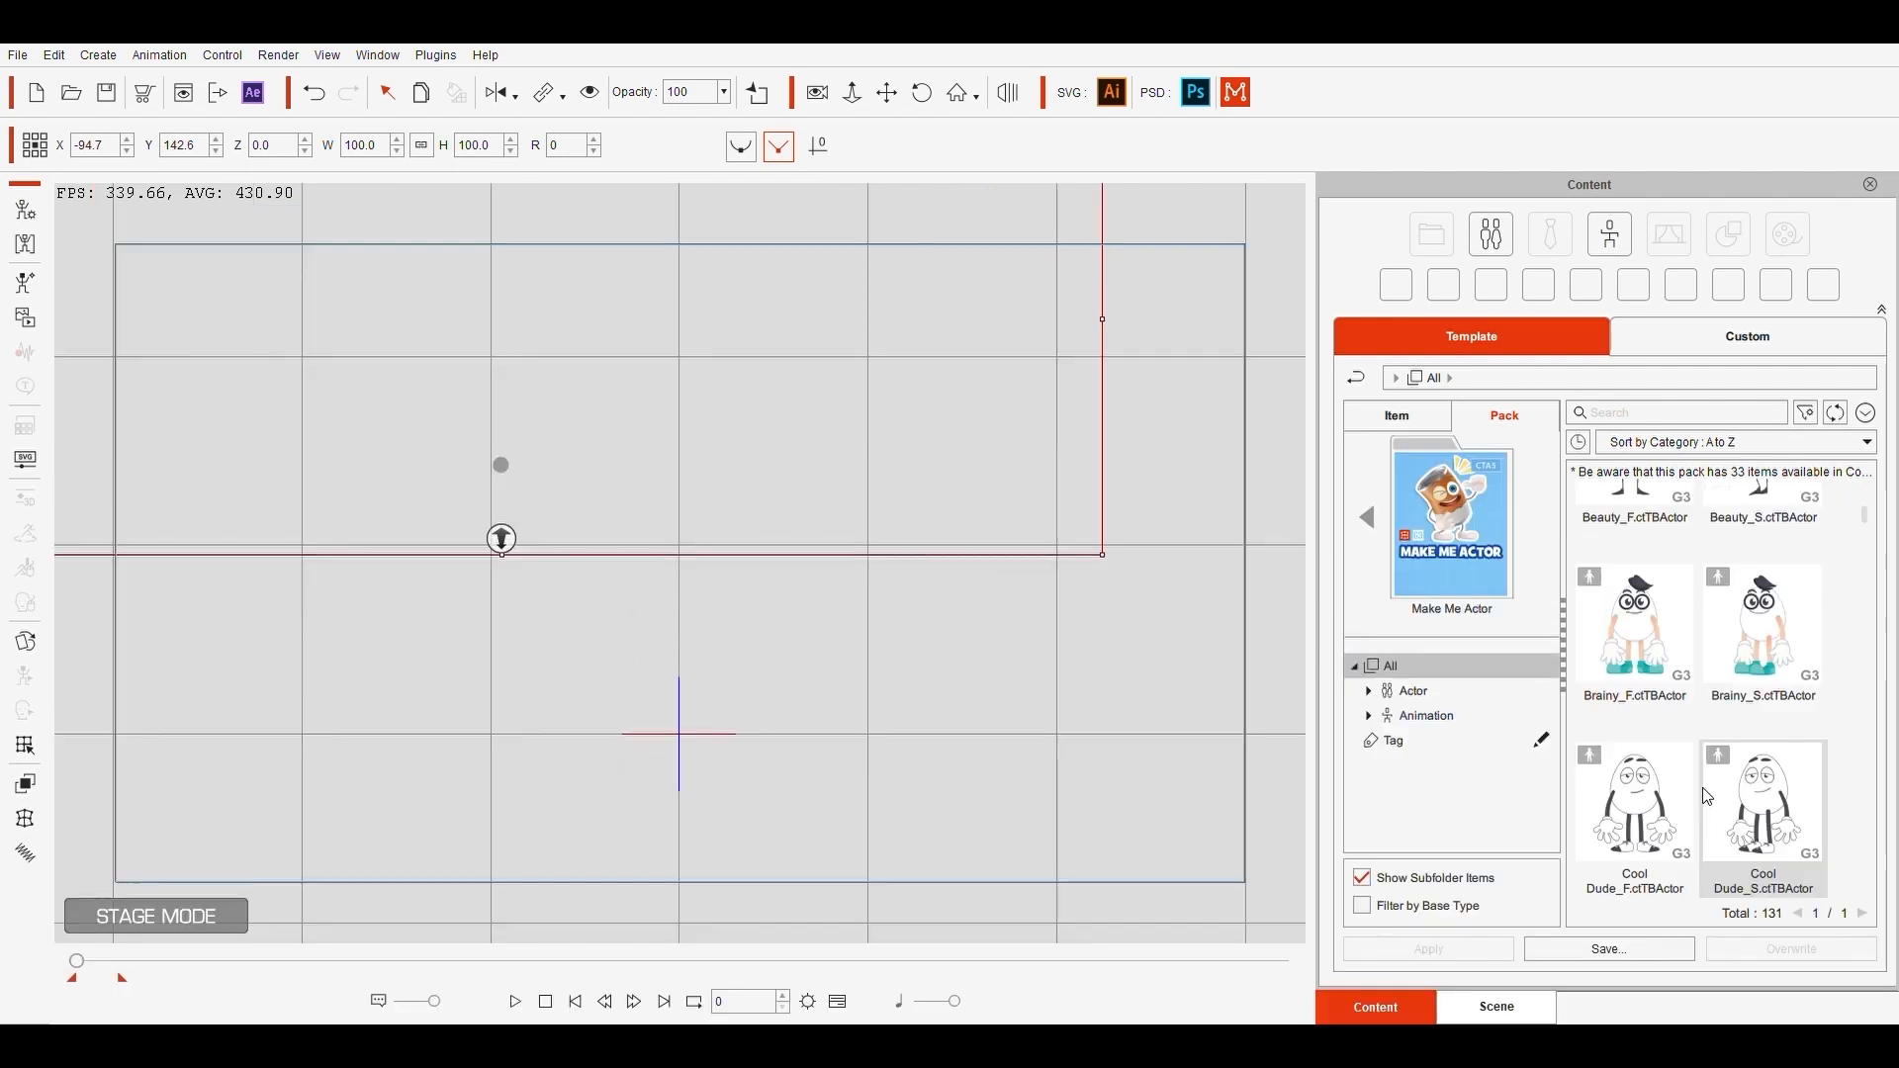
pyautogui.click(1634, 663)
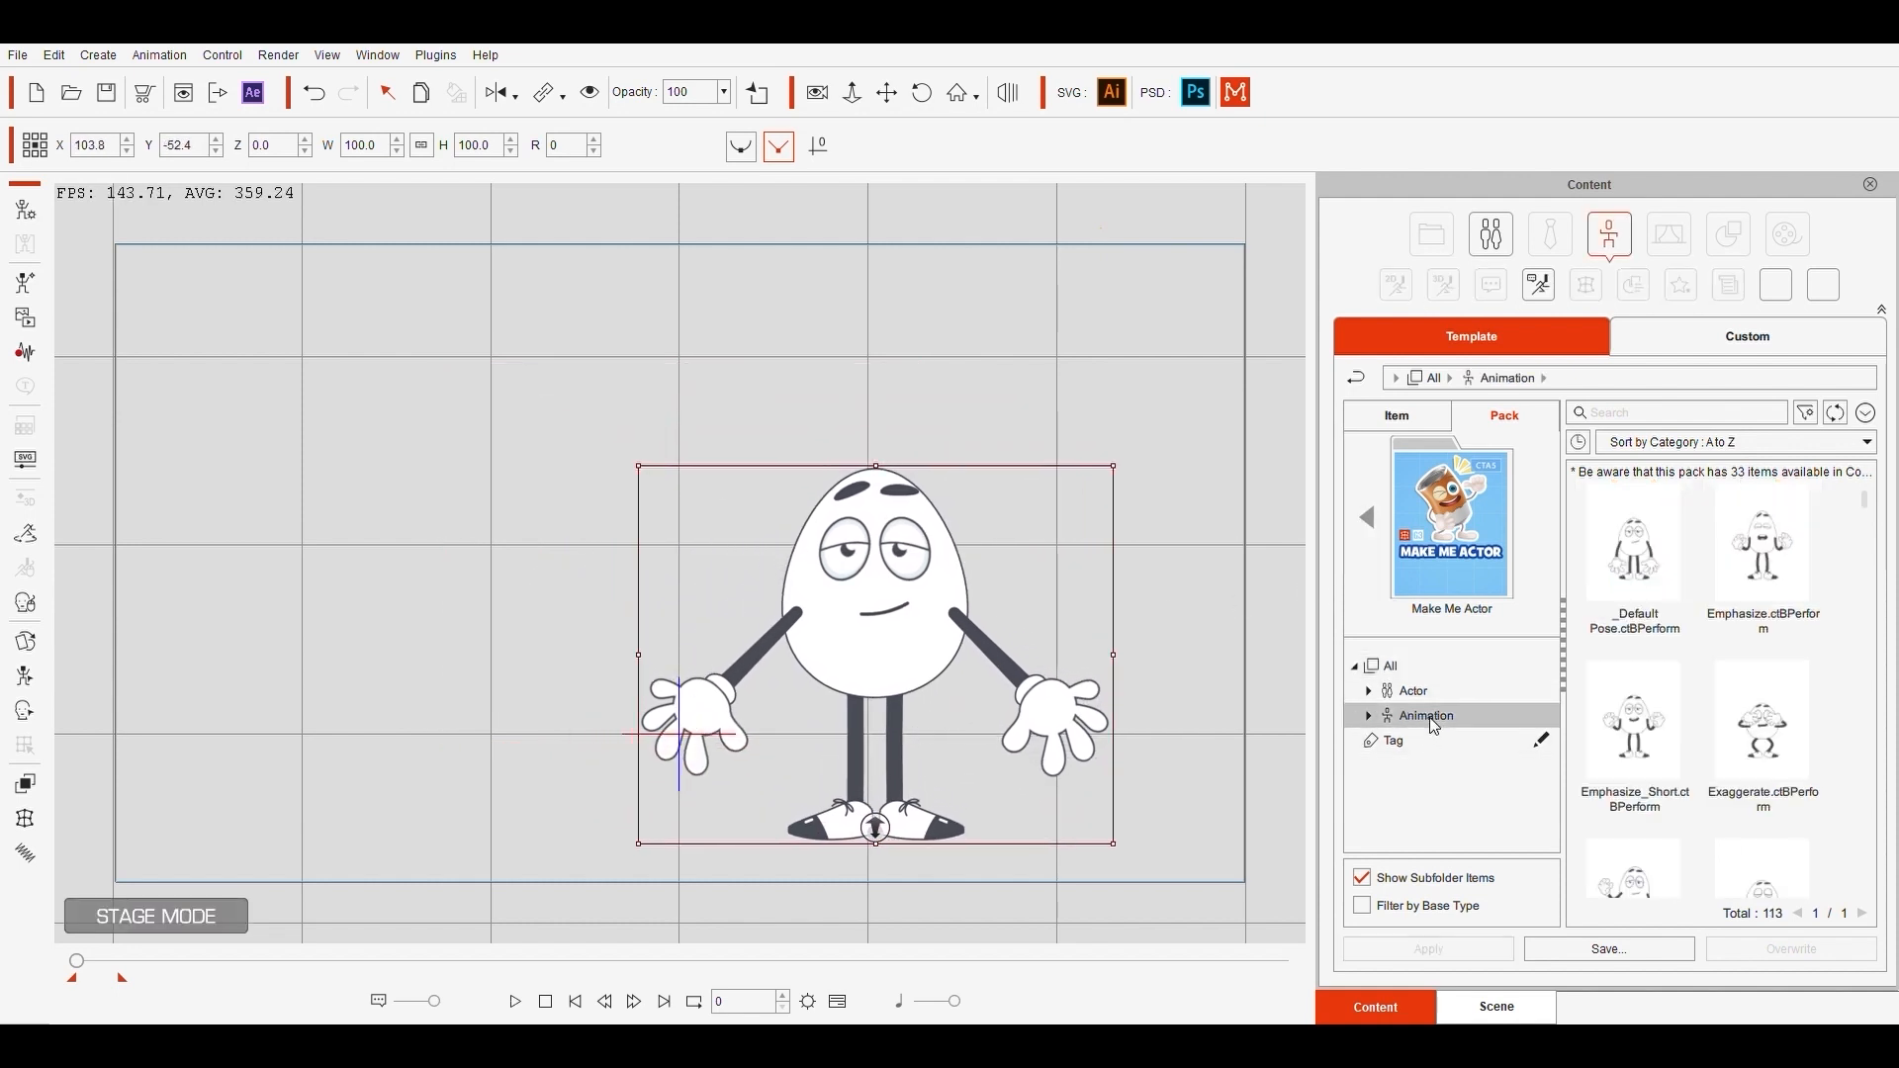
pyautogui.click(1763, 721)
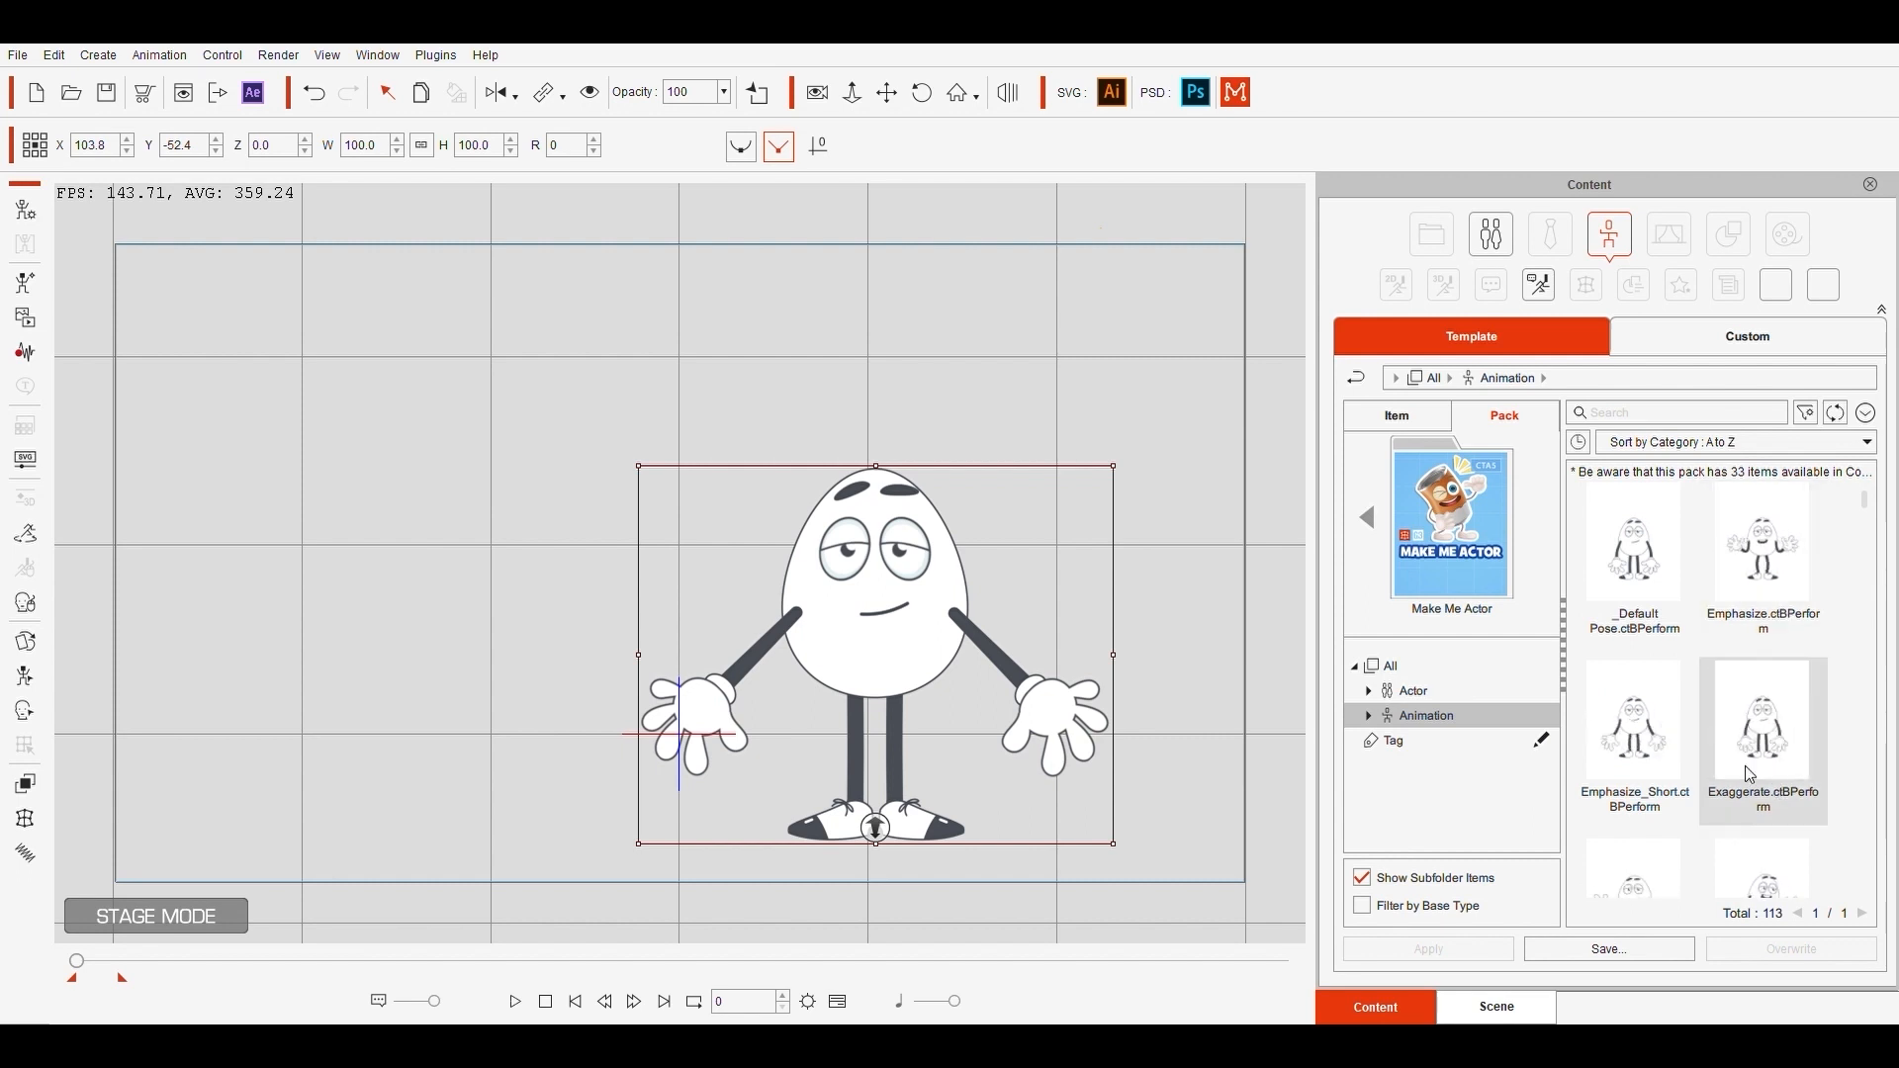
pyautogui.click(1761, 636)
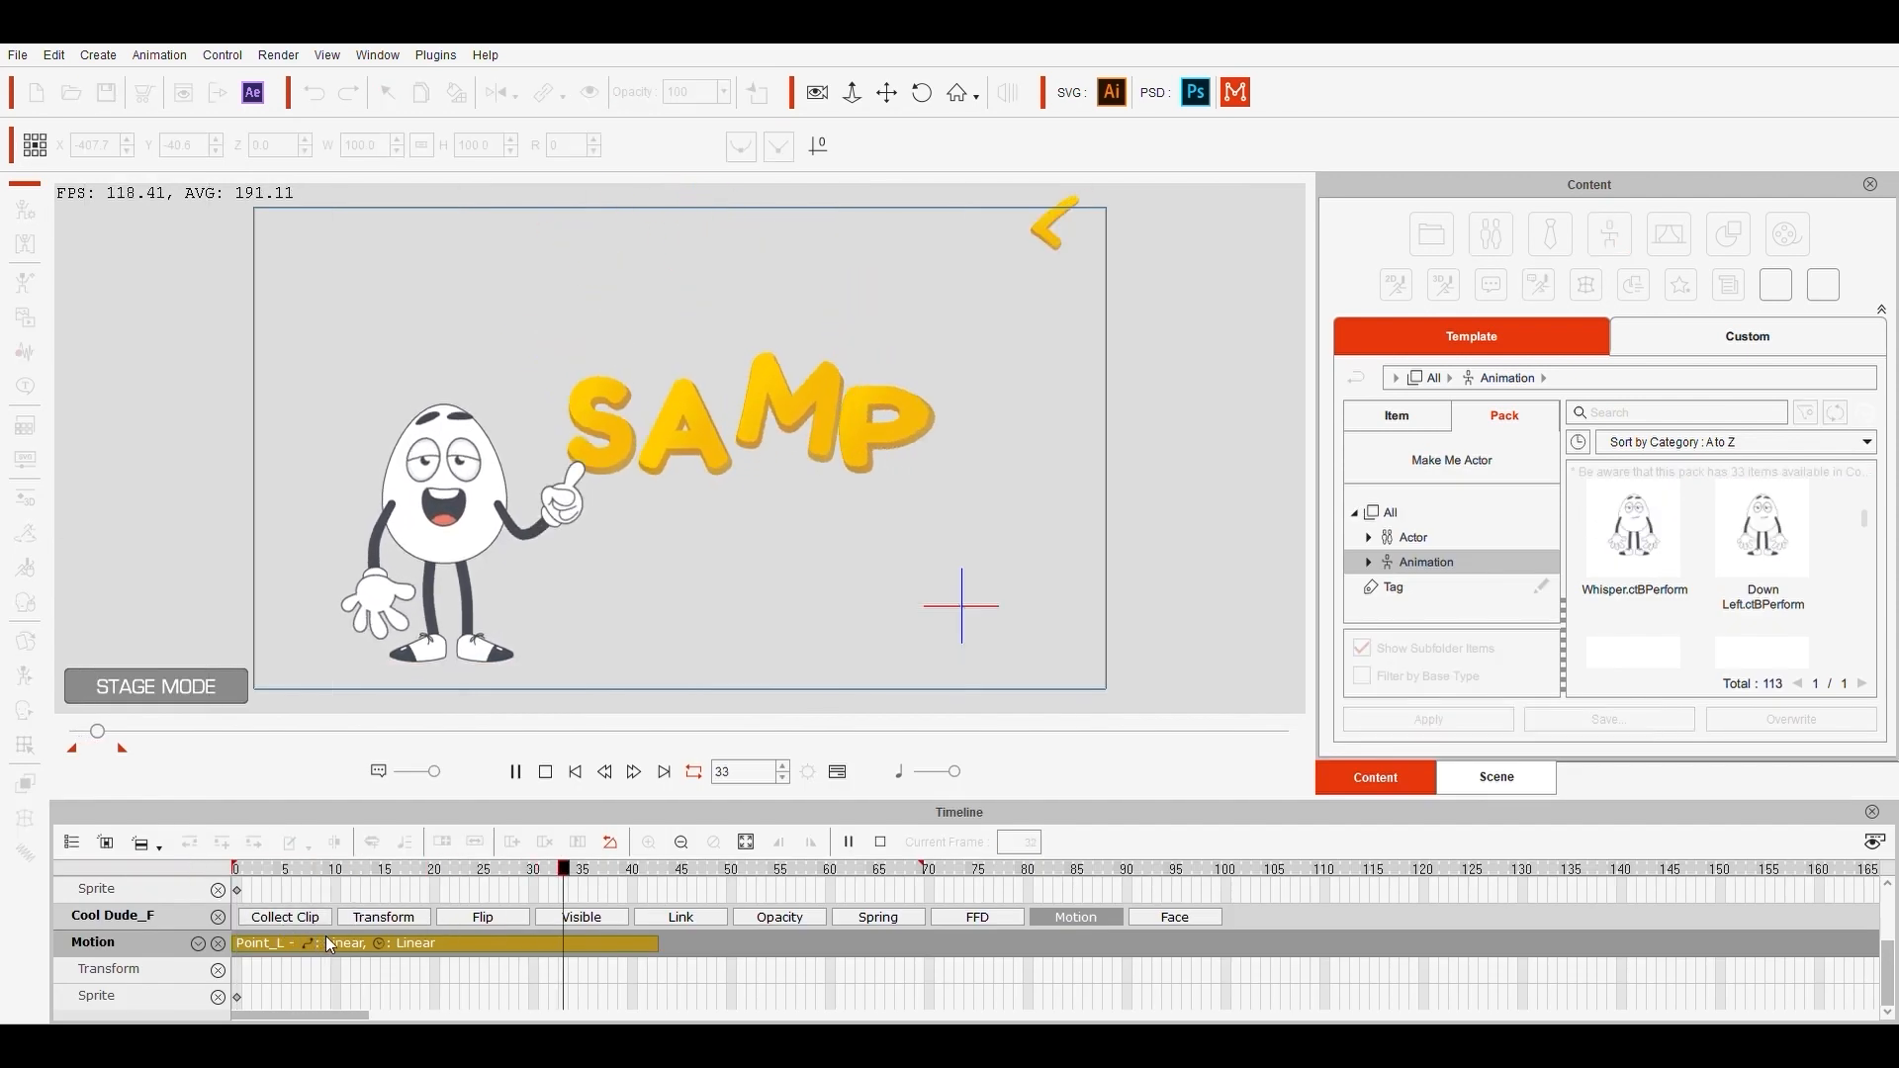
# Step: Append the Whisper motion clip after the Point_L clip
pyautogui.click(513, 772)
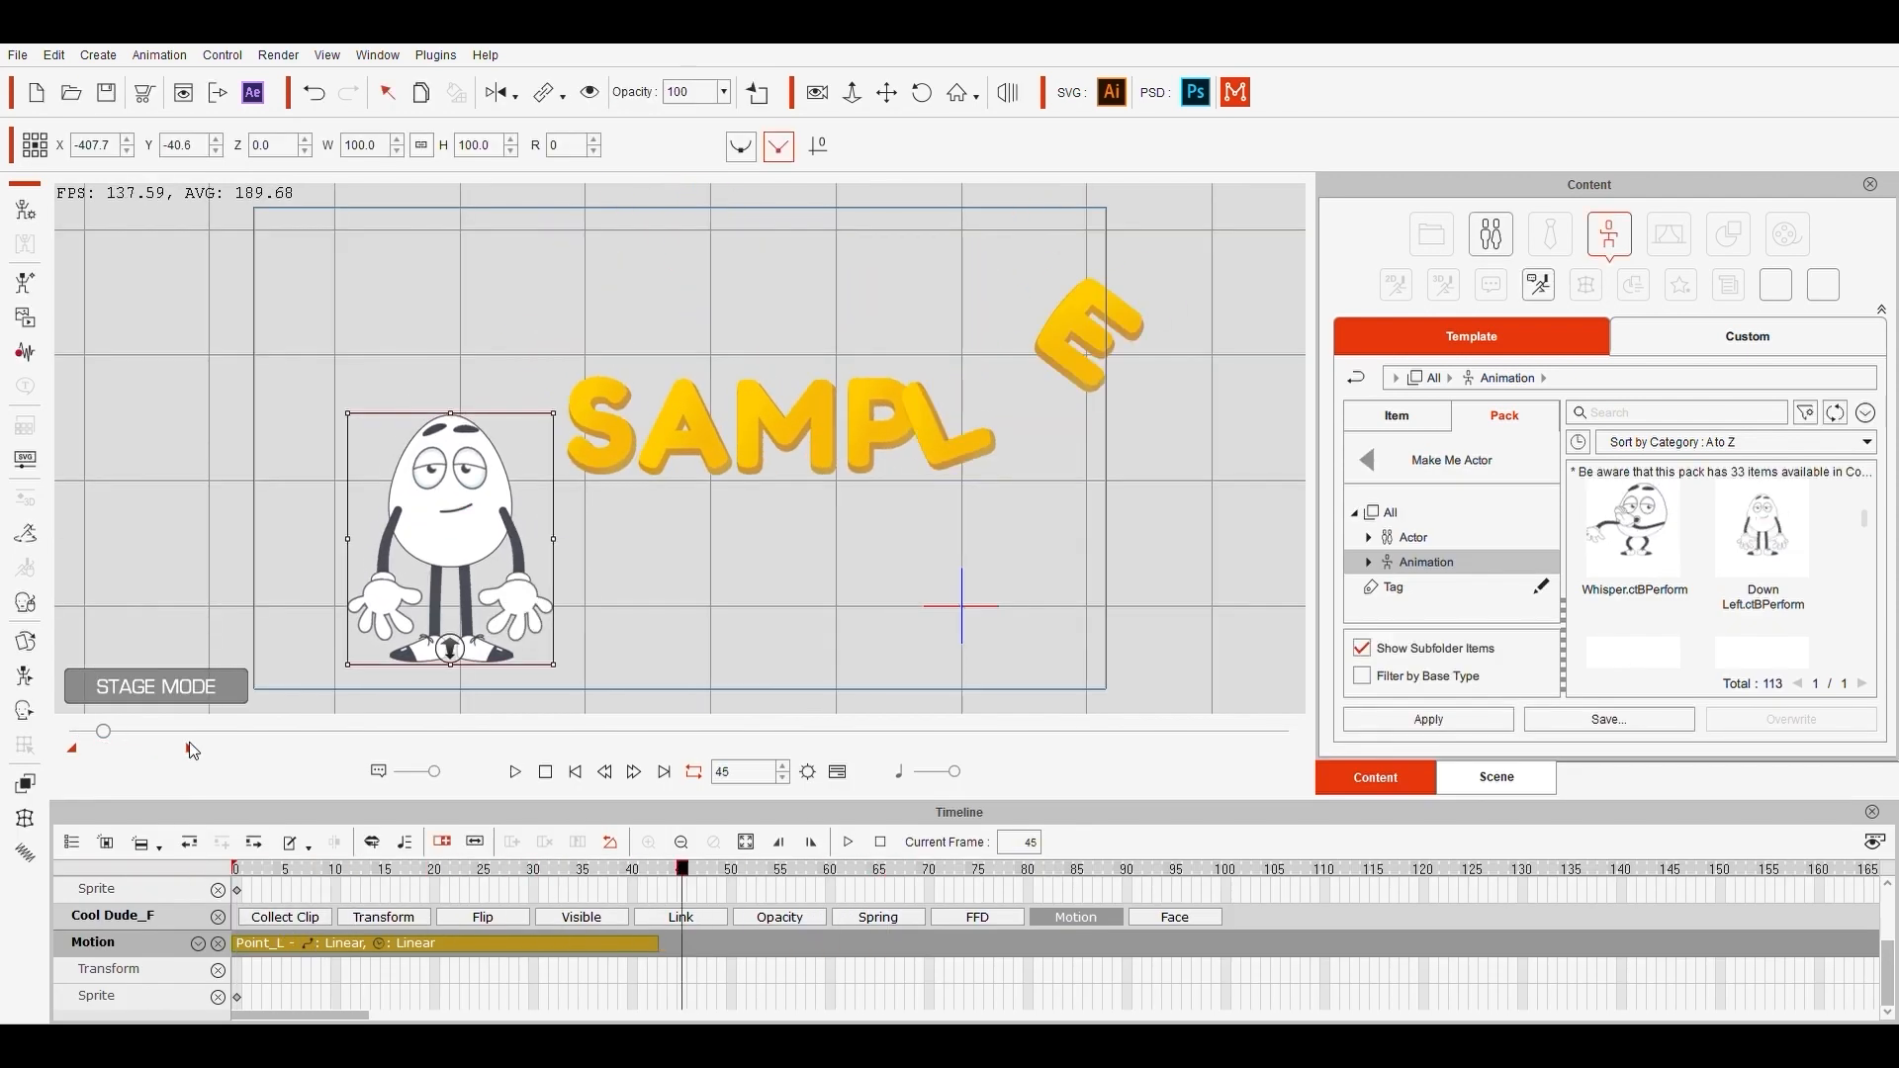
pyautogui.click(1761, 530)
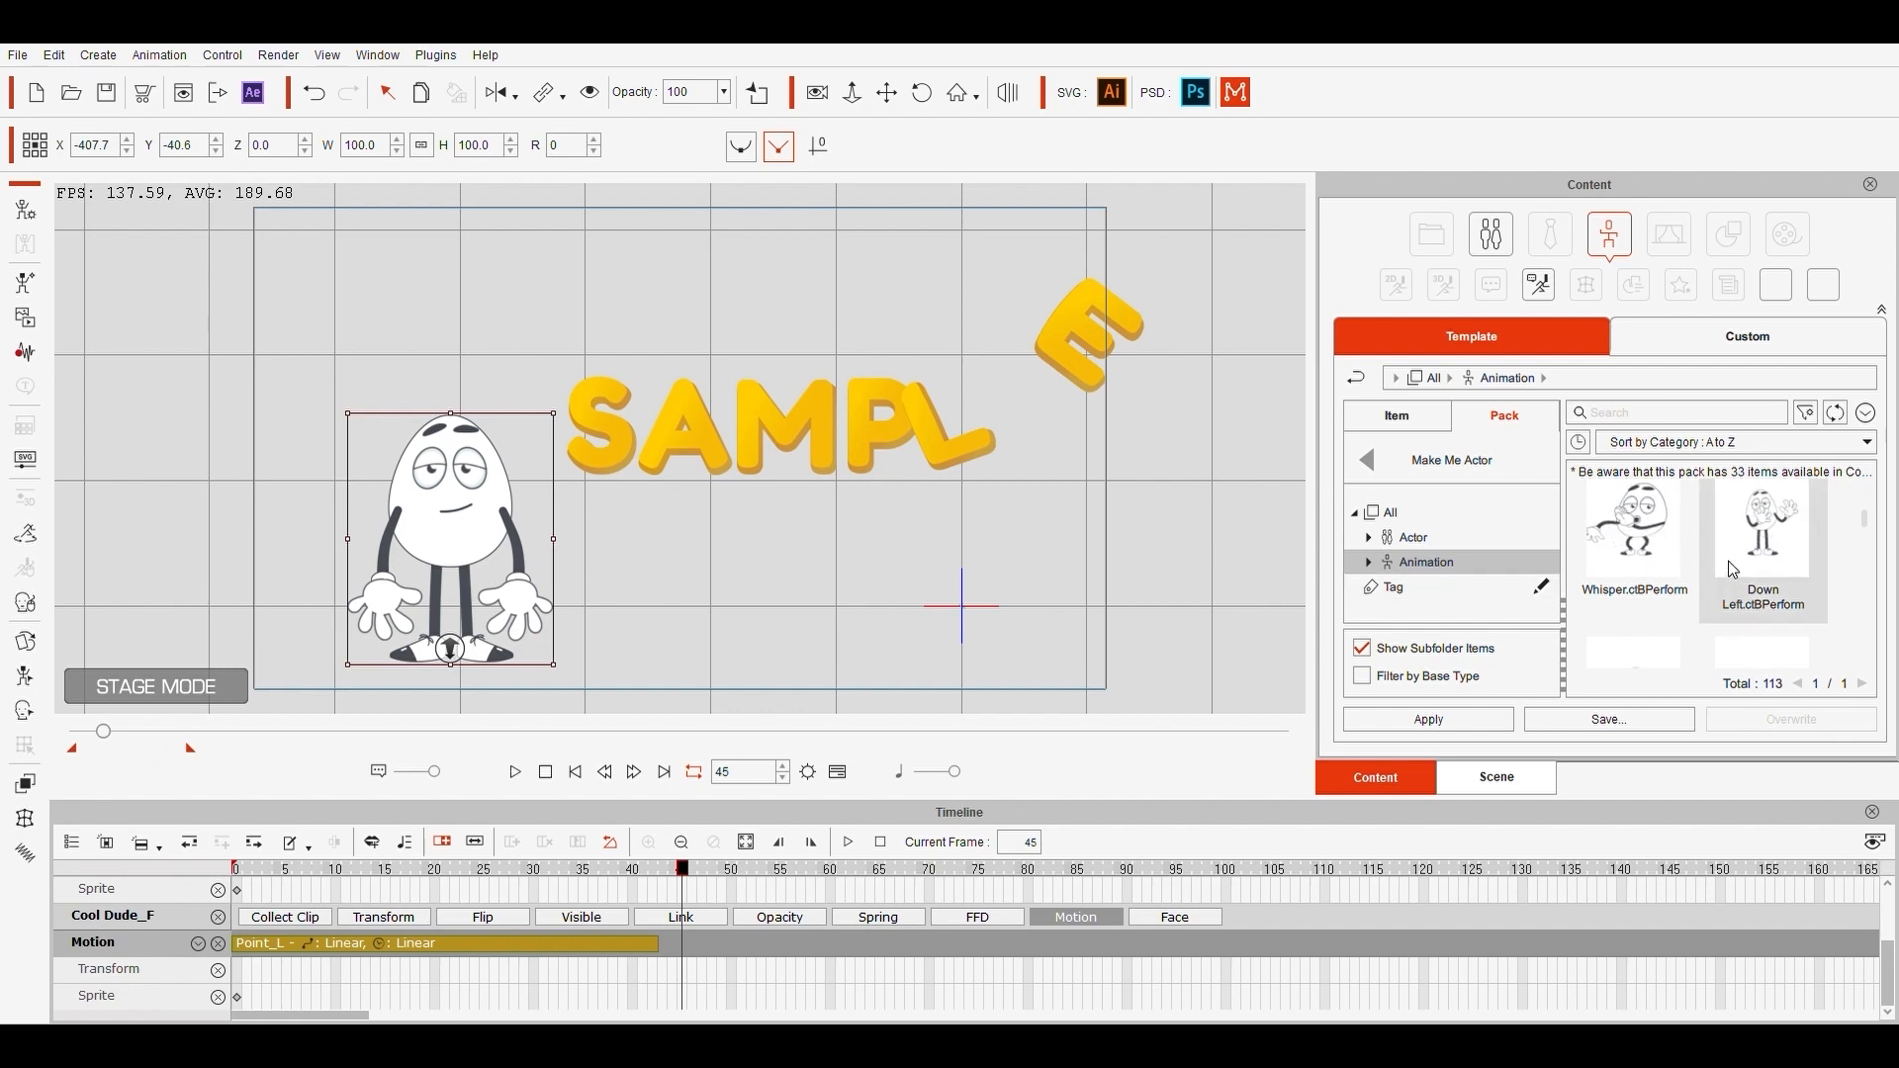
pyautogui.moveTo(1633, 527)
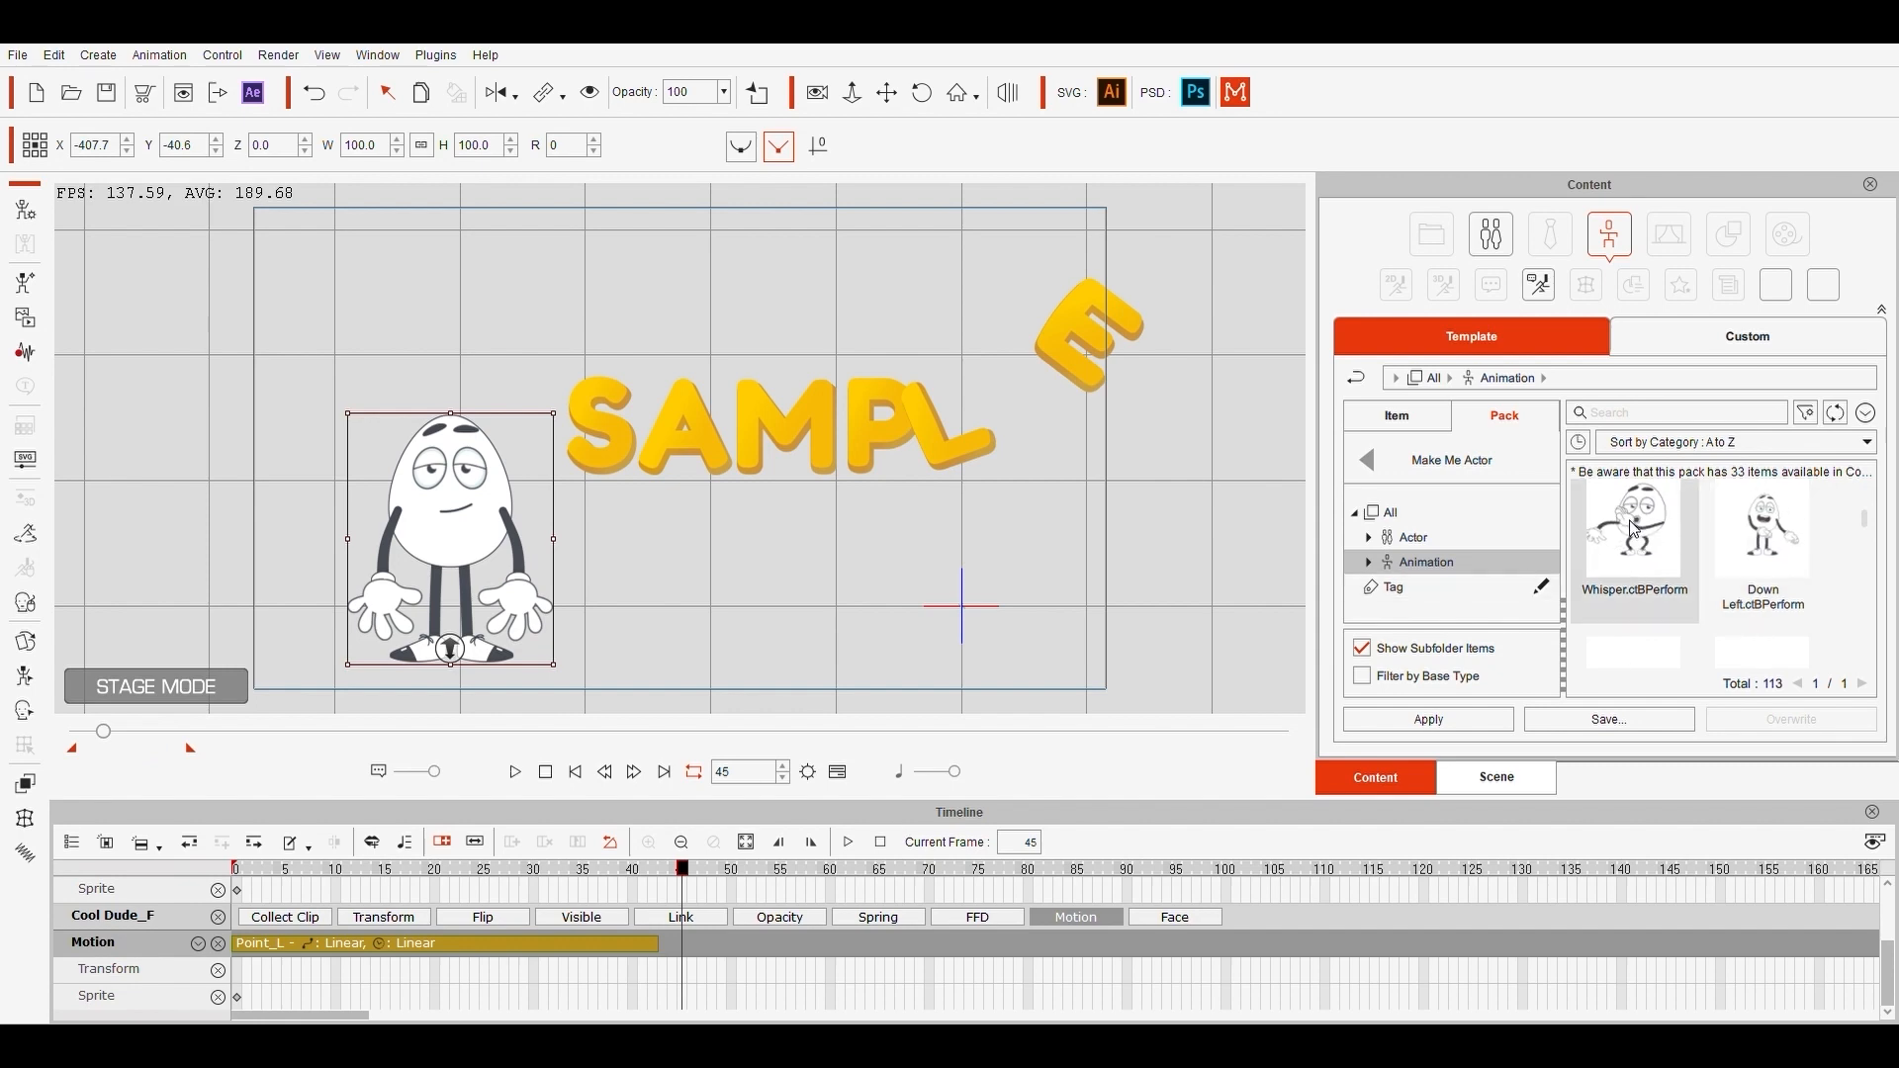
pyautogui.click(1634, 534)
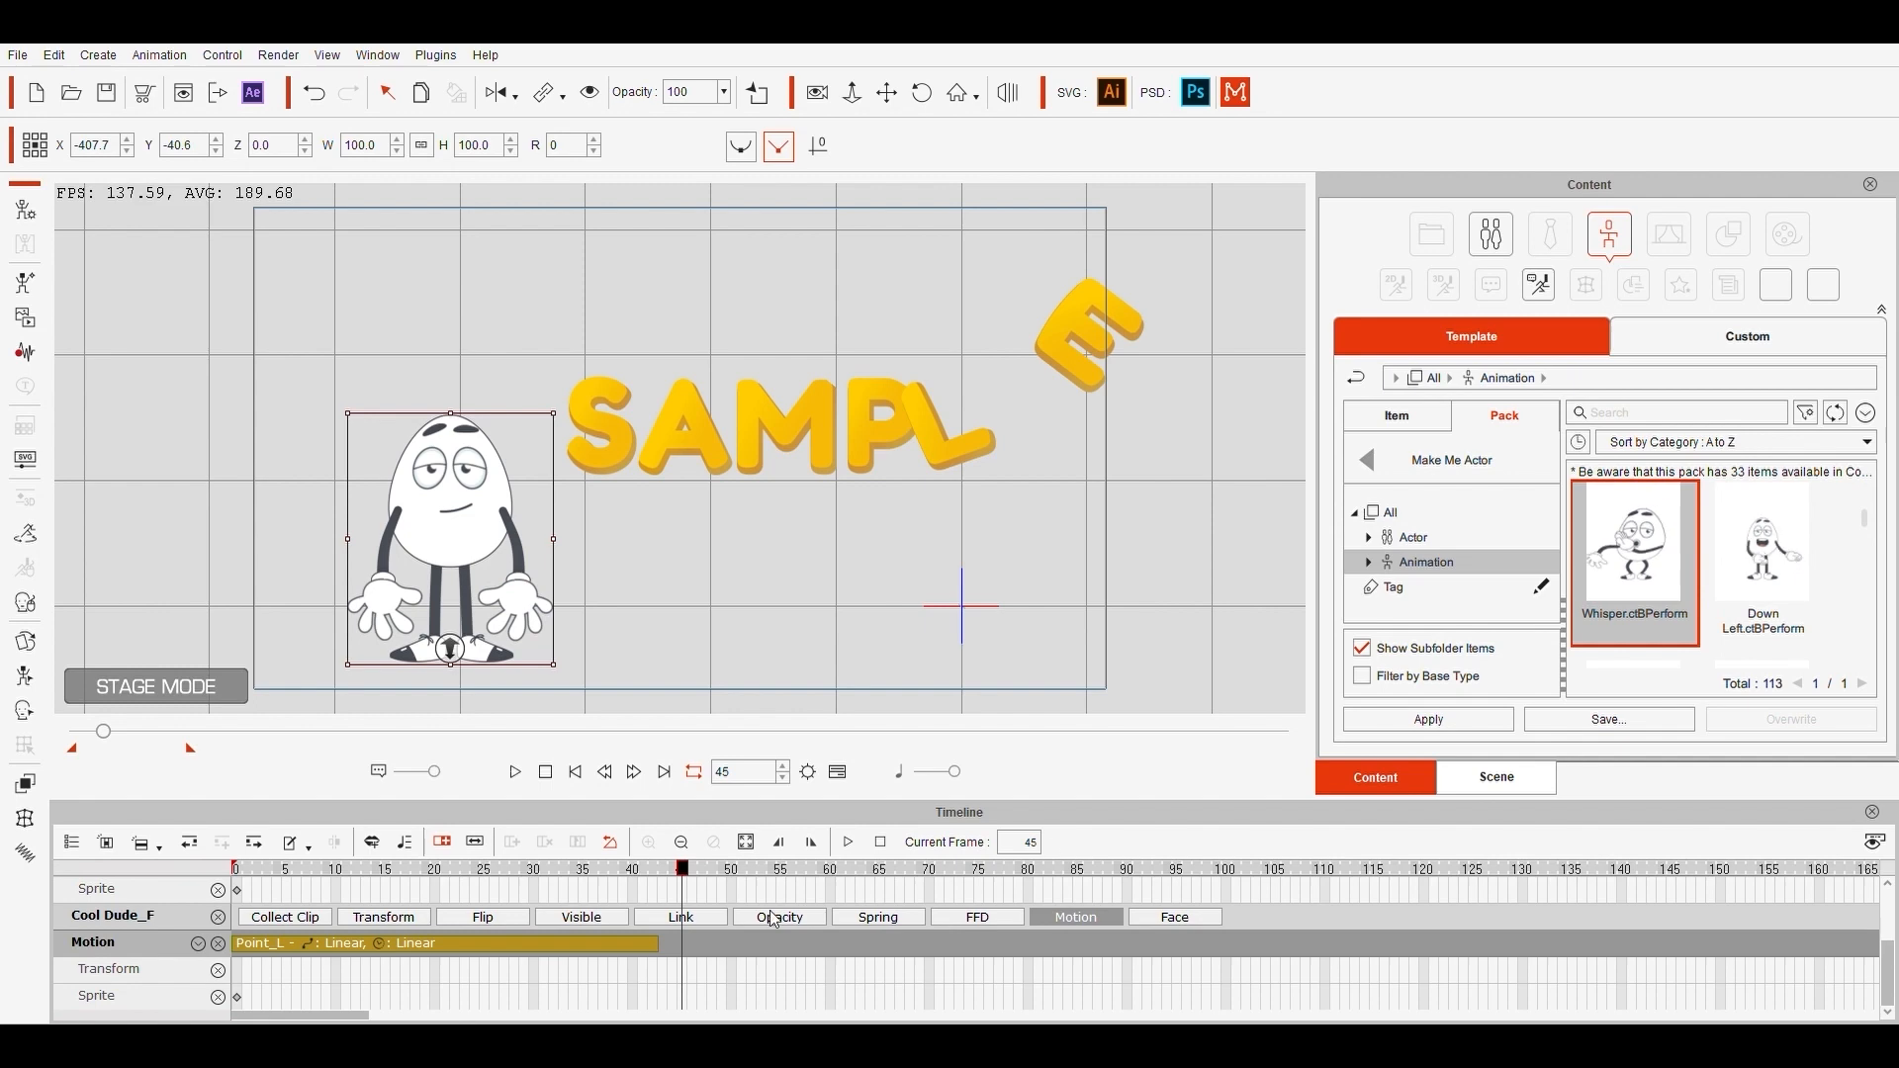
pyautogui.click(514, 772)
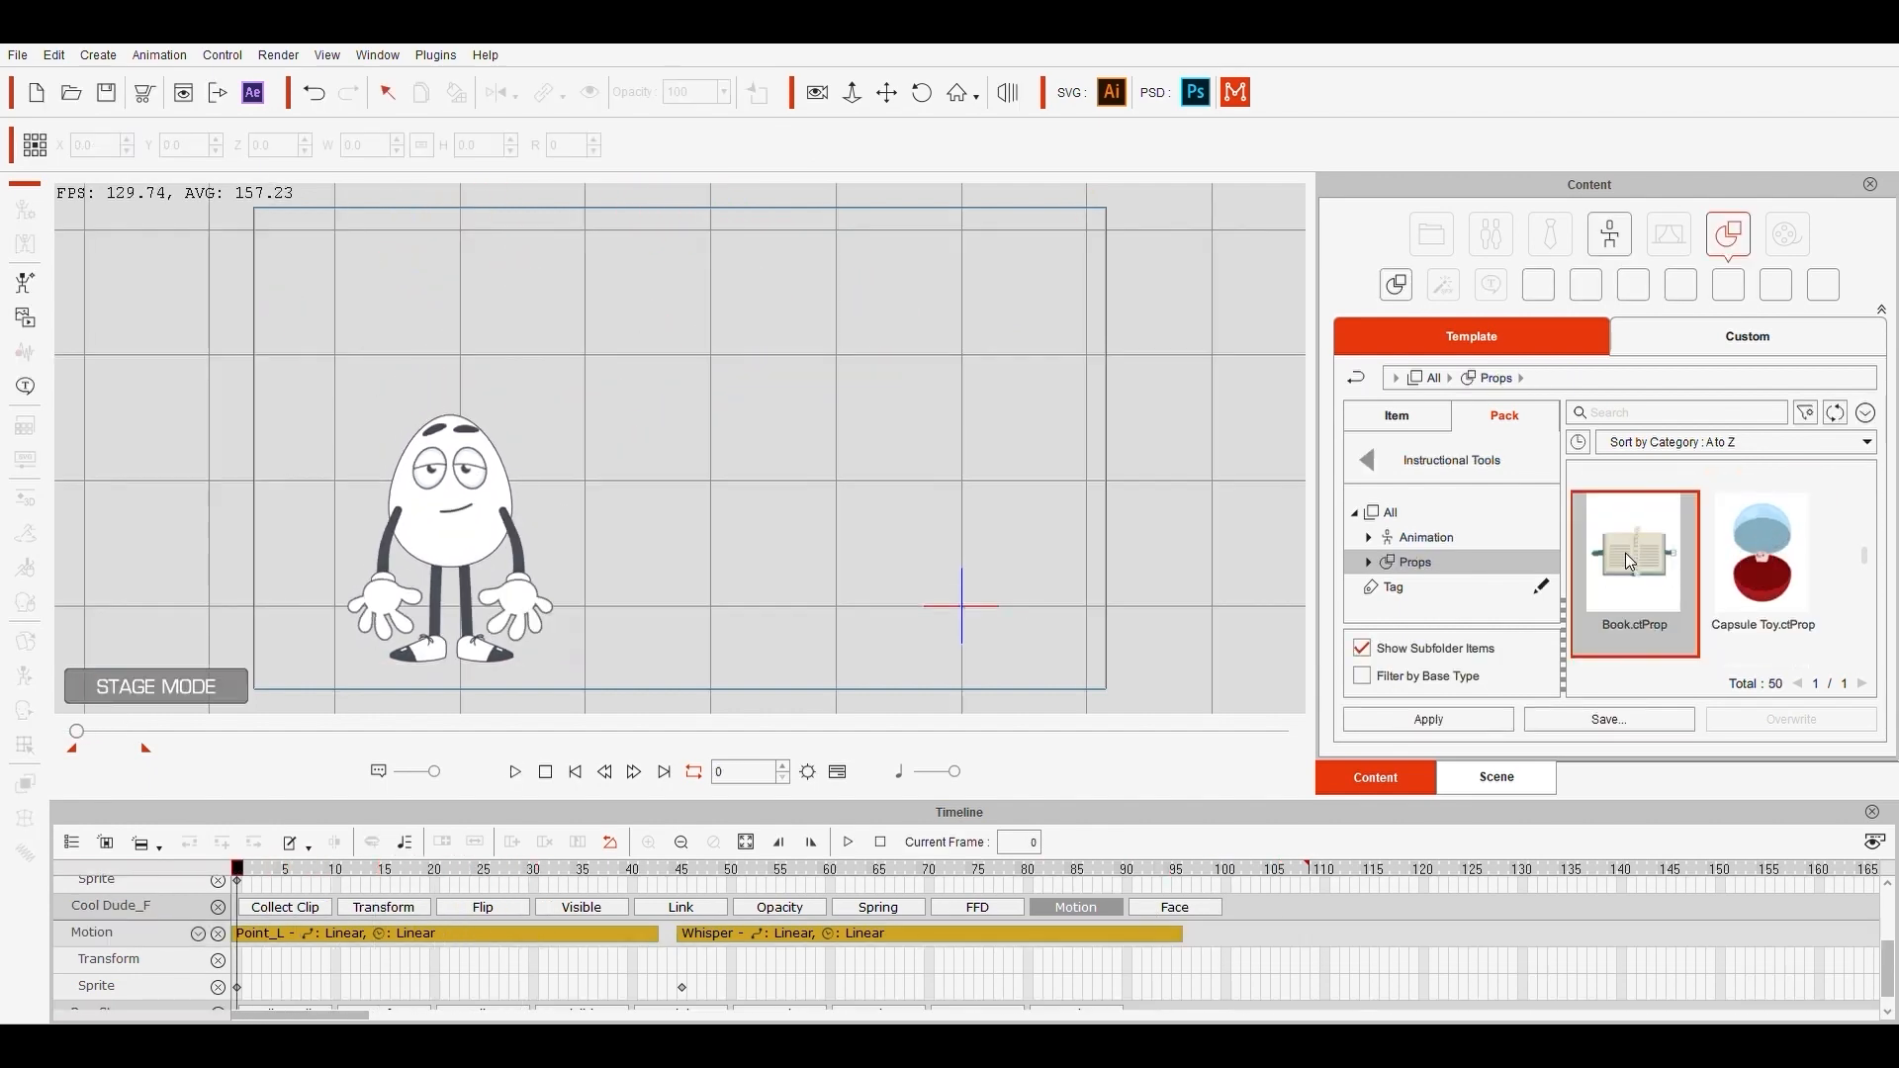
pyautogui.click(514, 771)
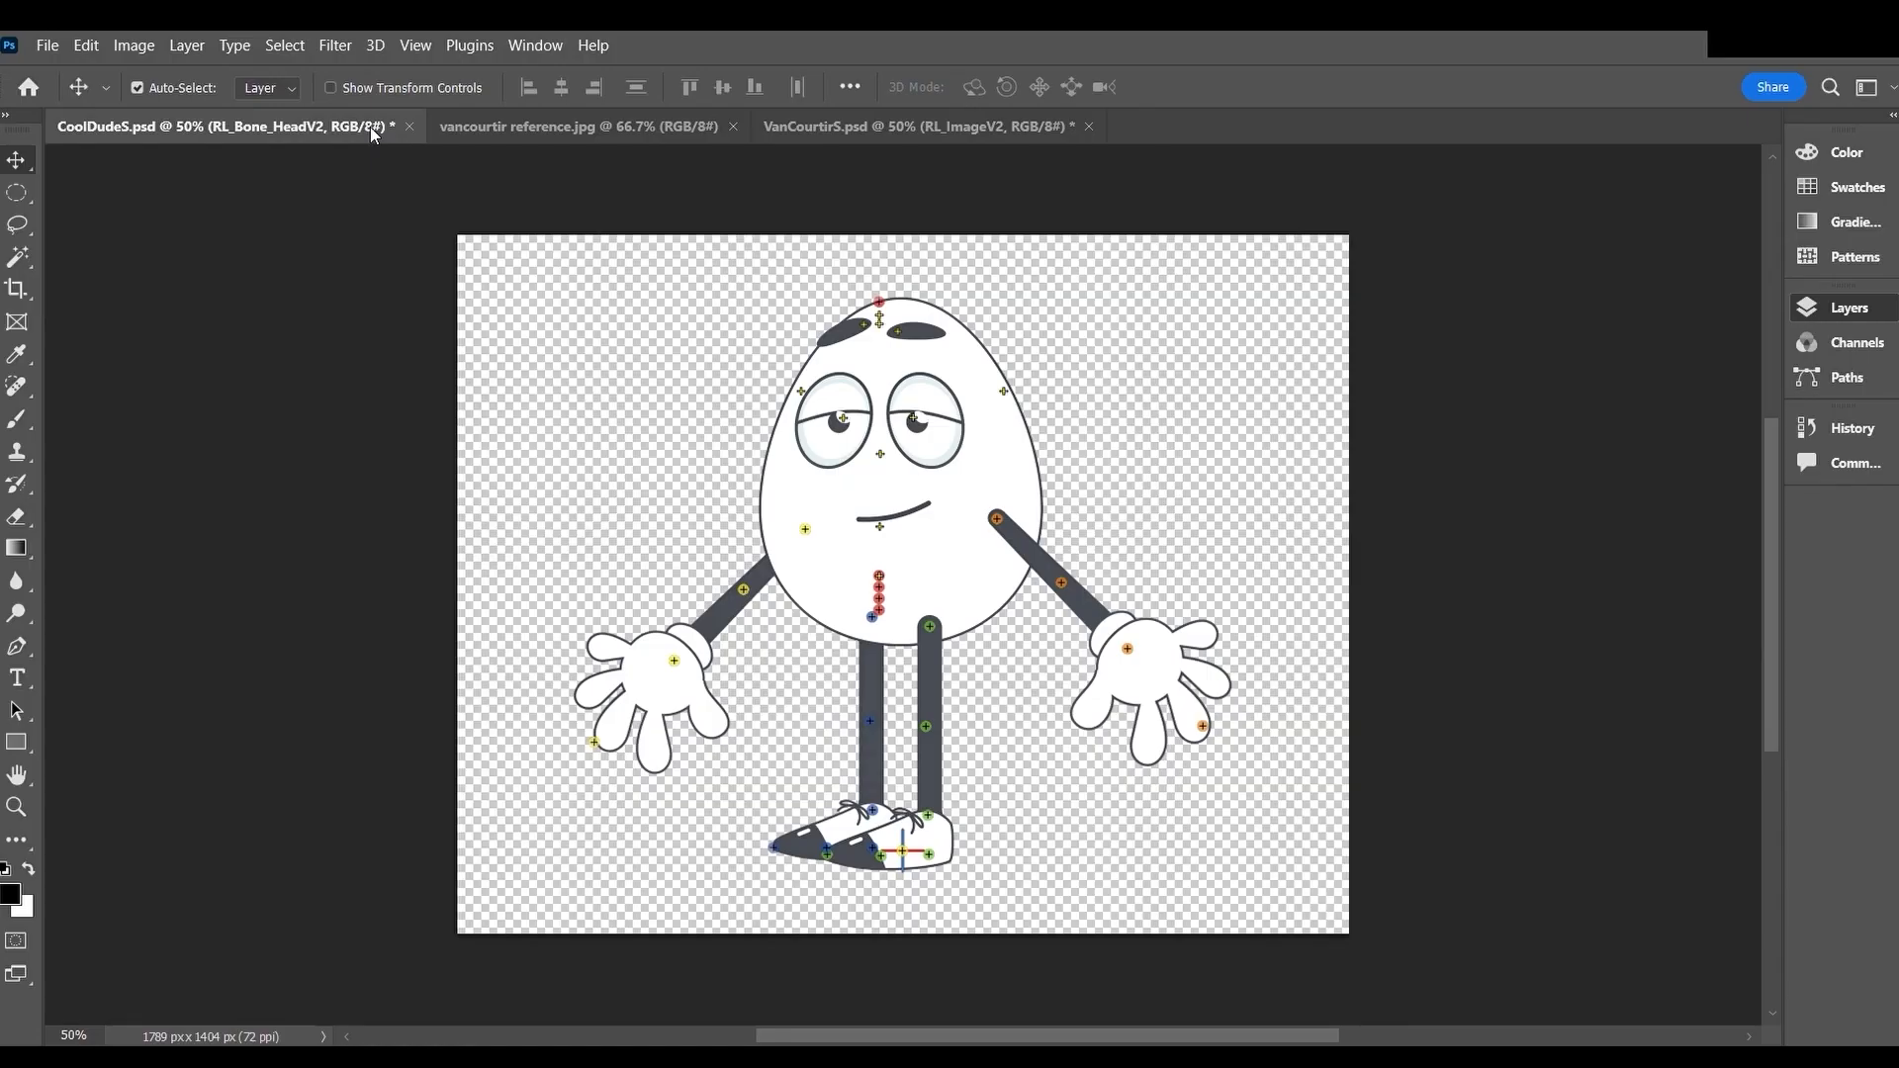
pyautogui.moveTo(1577, 473)
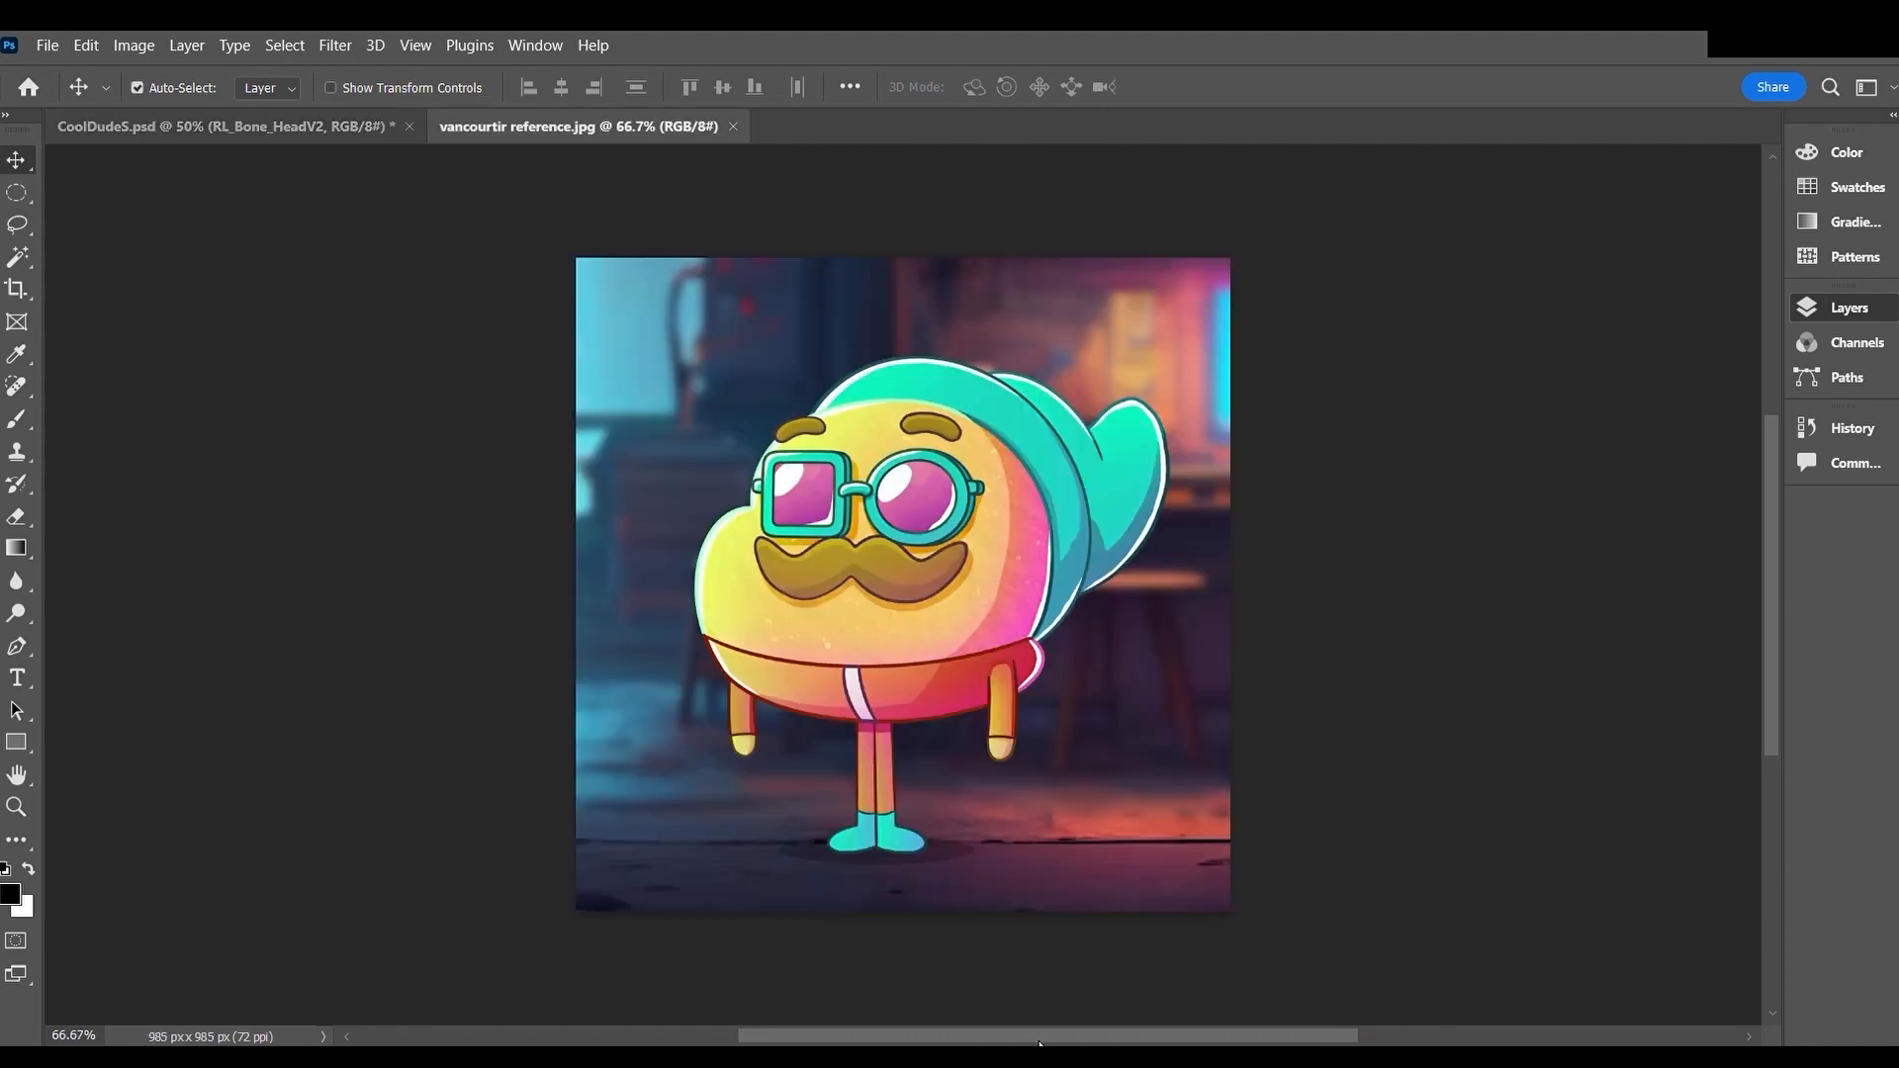
pyautogui.moveTo(818, 288)
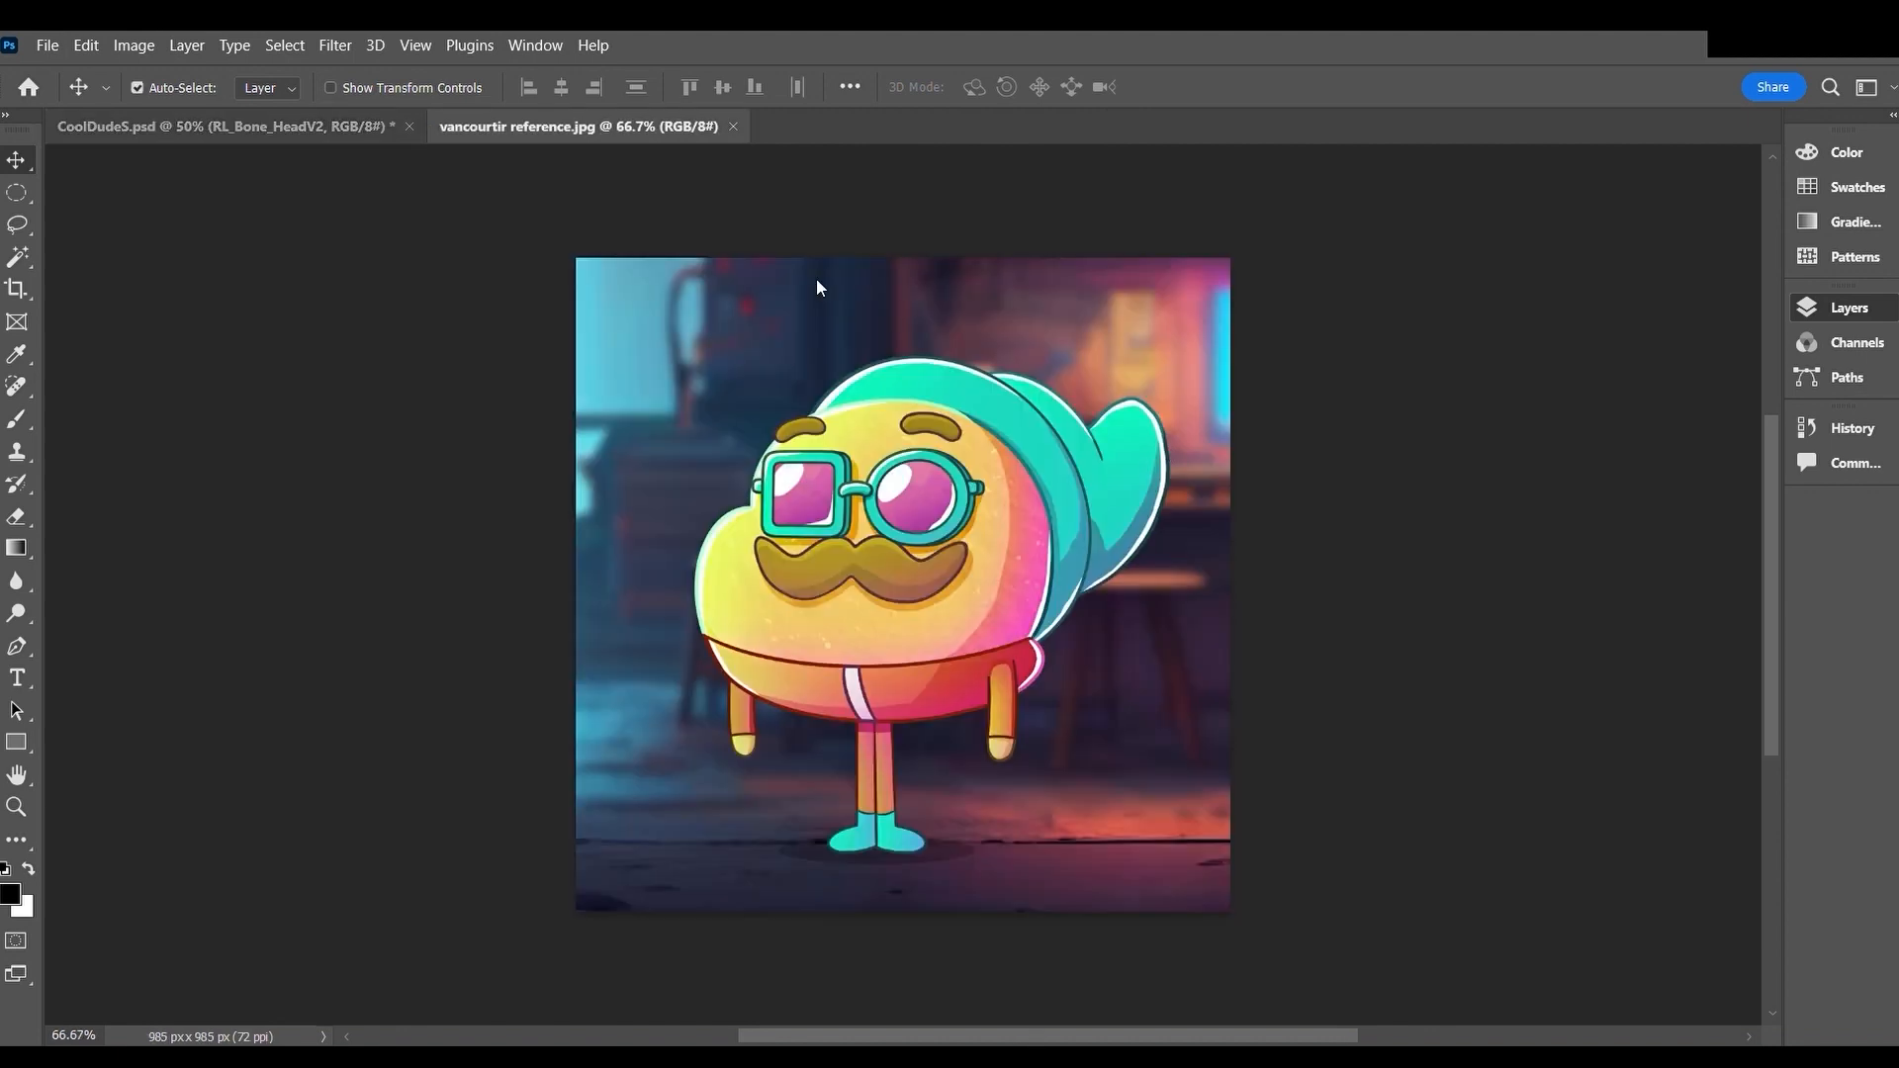
pyautogui.moveTo(1381, 288)
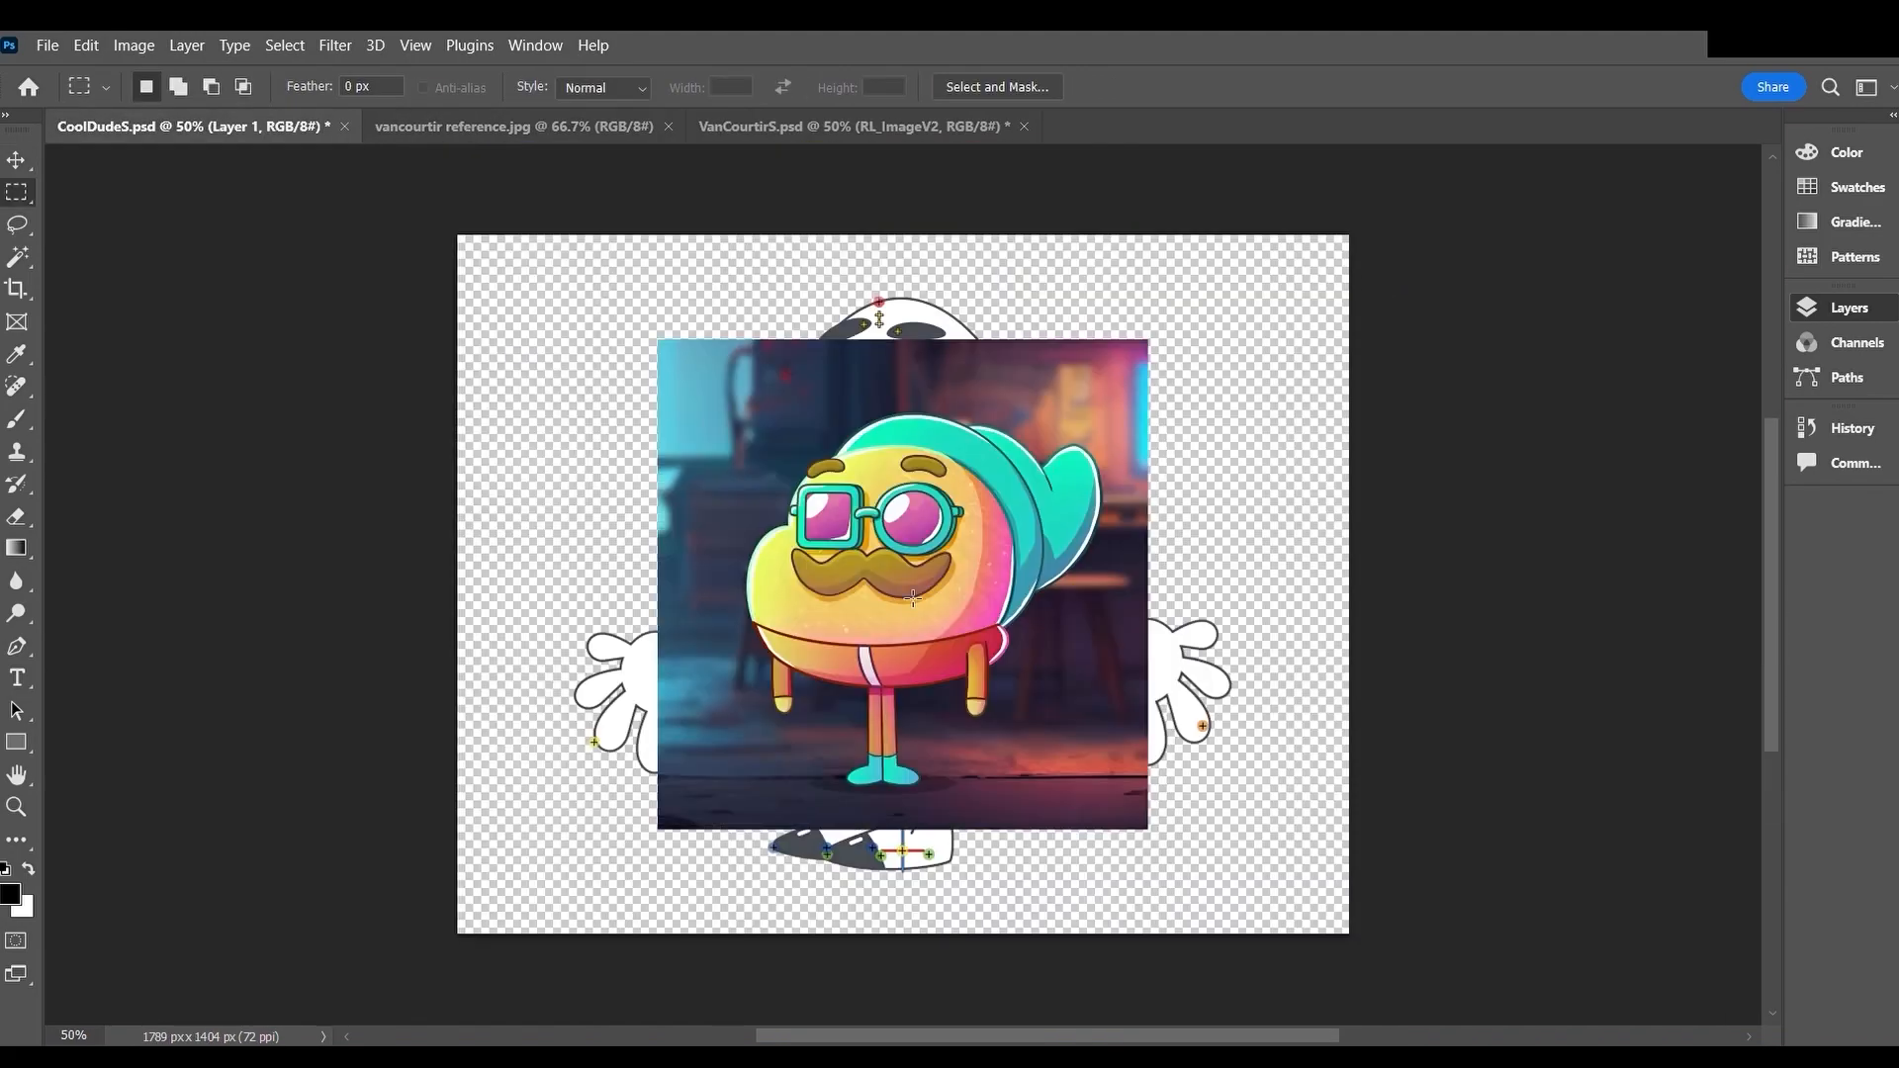
# Step: Paste the vancourtir reference image as a new layer in CoolDudeS.psd
pyautogui.click(17, 159)
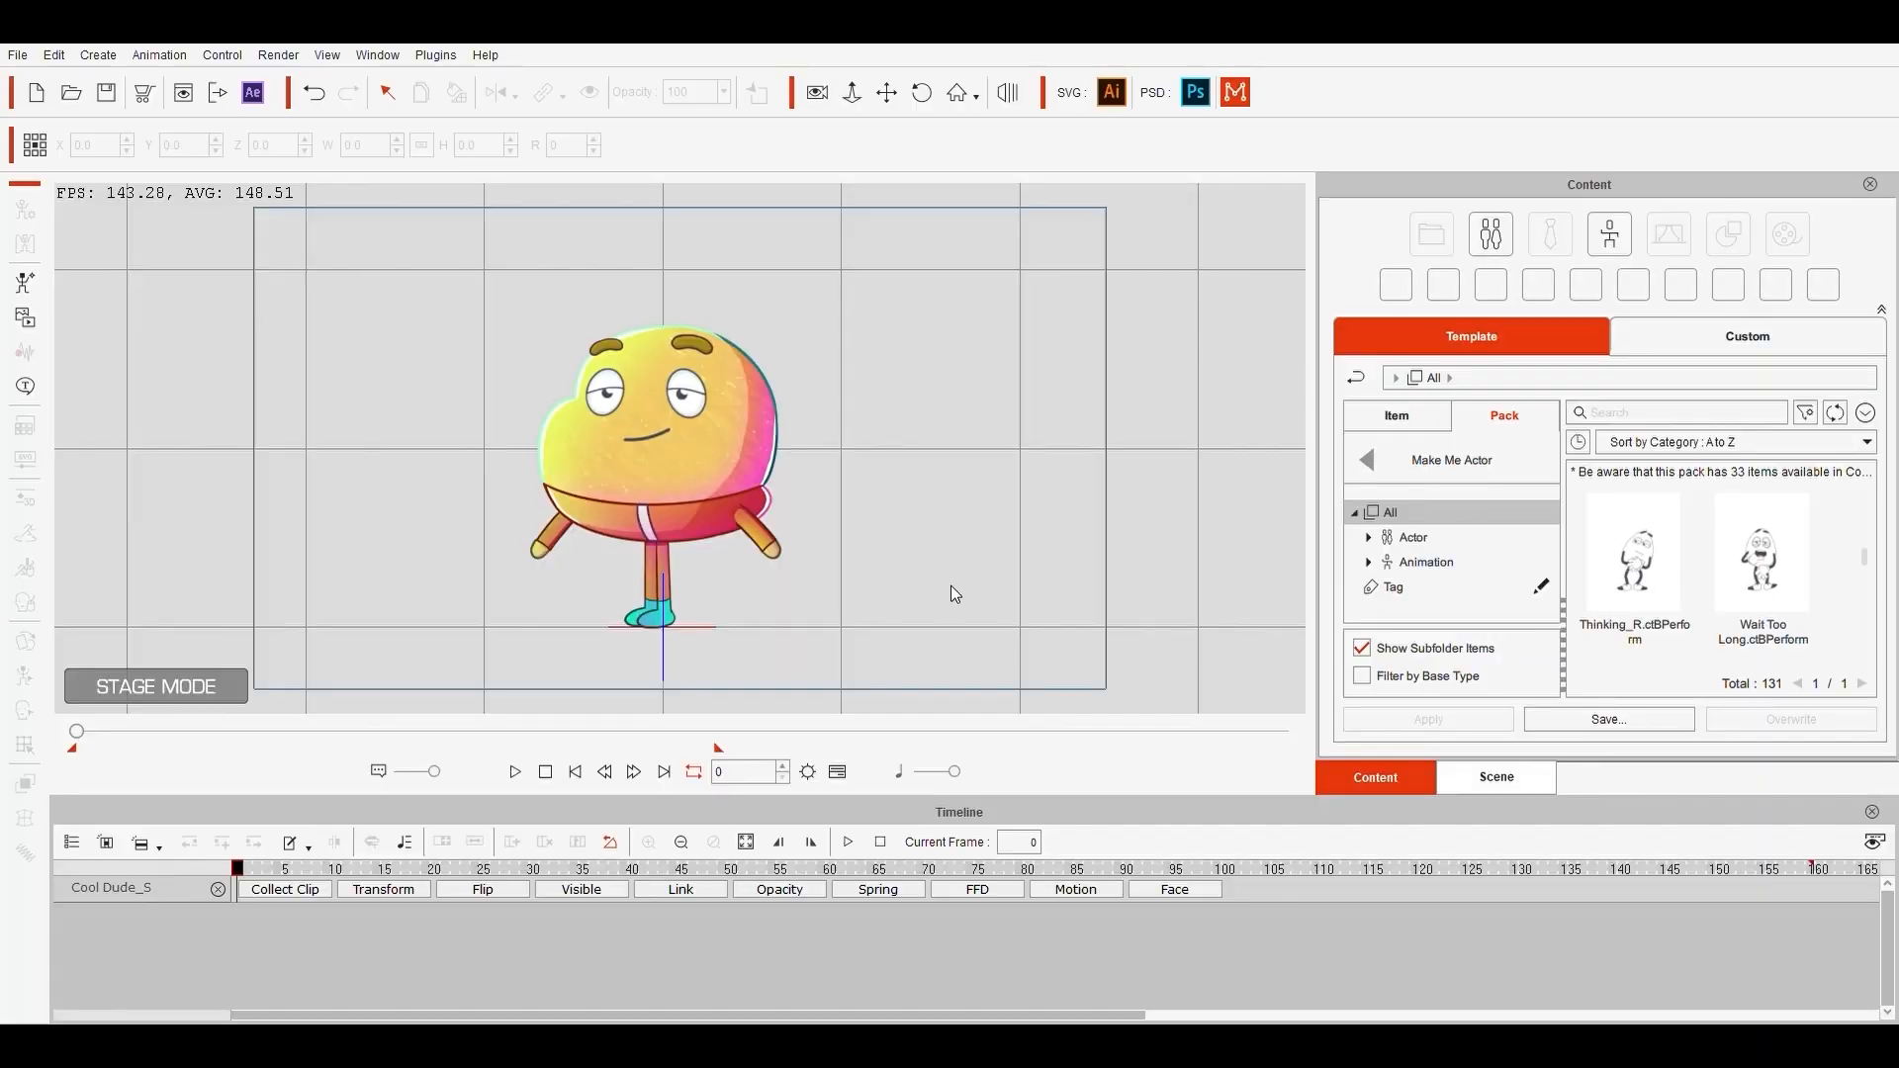
pyautogui.moveTo(970, 603)
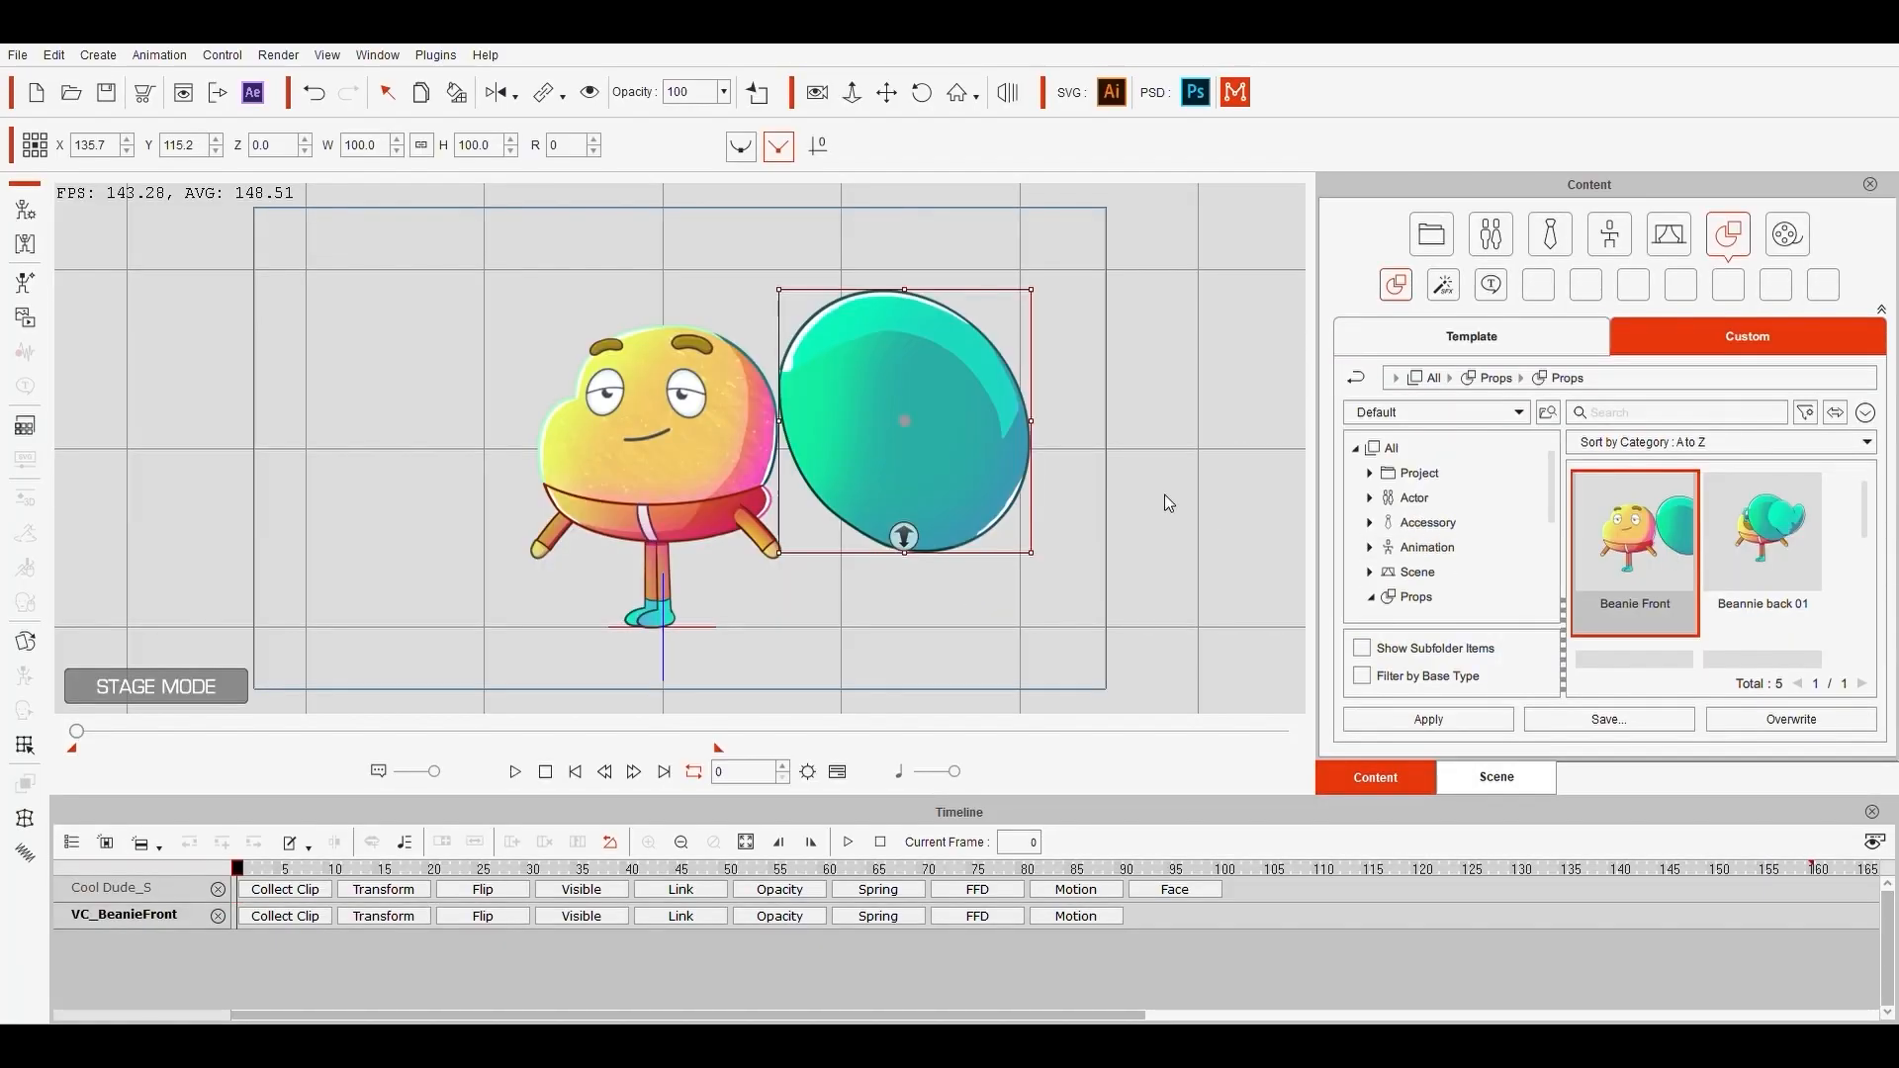
pyautogui.moveTo(328, 291)
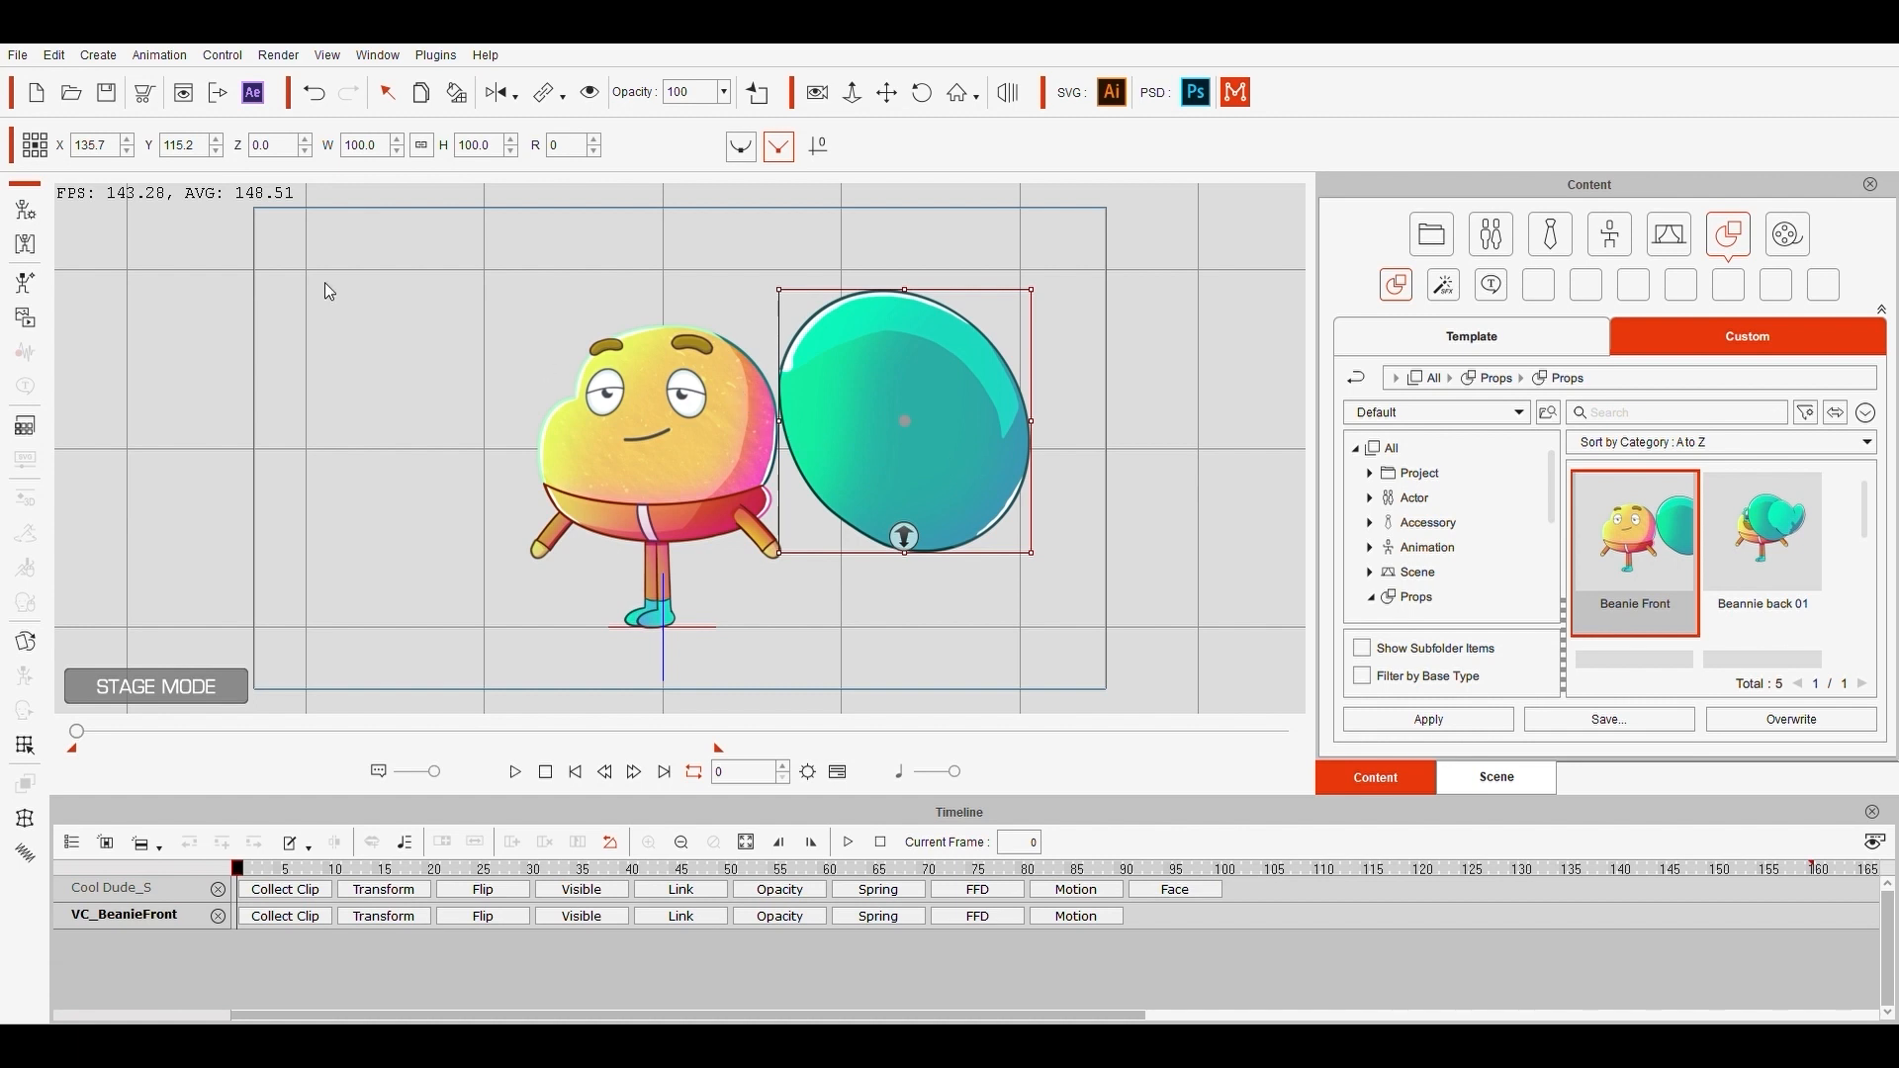
# Step: Rig the beanie back and moustache with bones, then select VC_BeanieBack in the Layer panel
pyautogui.doubleClick(903, 420)
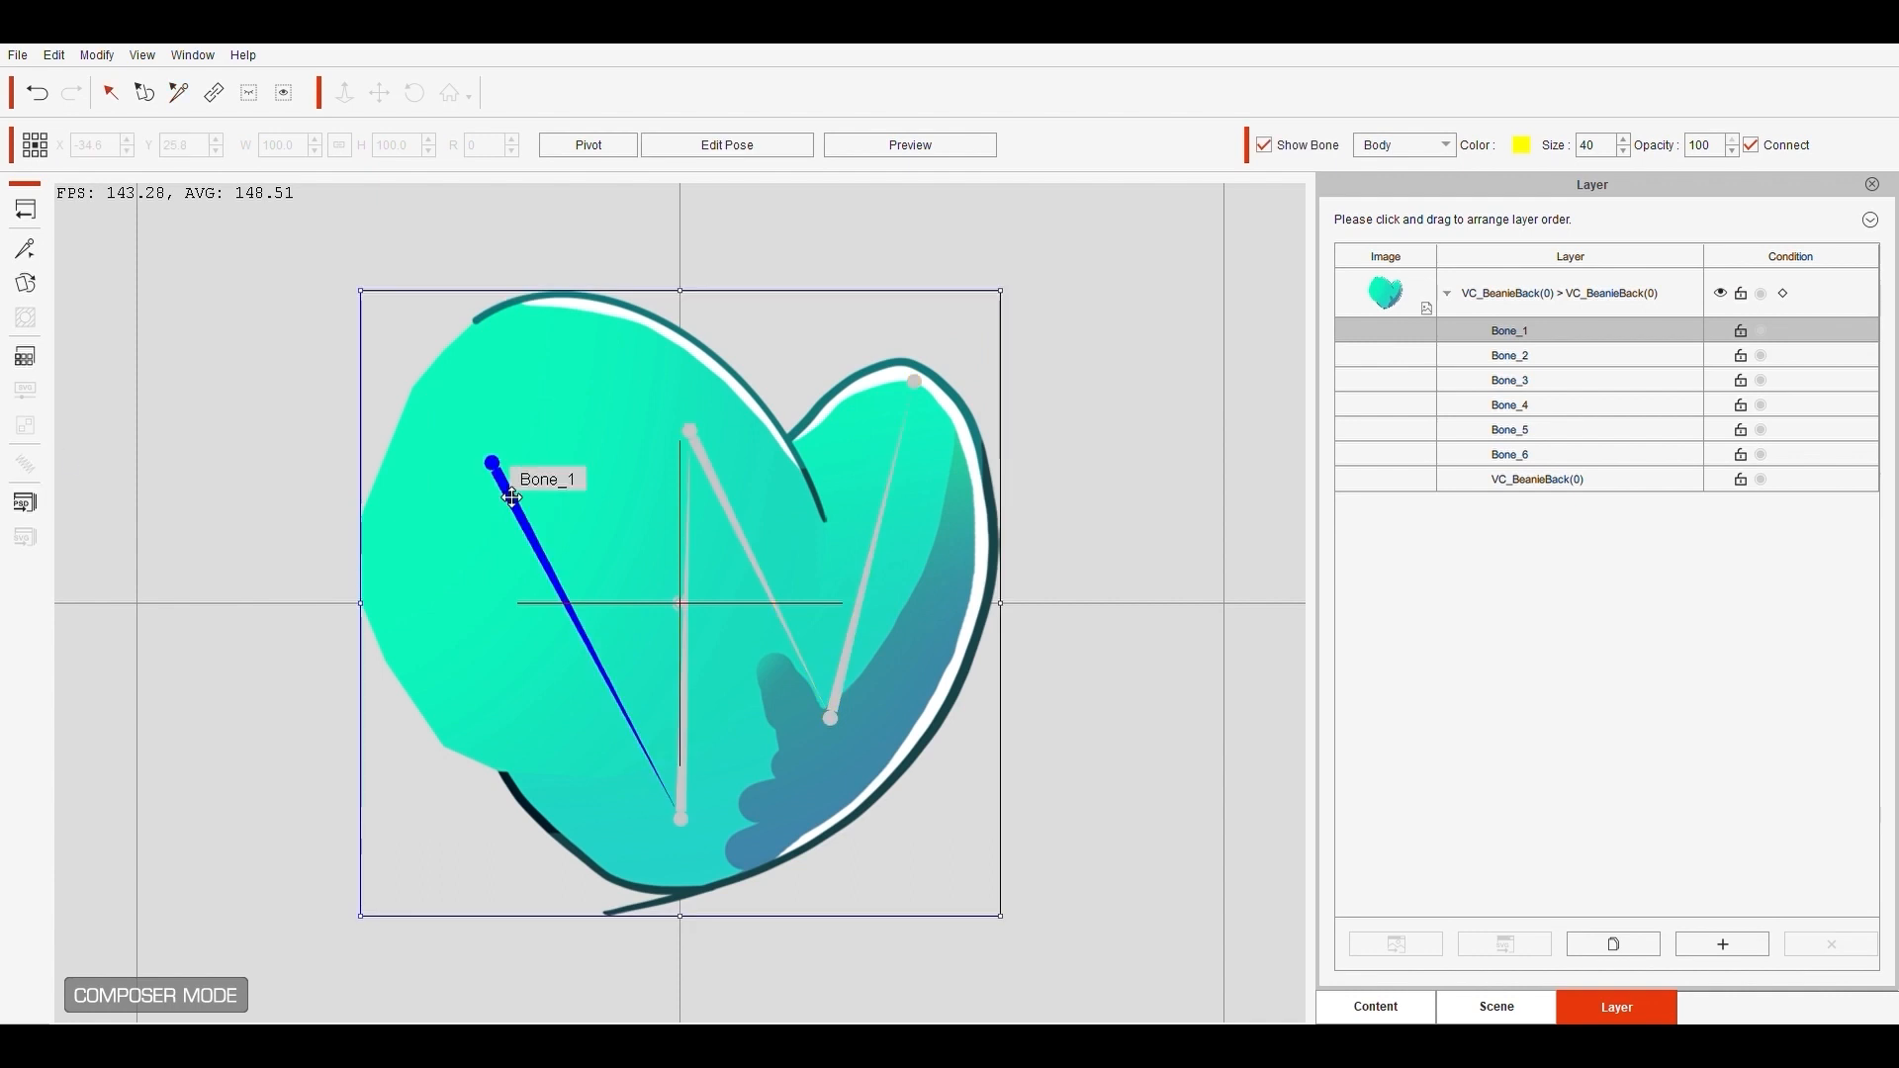
pyautogui.click(908, 144)
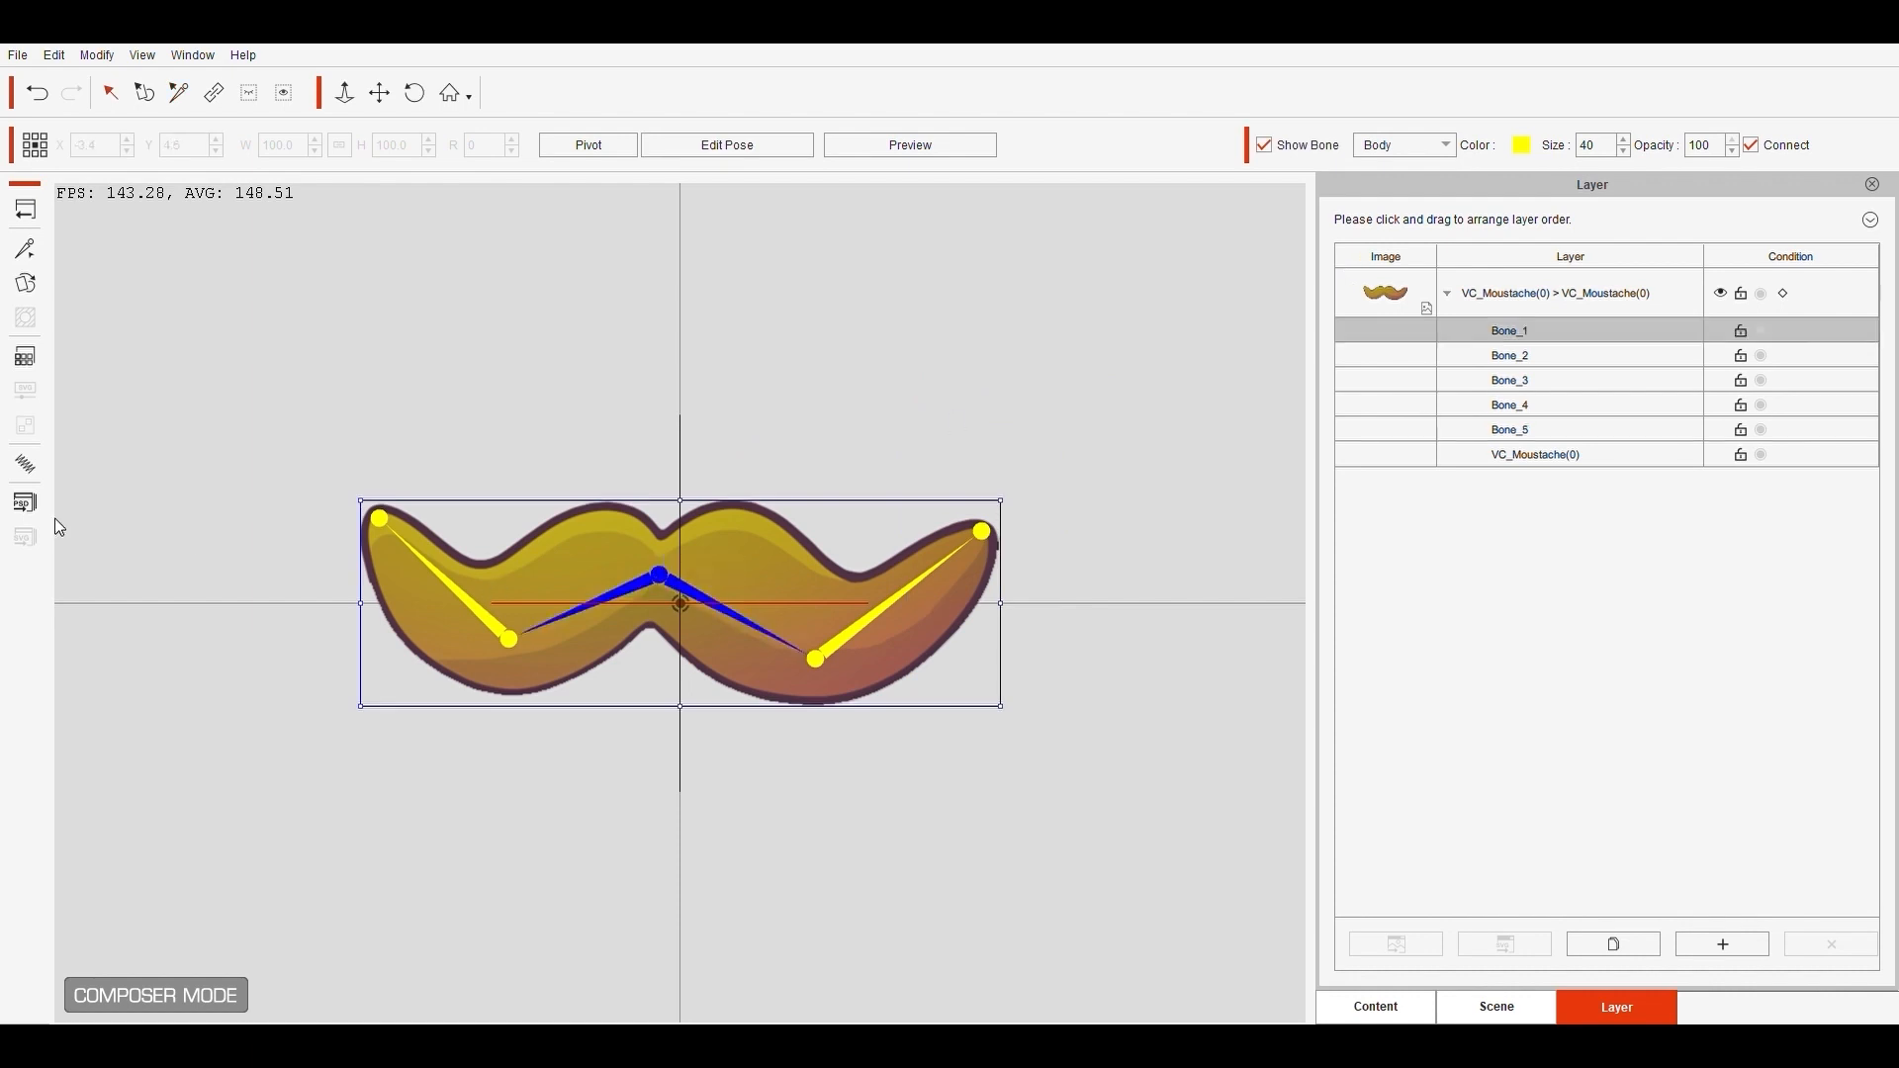
pyautogui.click(908, 145)
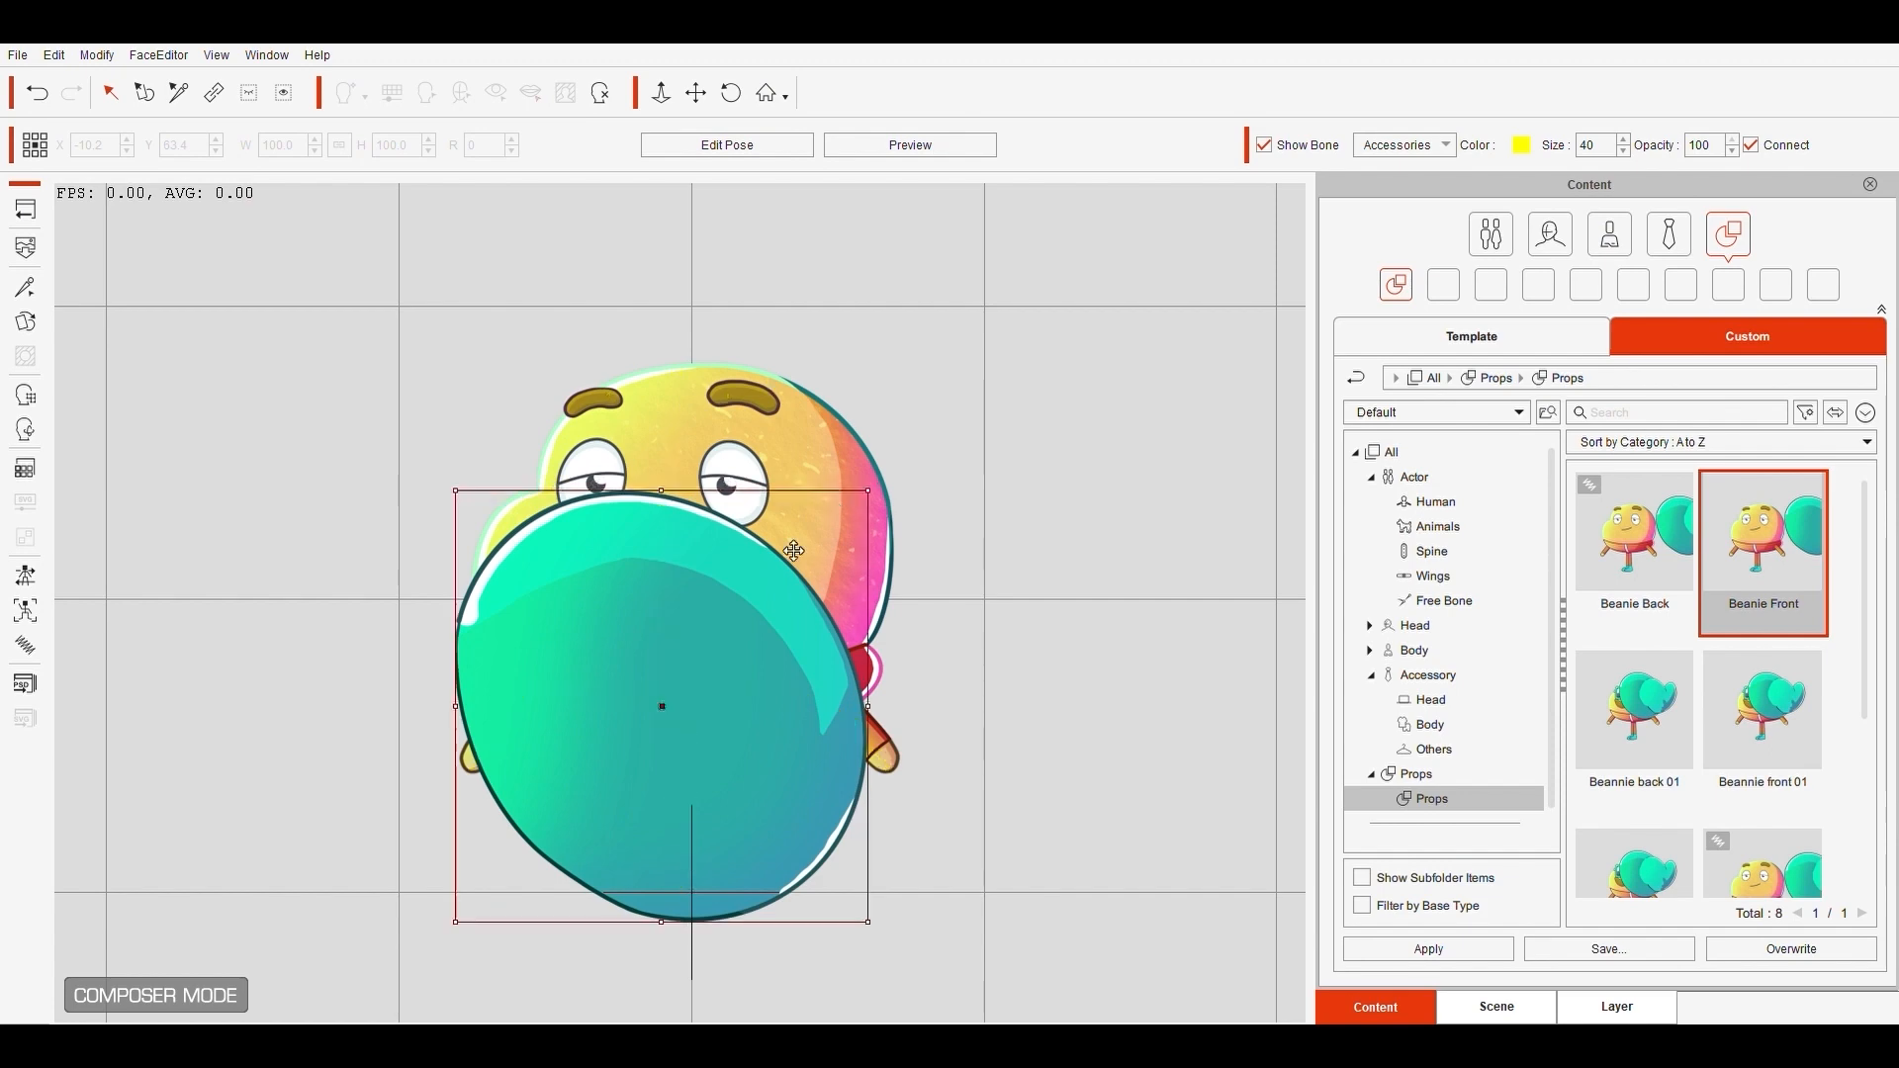
pyautogui.click(1615, 1007)
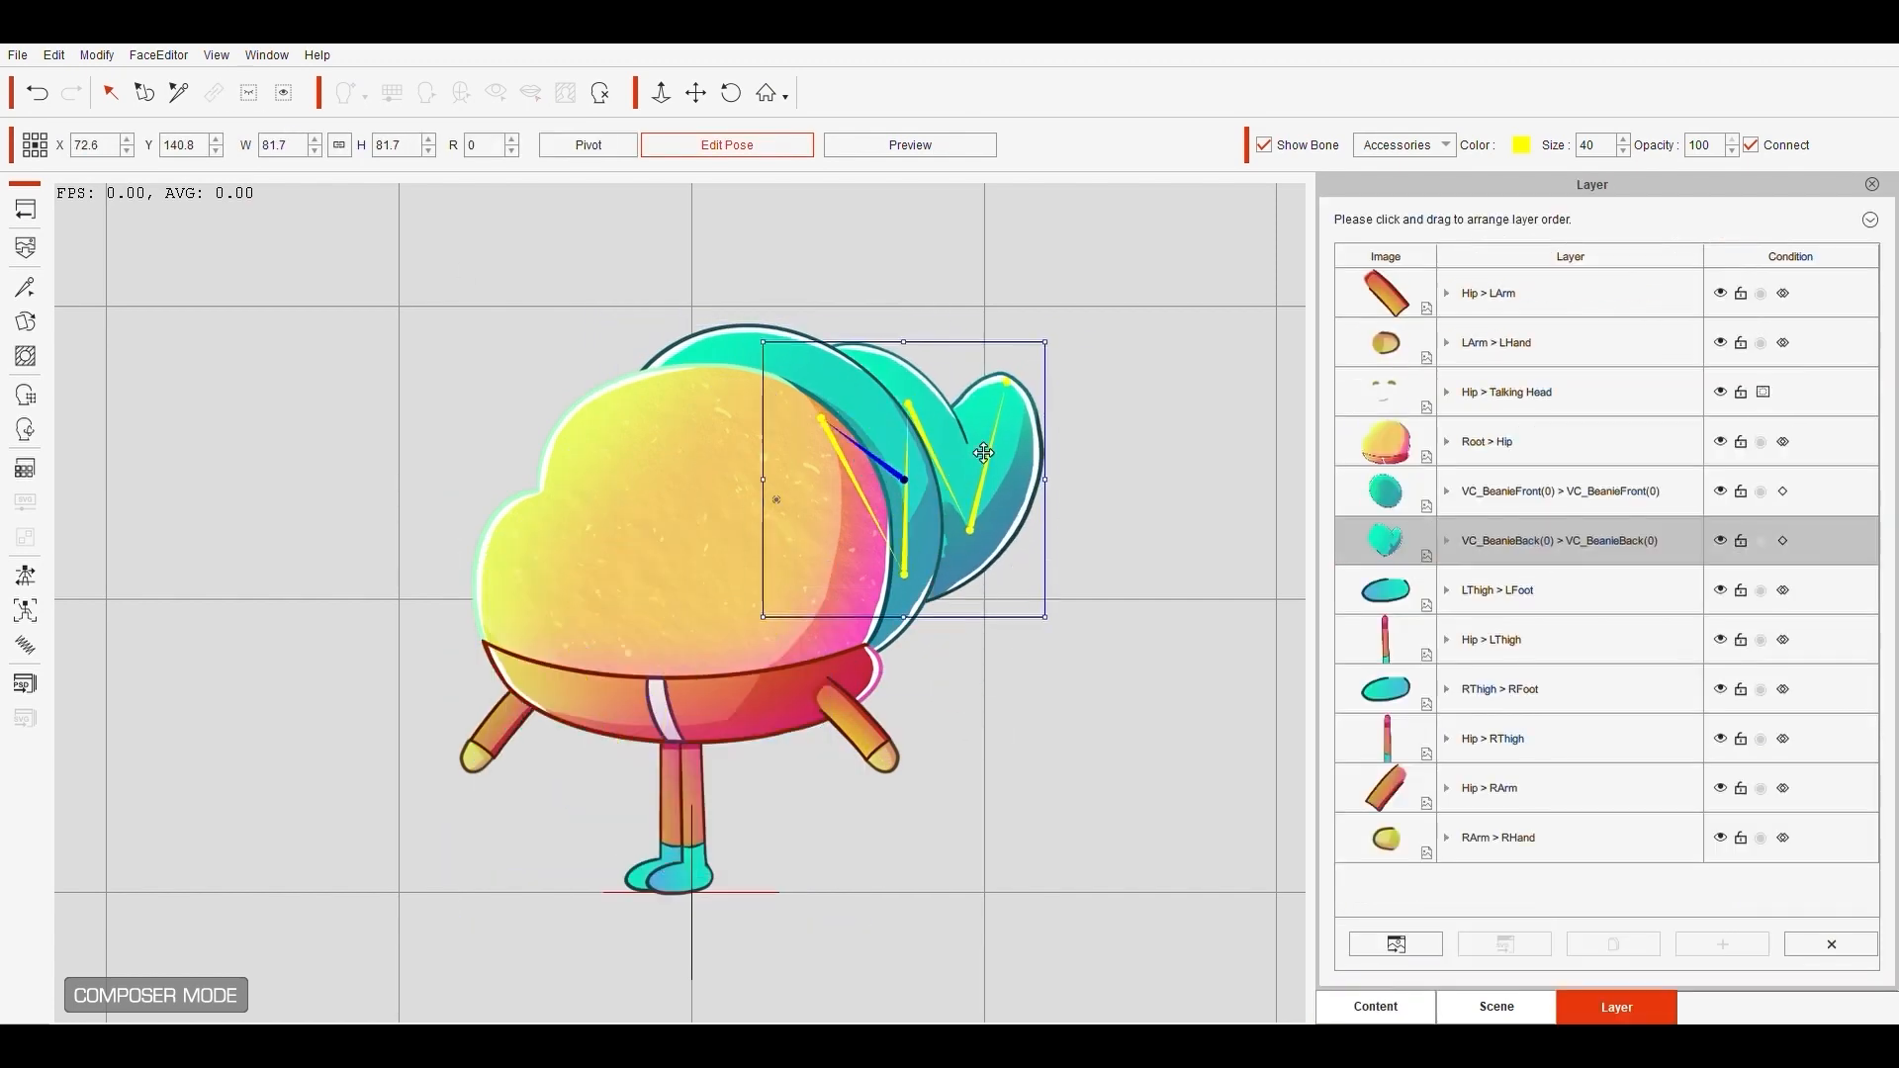
pyautogui.click(1374, 1007)
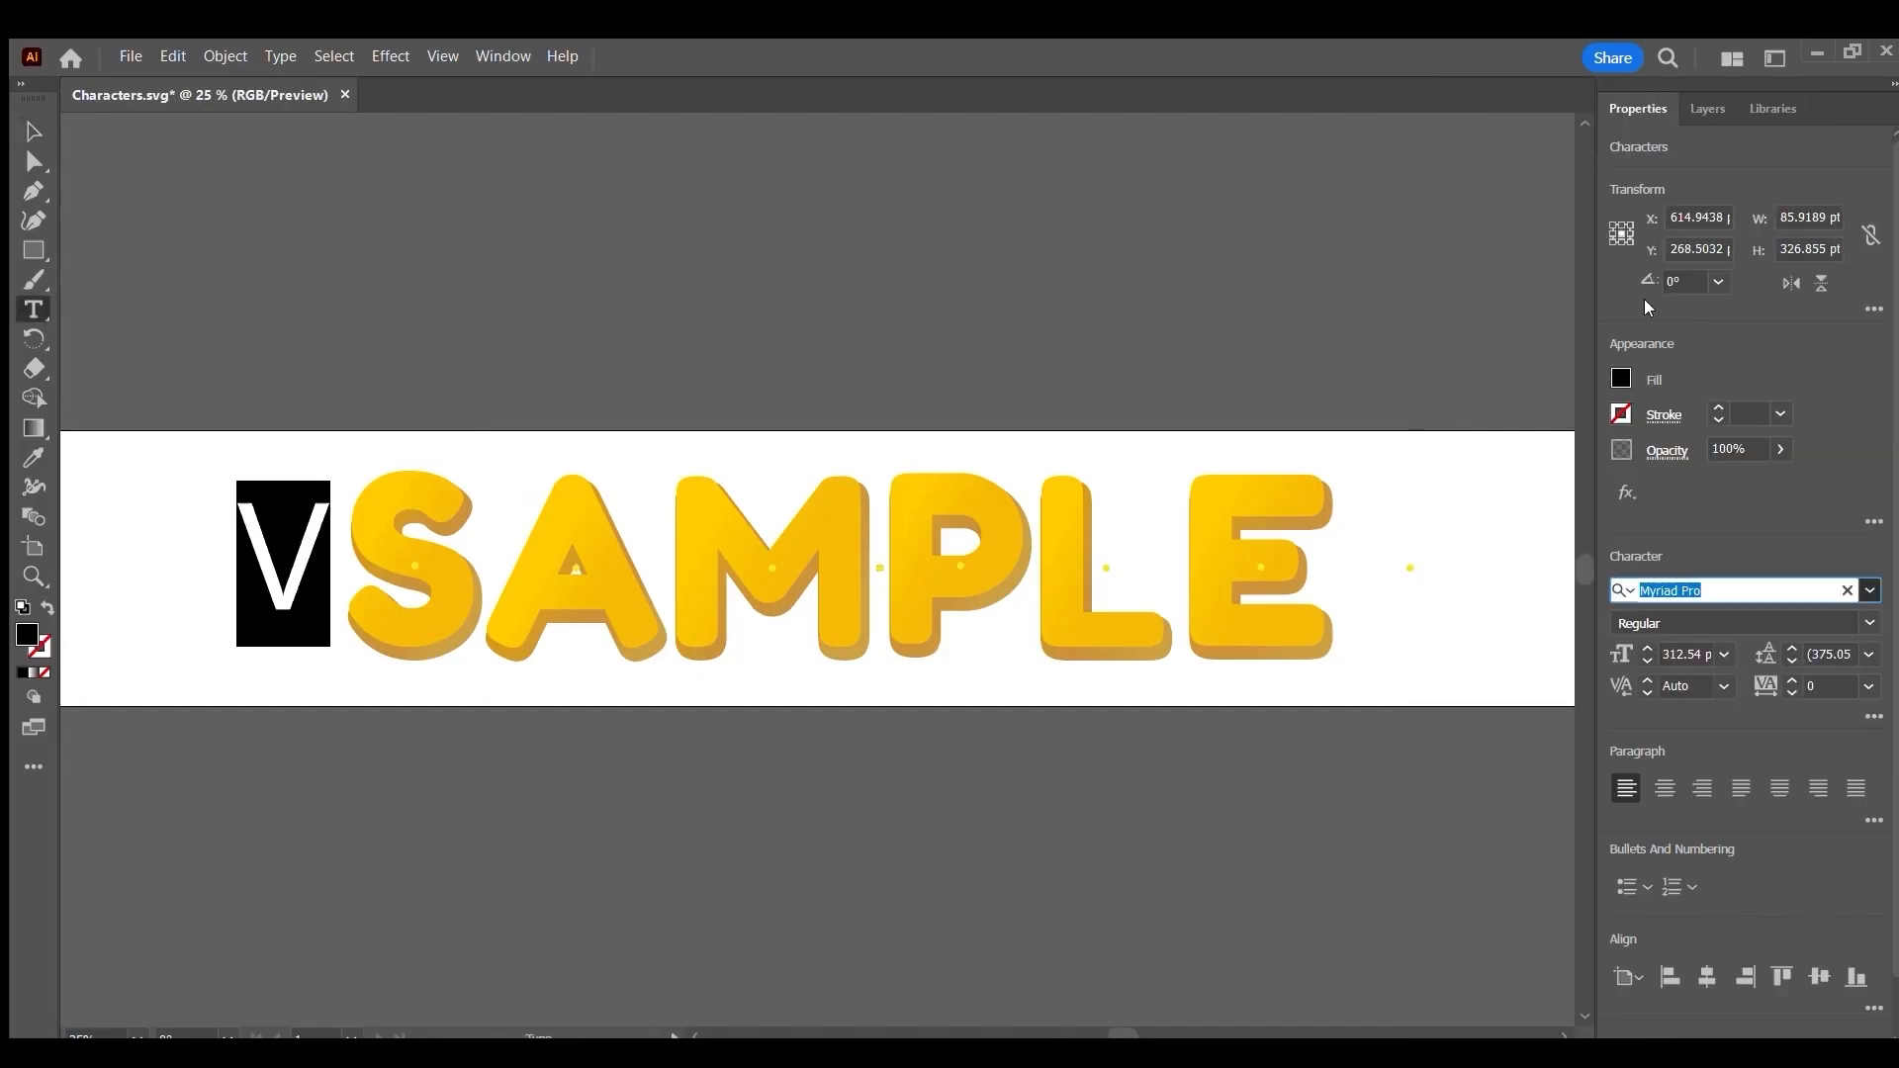
# Step: Set the font to Blambot Pro BB and swap V, A and N into the letter groups
pyautogui.write('Blambot Pro BB')
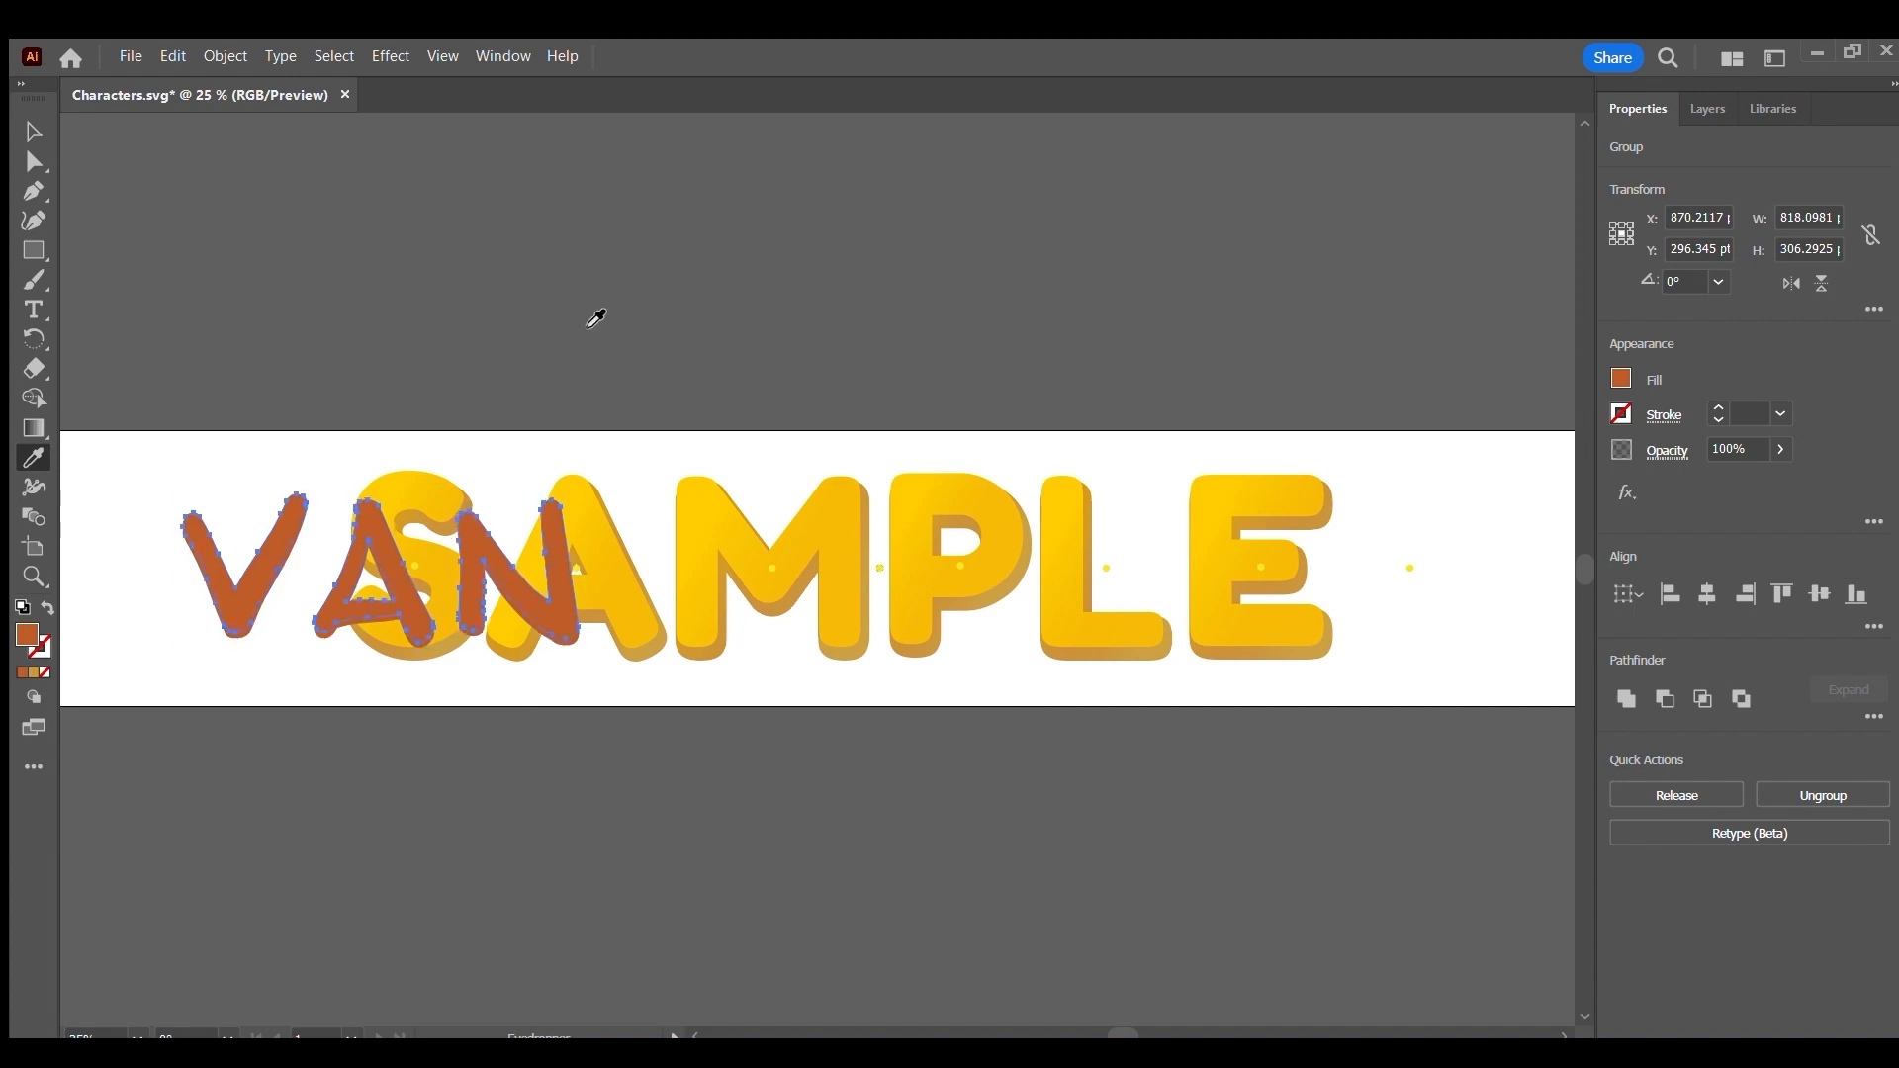
pyautogui.click(388, 570)
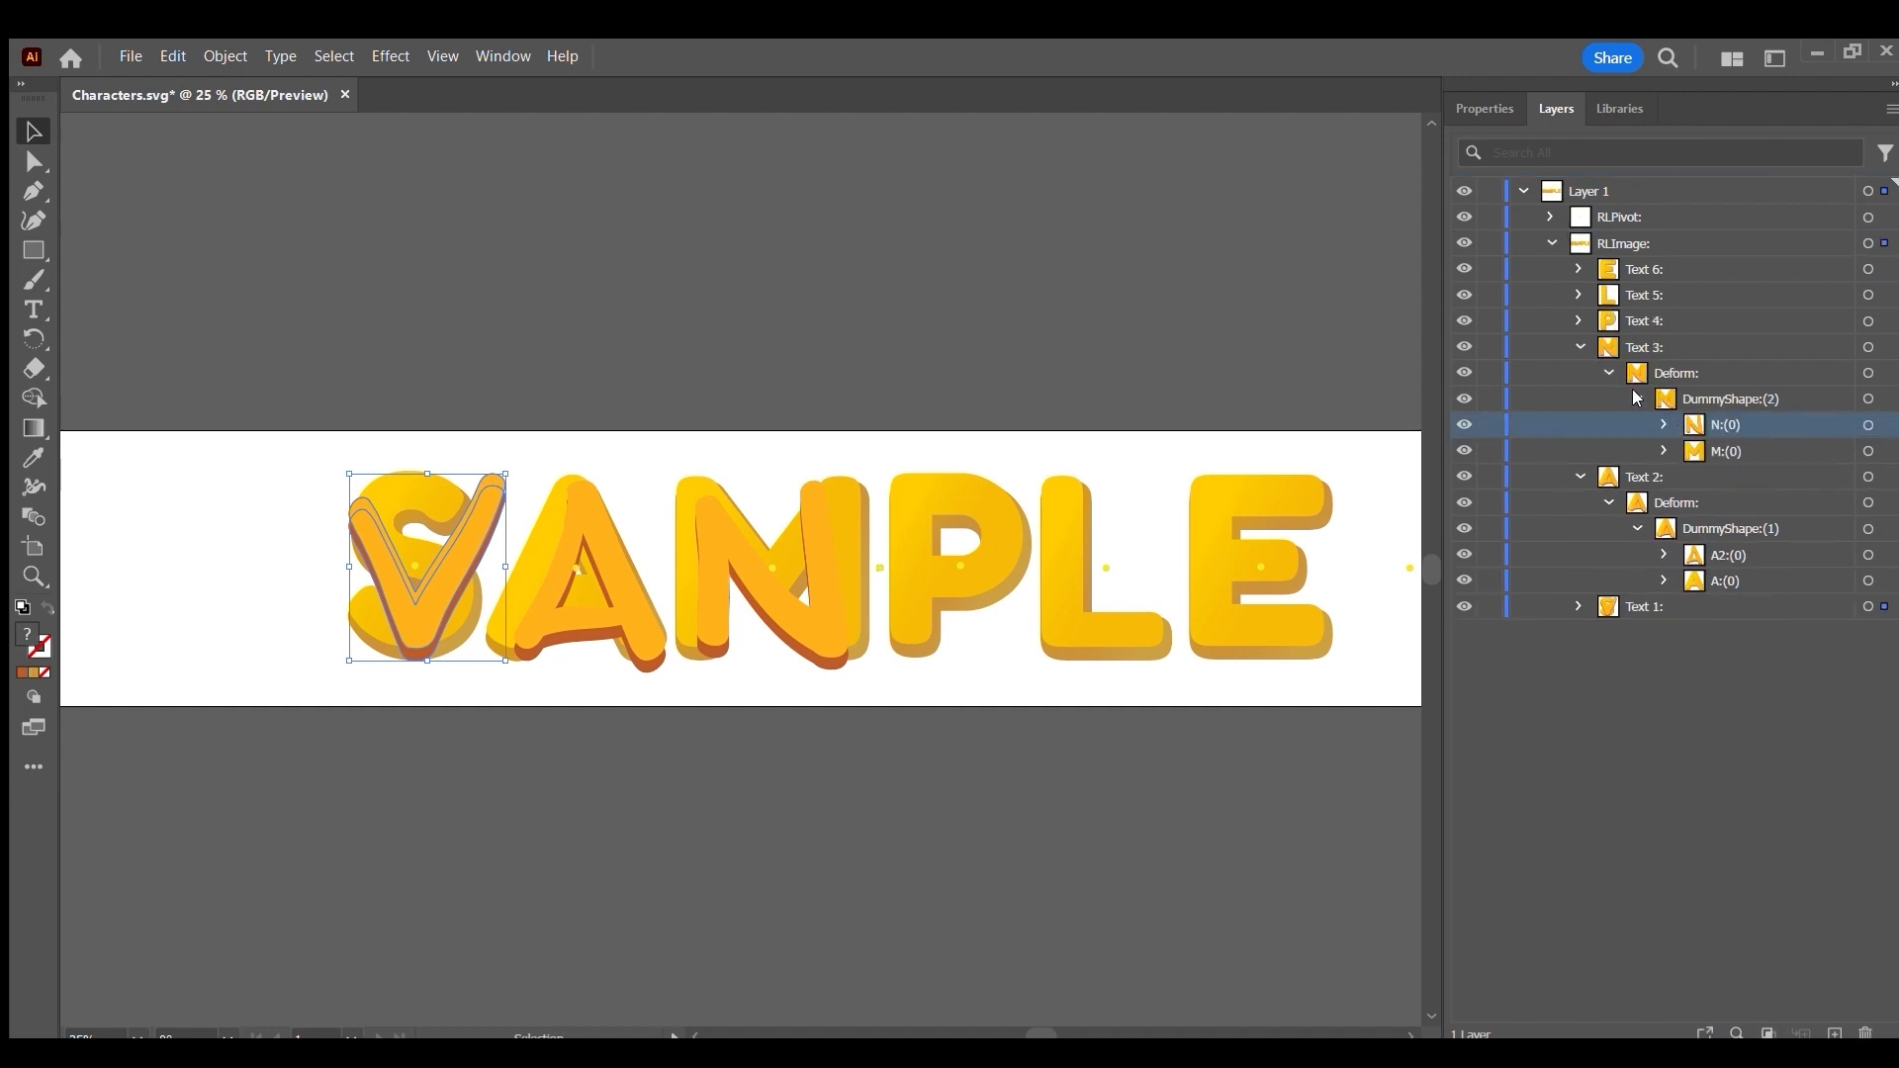
pyautogui.click(525, 95)
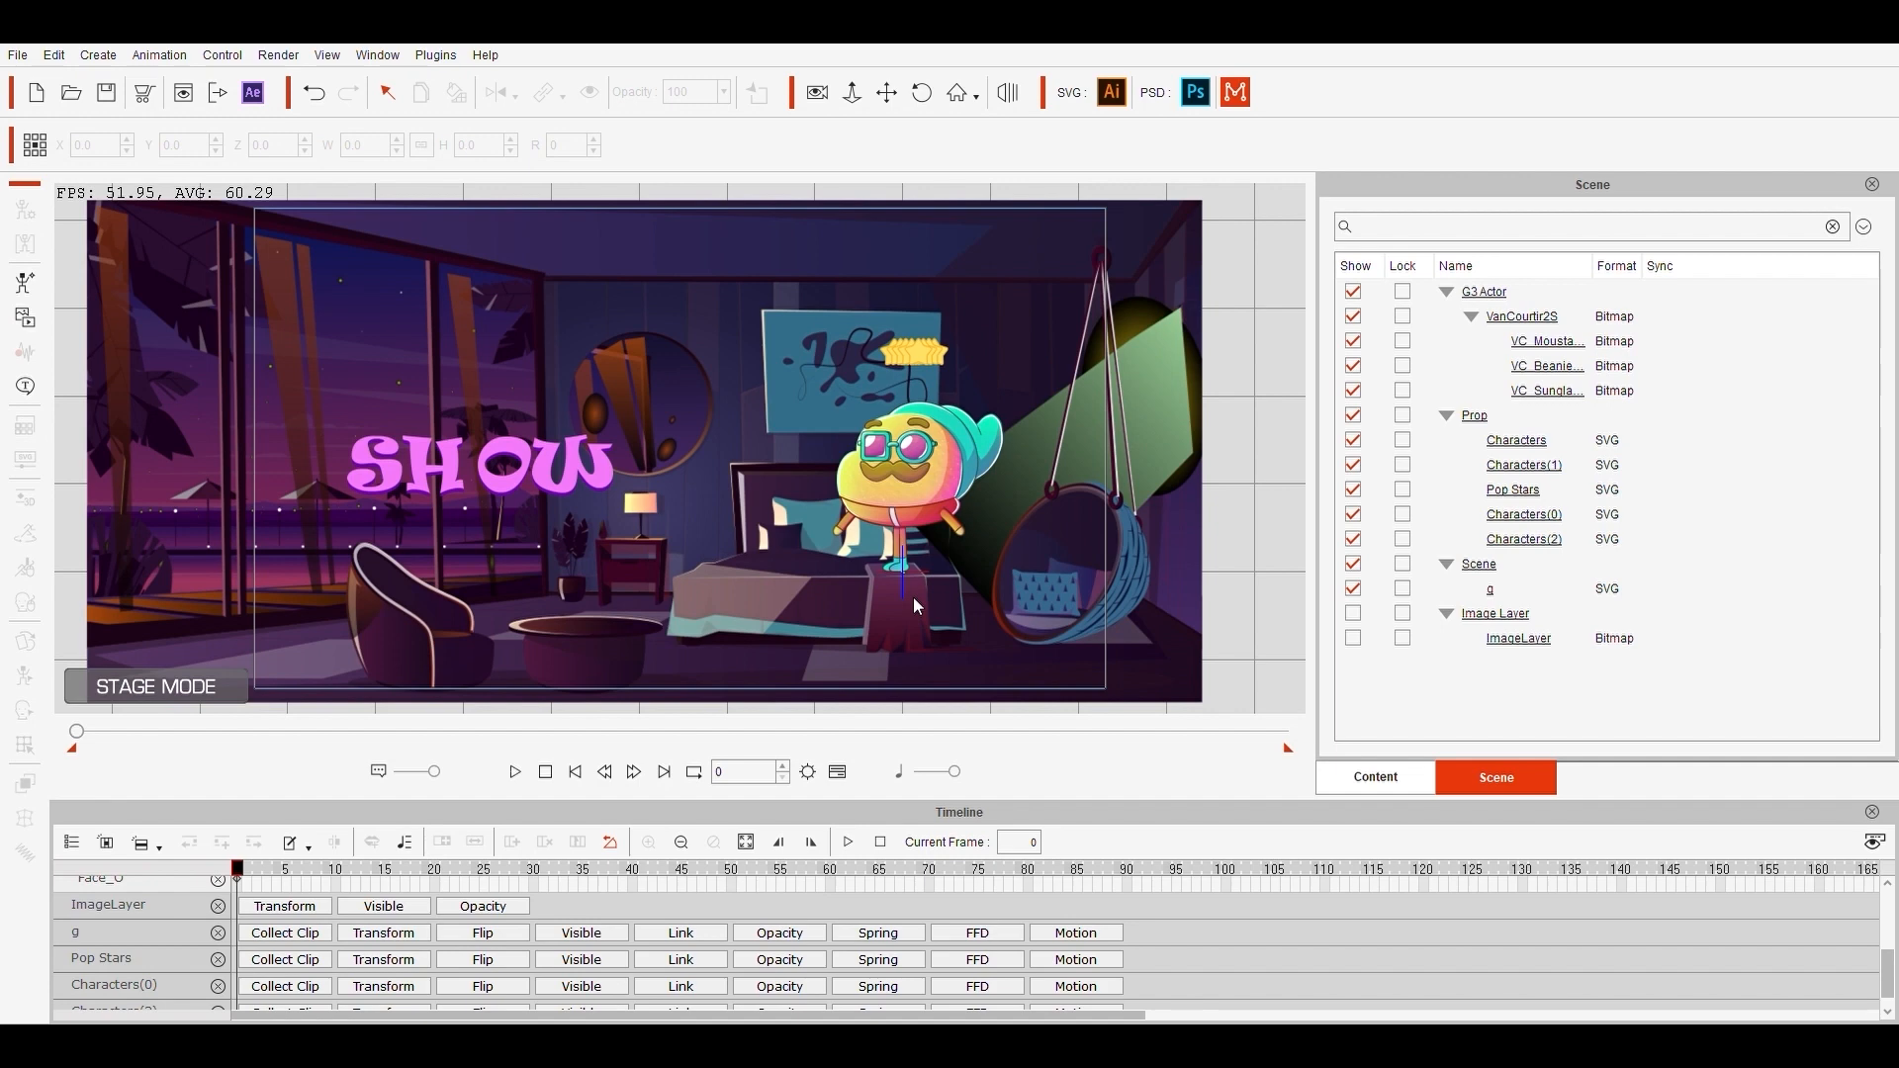
# Step: Select the Characters(1) text prop and apply the Jump_Jelly motion
pyautogui.click(1489, 589)
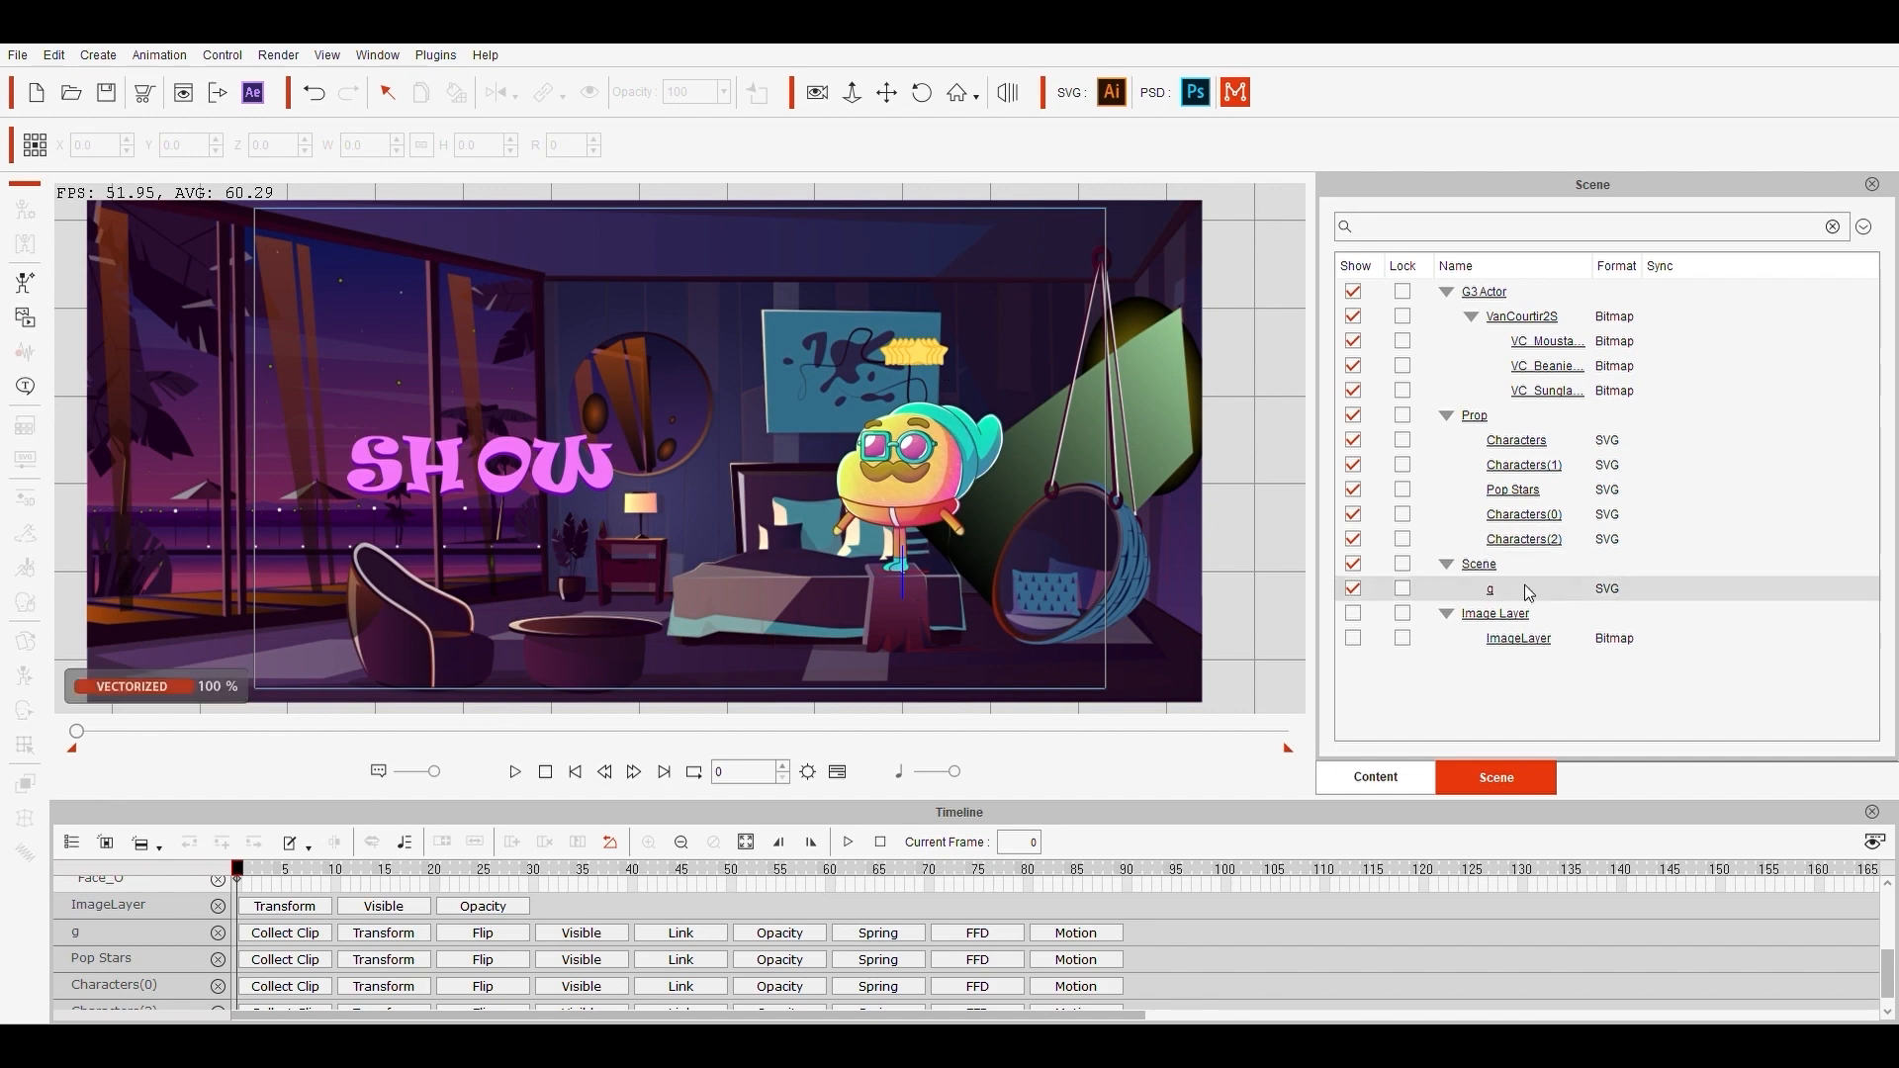
pyautogui.click(1374, 777)
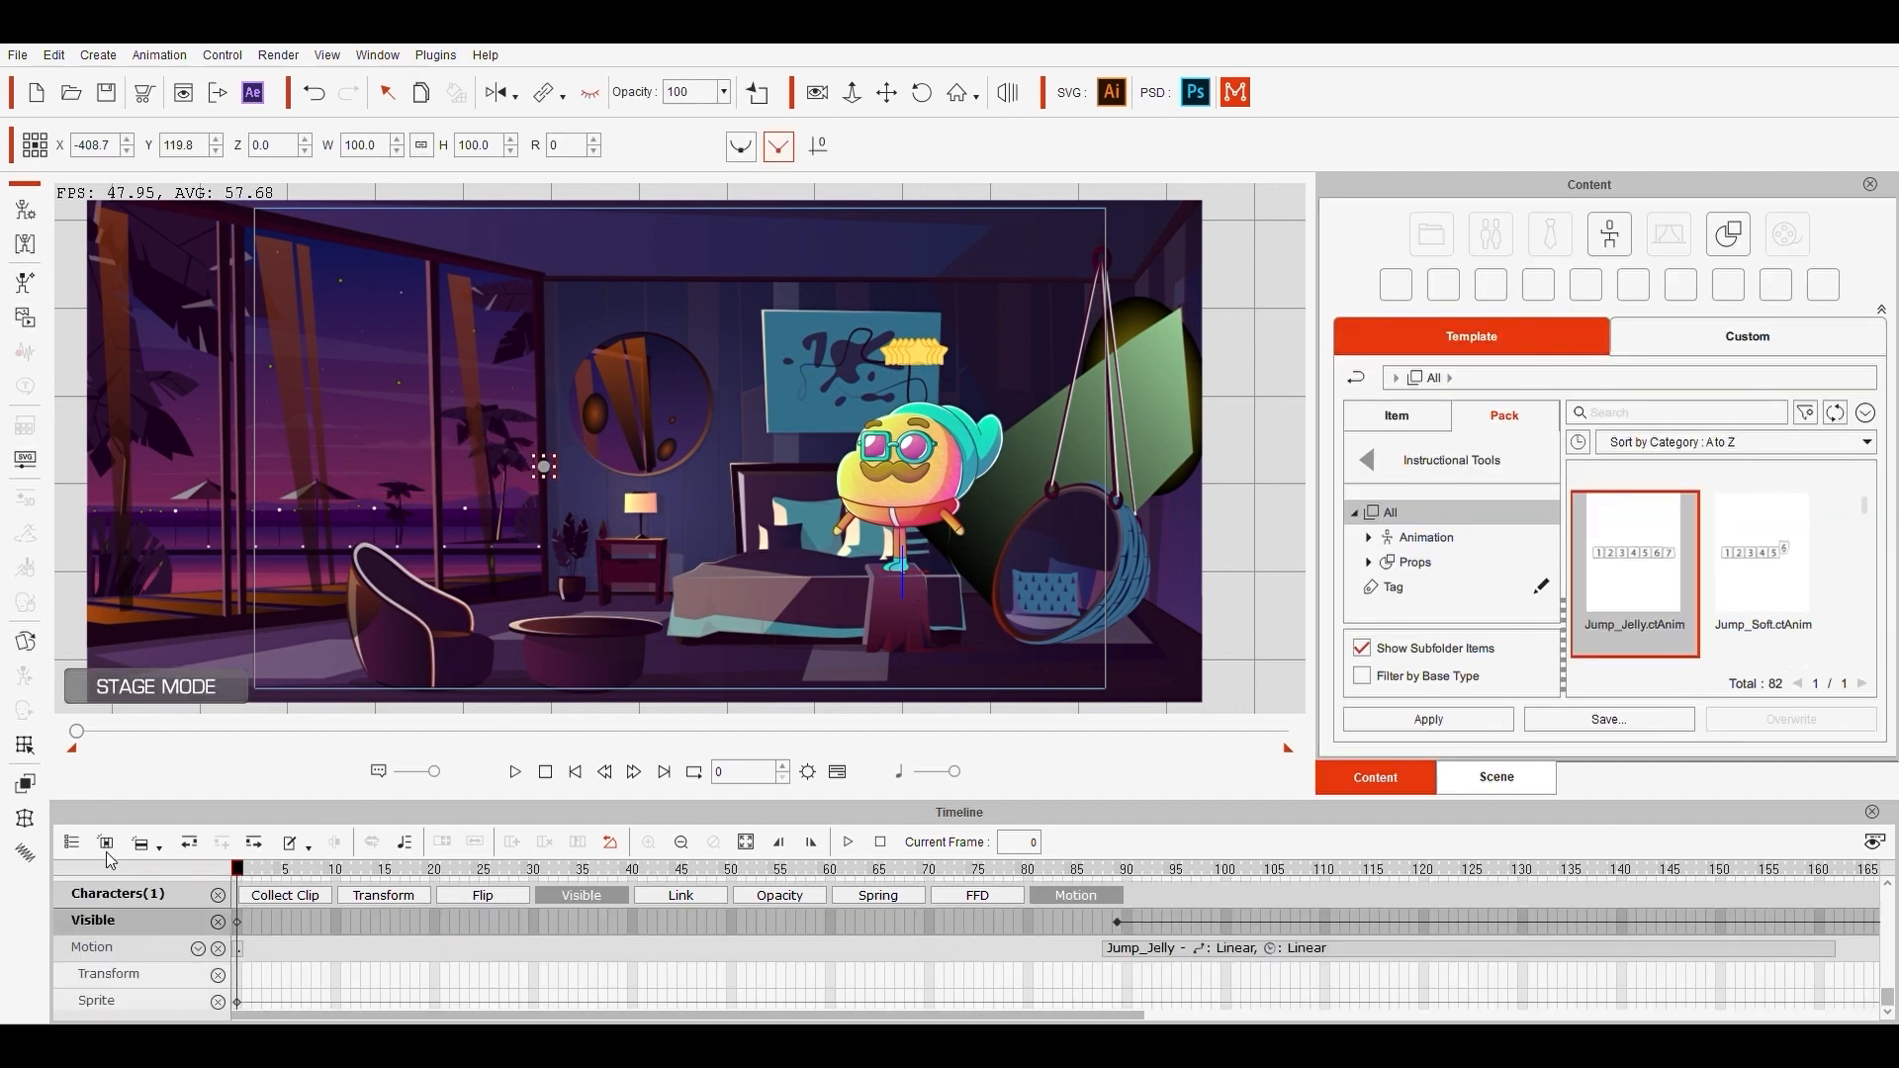
pyautogui.click(514, 772)
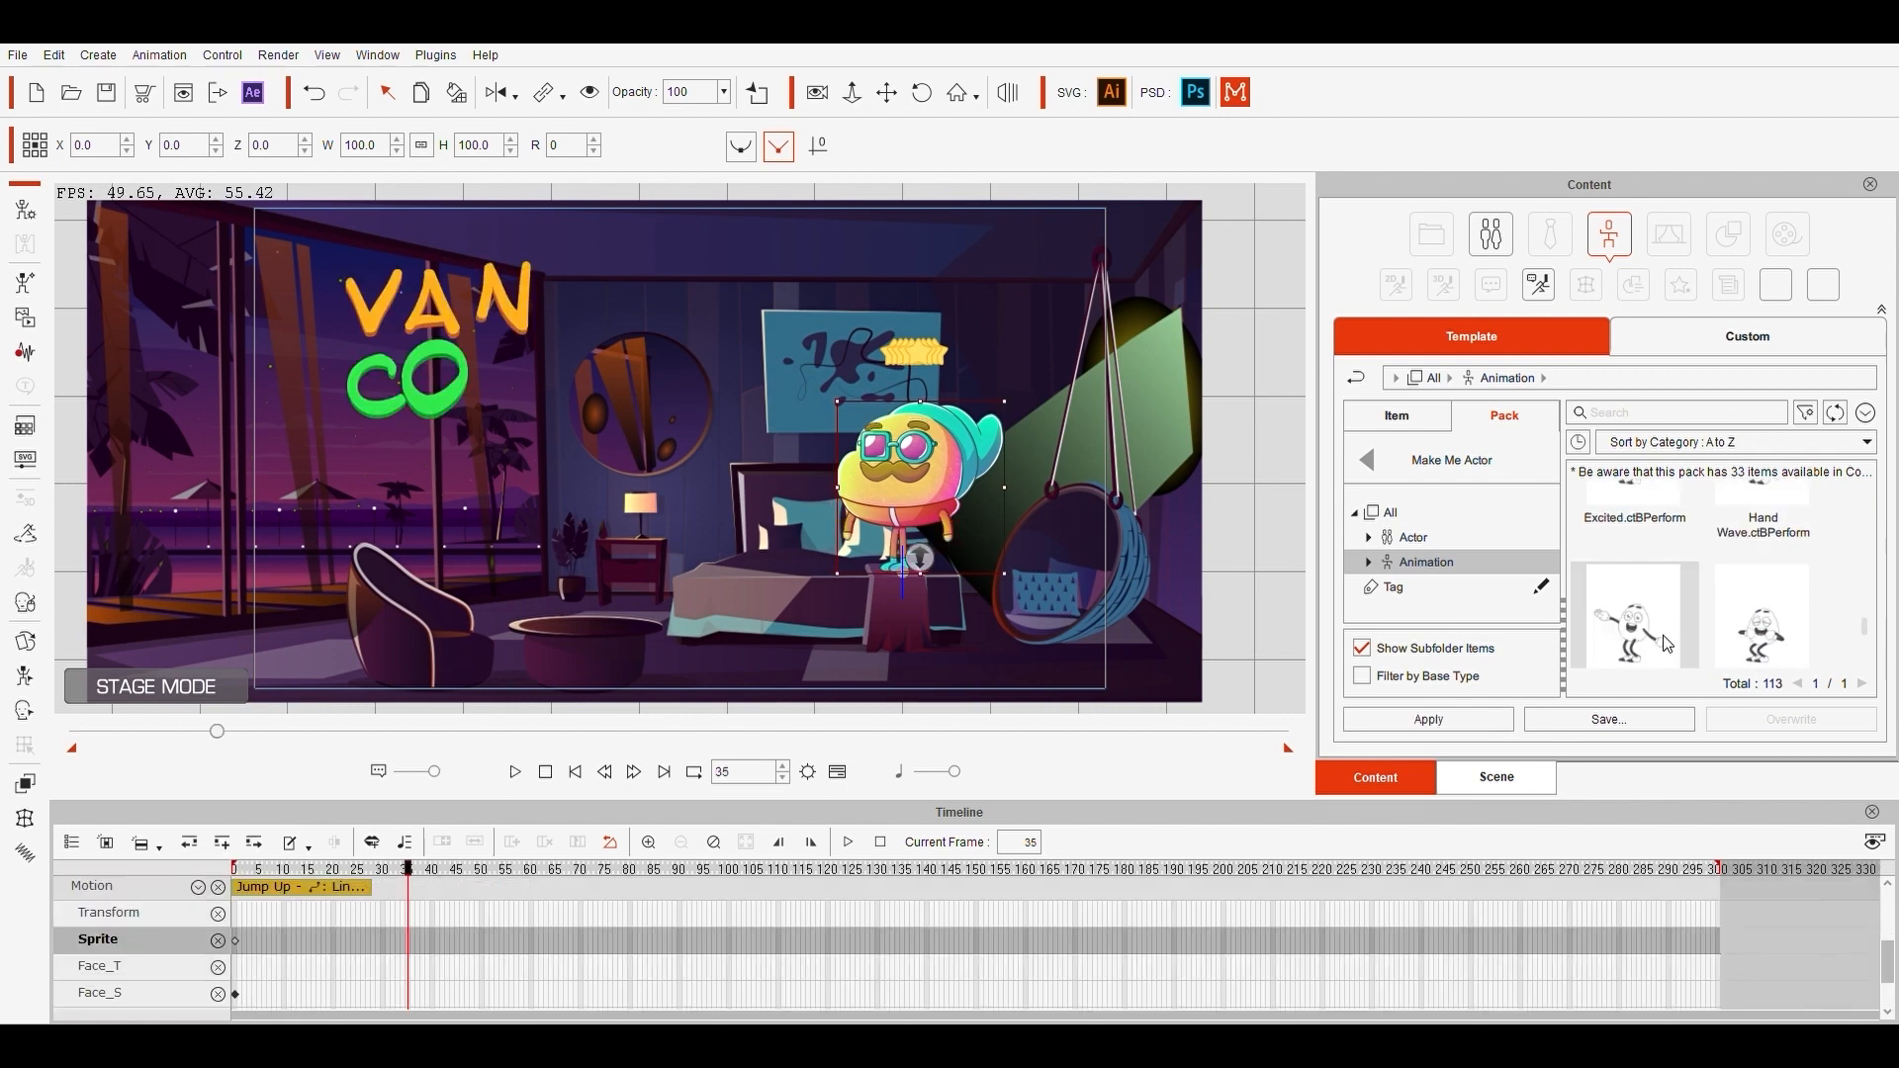
# Step: Append Happy Dance, Right_Information and Arm Wave (frame 159) after Jump Up, then preview
pyautogui.click(514, 771)
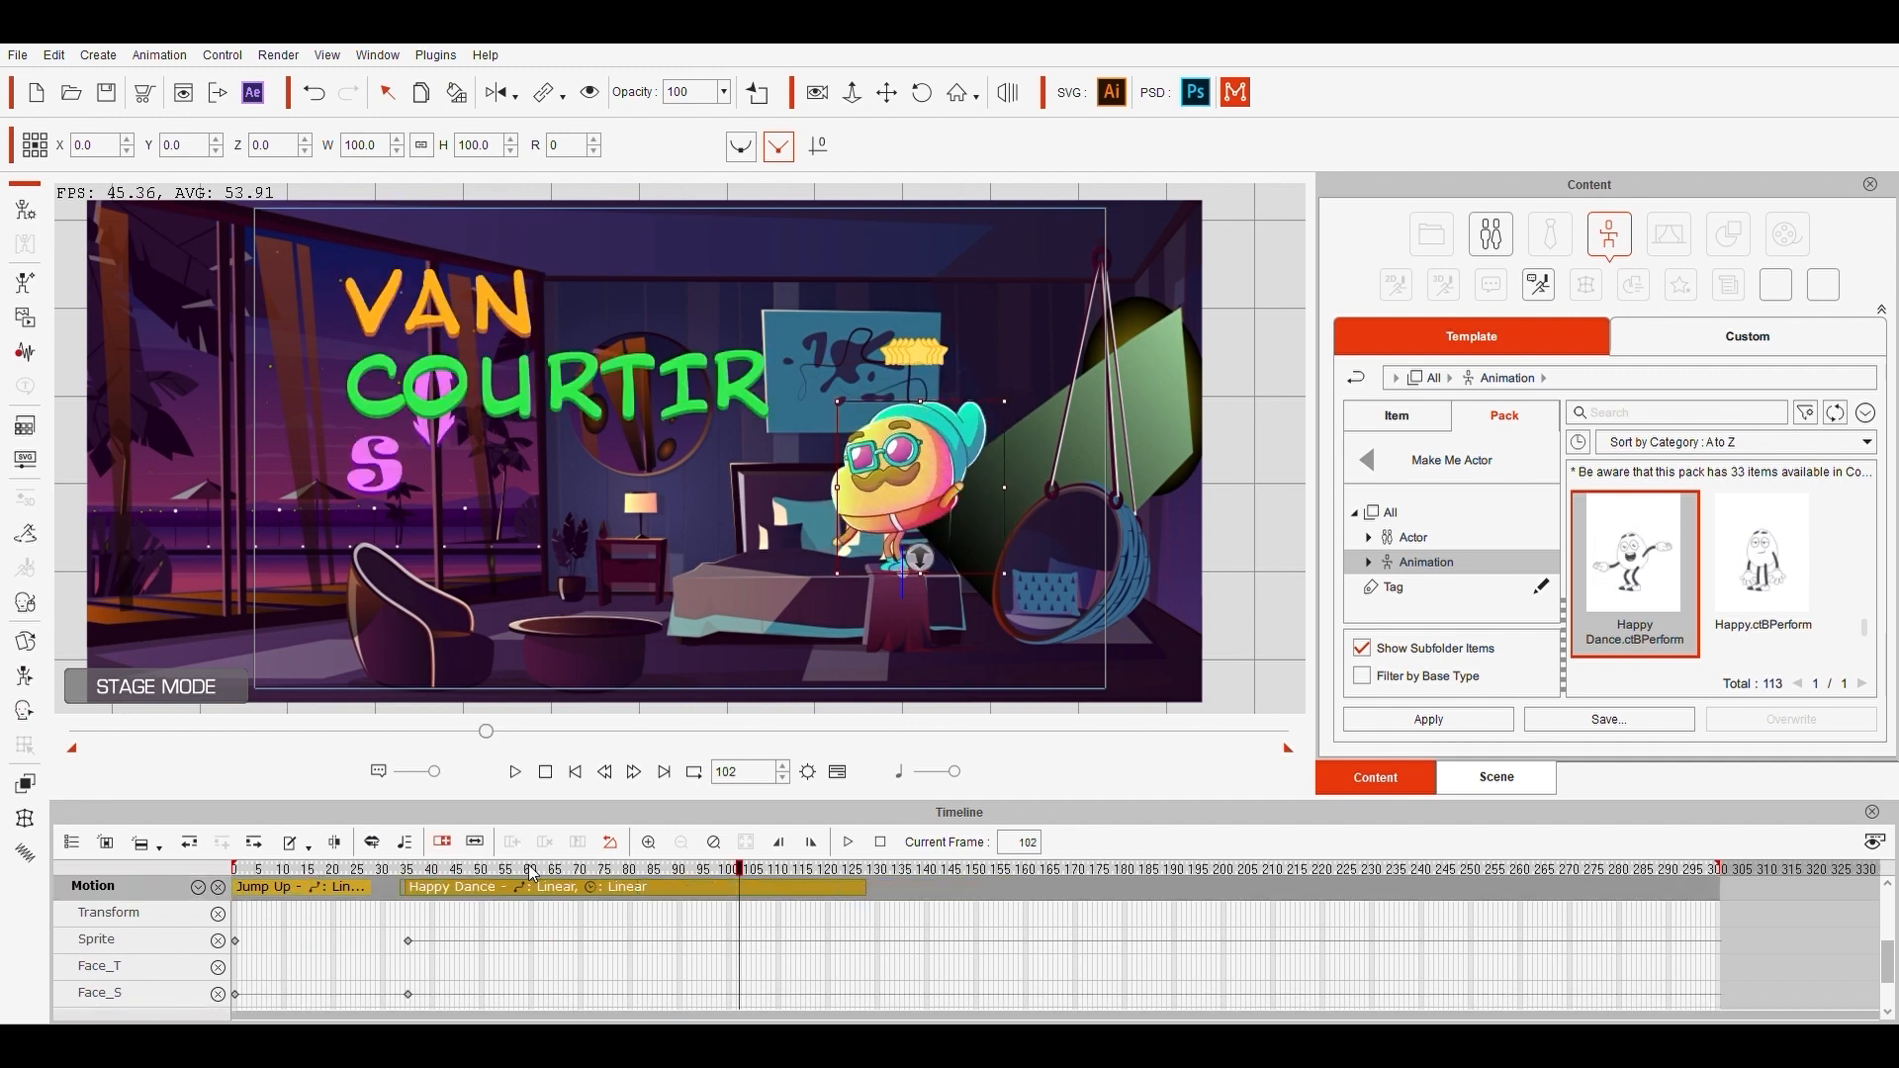
pyautogui.click(514, 771)
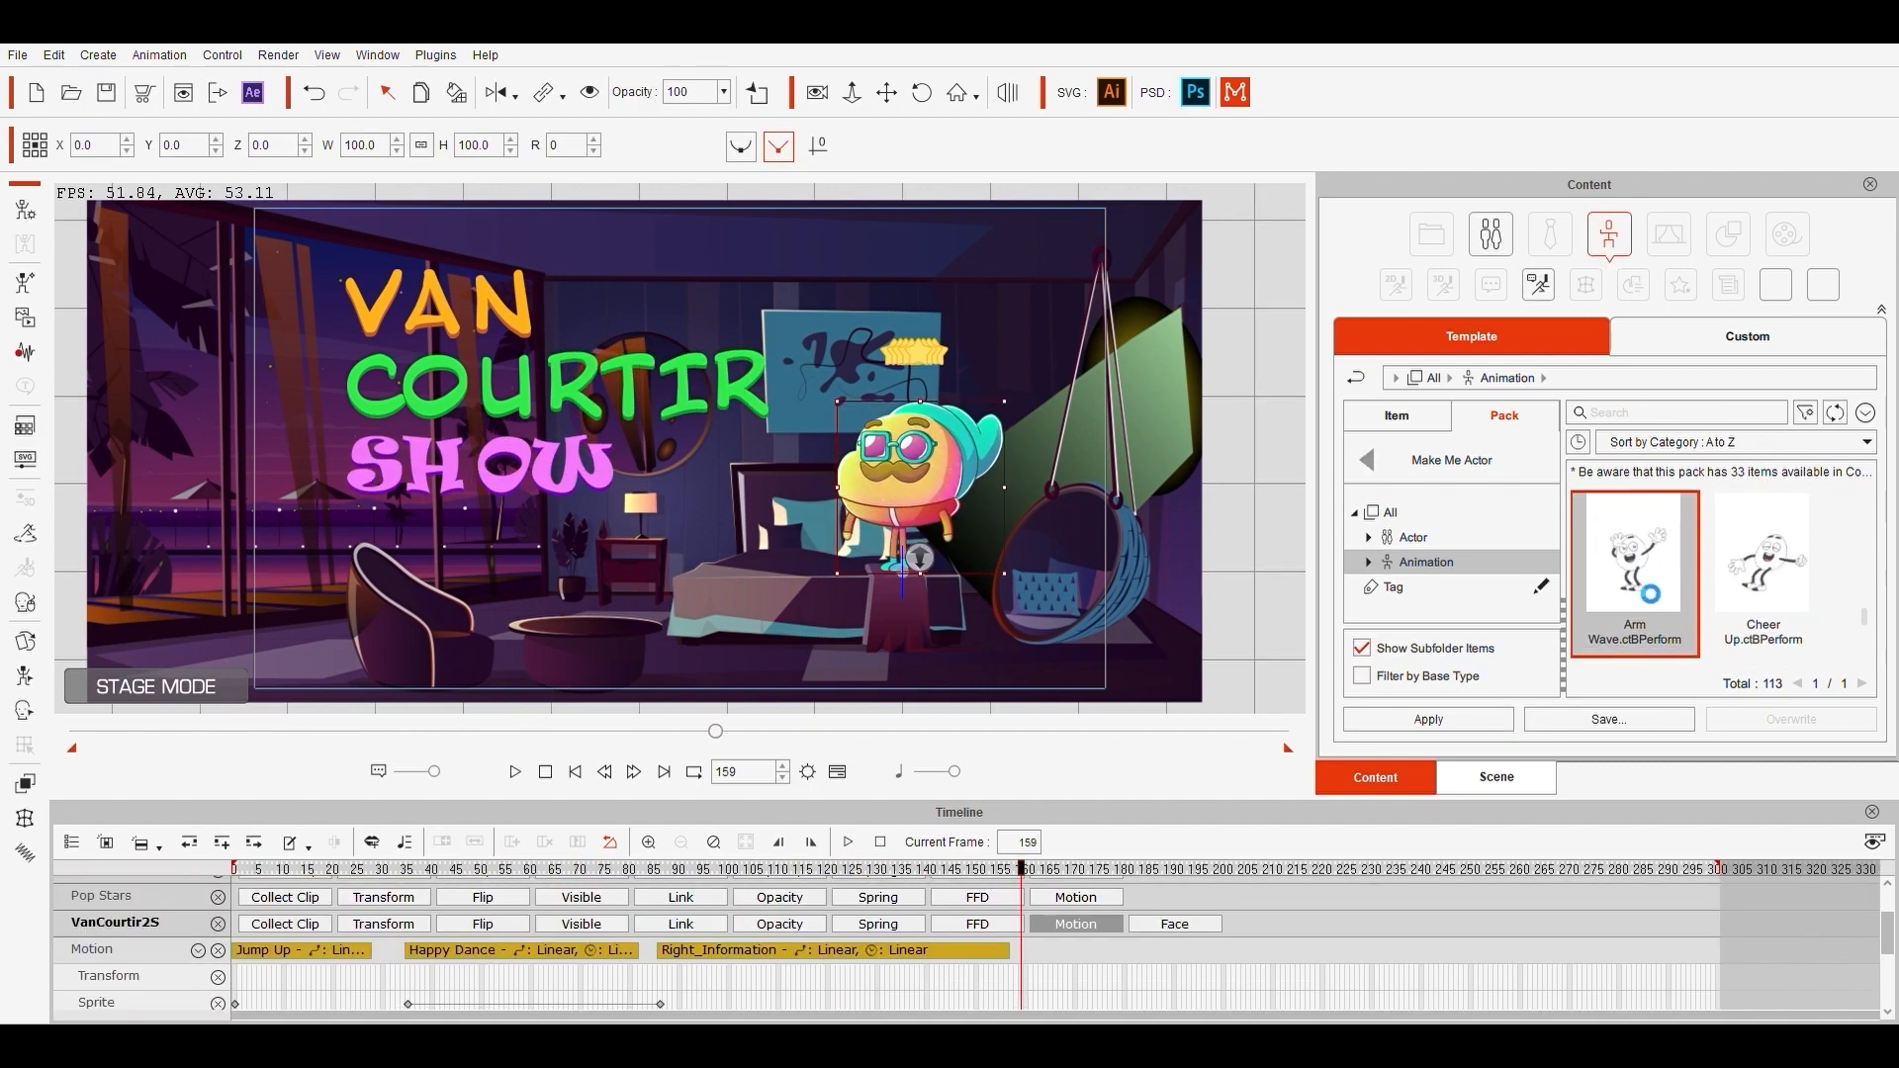
pyautogui.click(1426, 719)
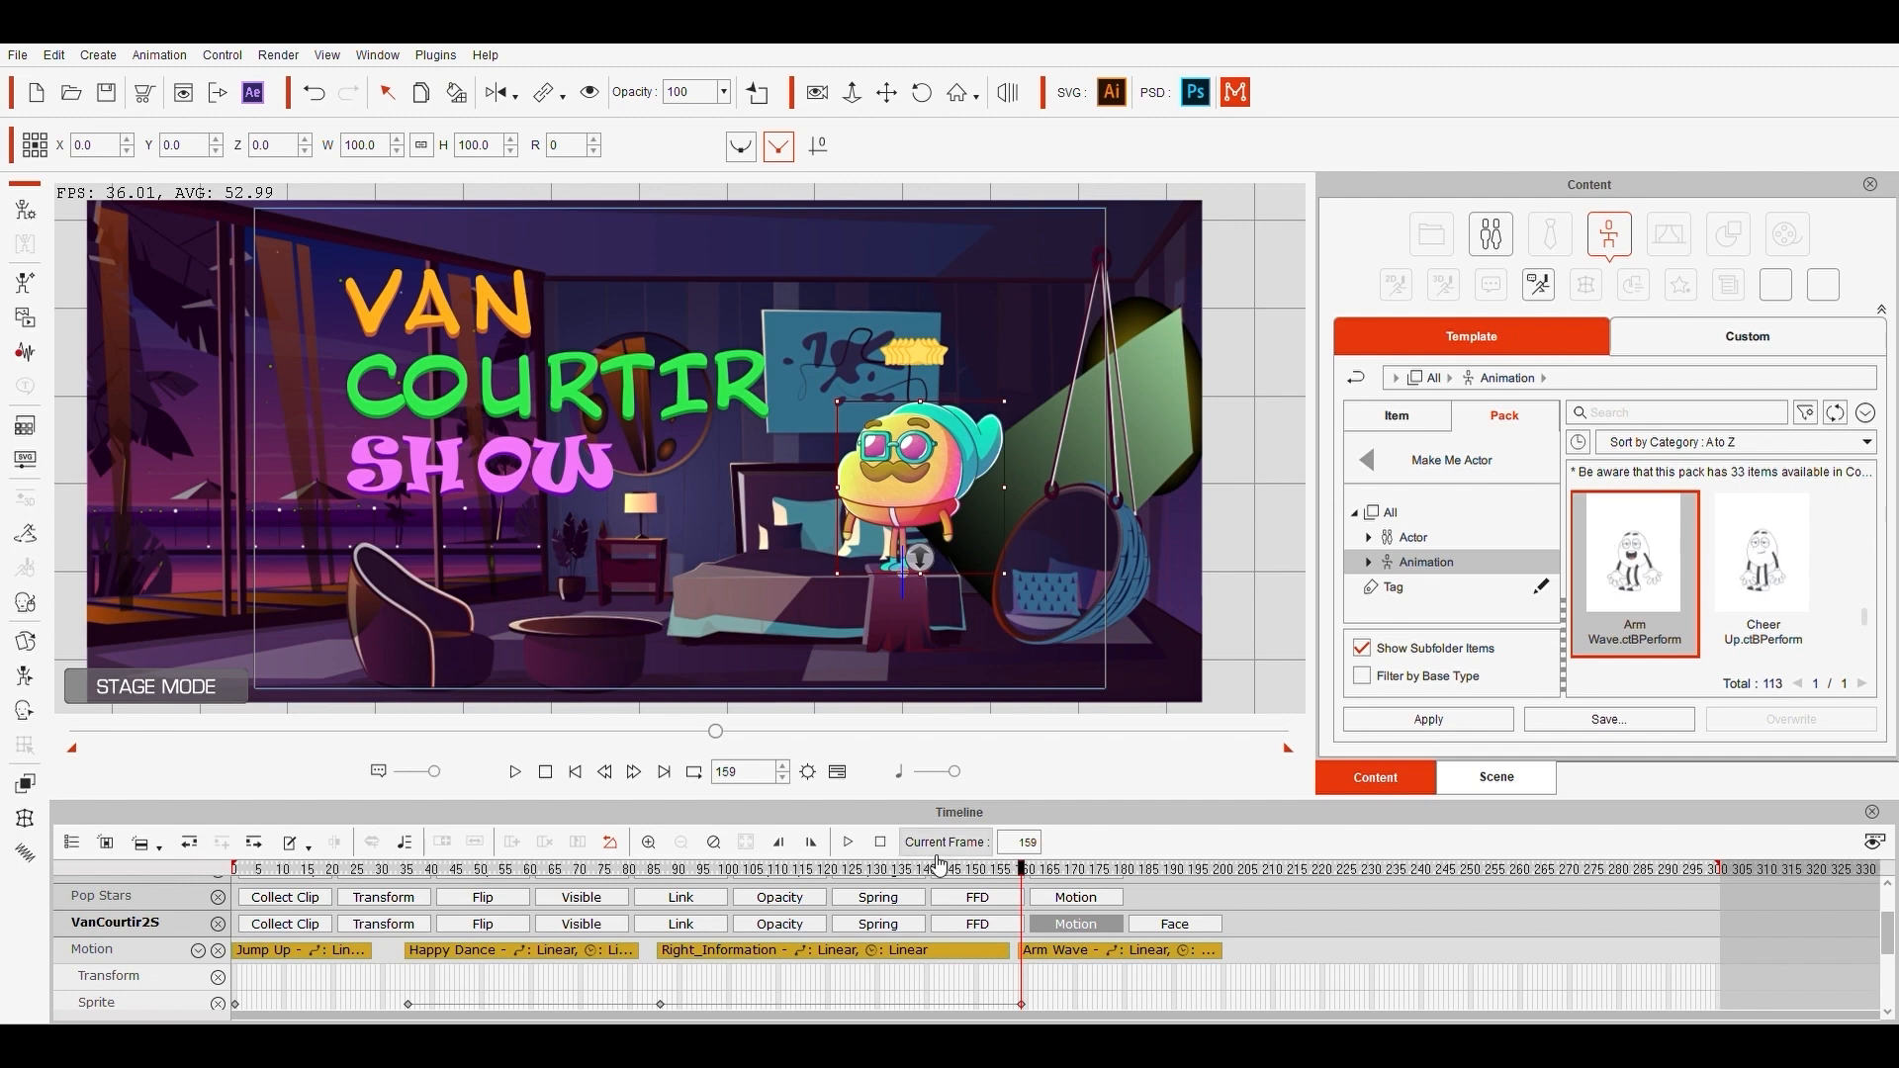
pyautogui.click(513, 771)
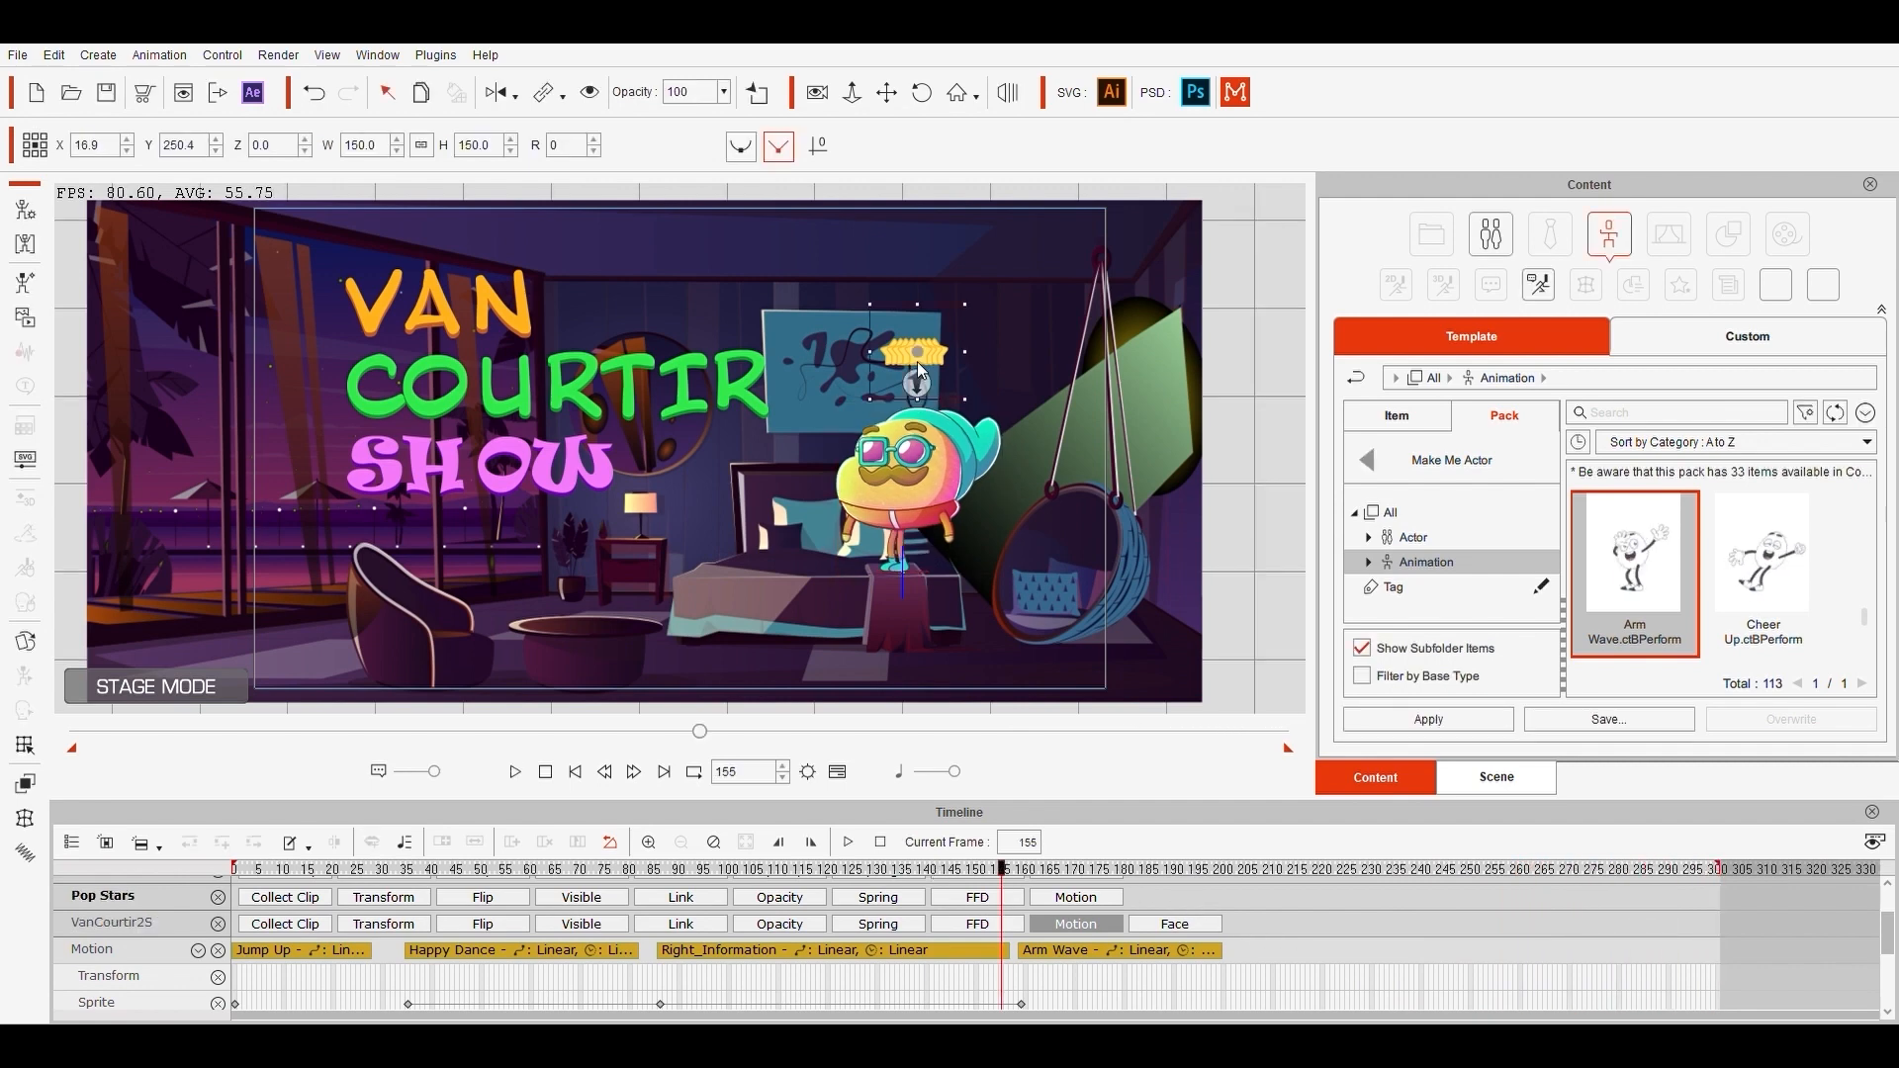
pyautogui.click(514, 772)
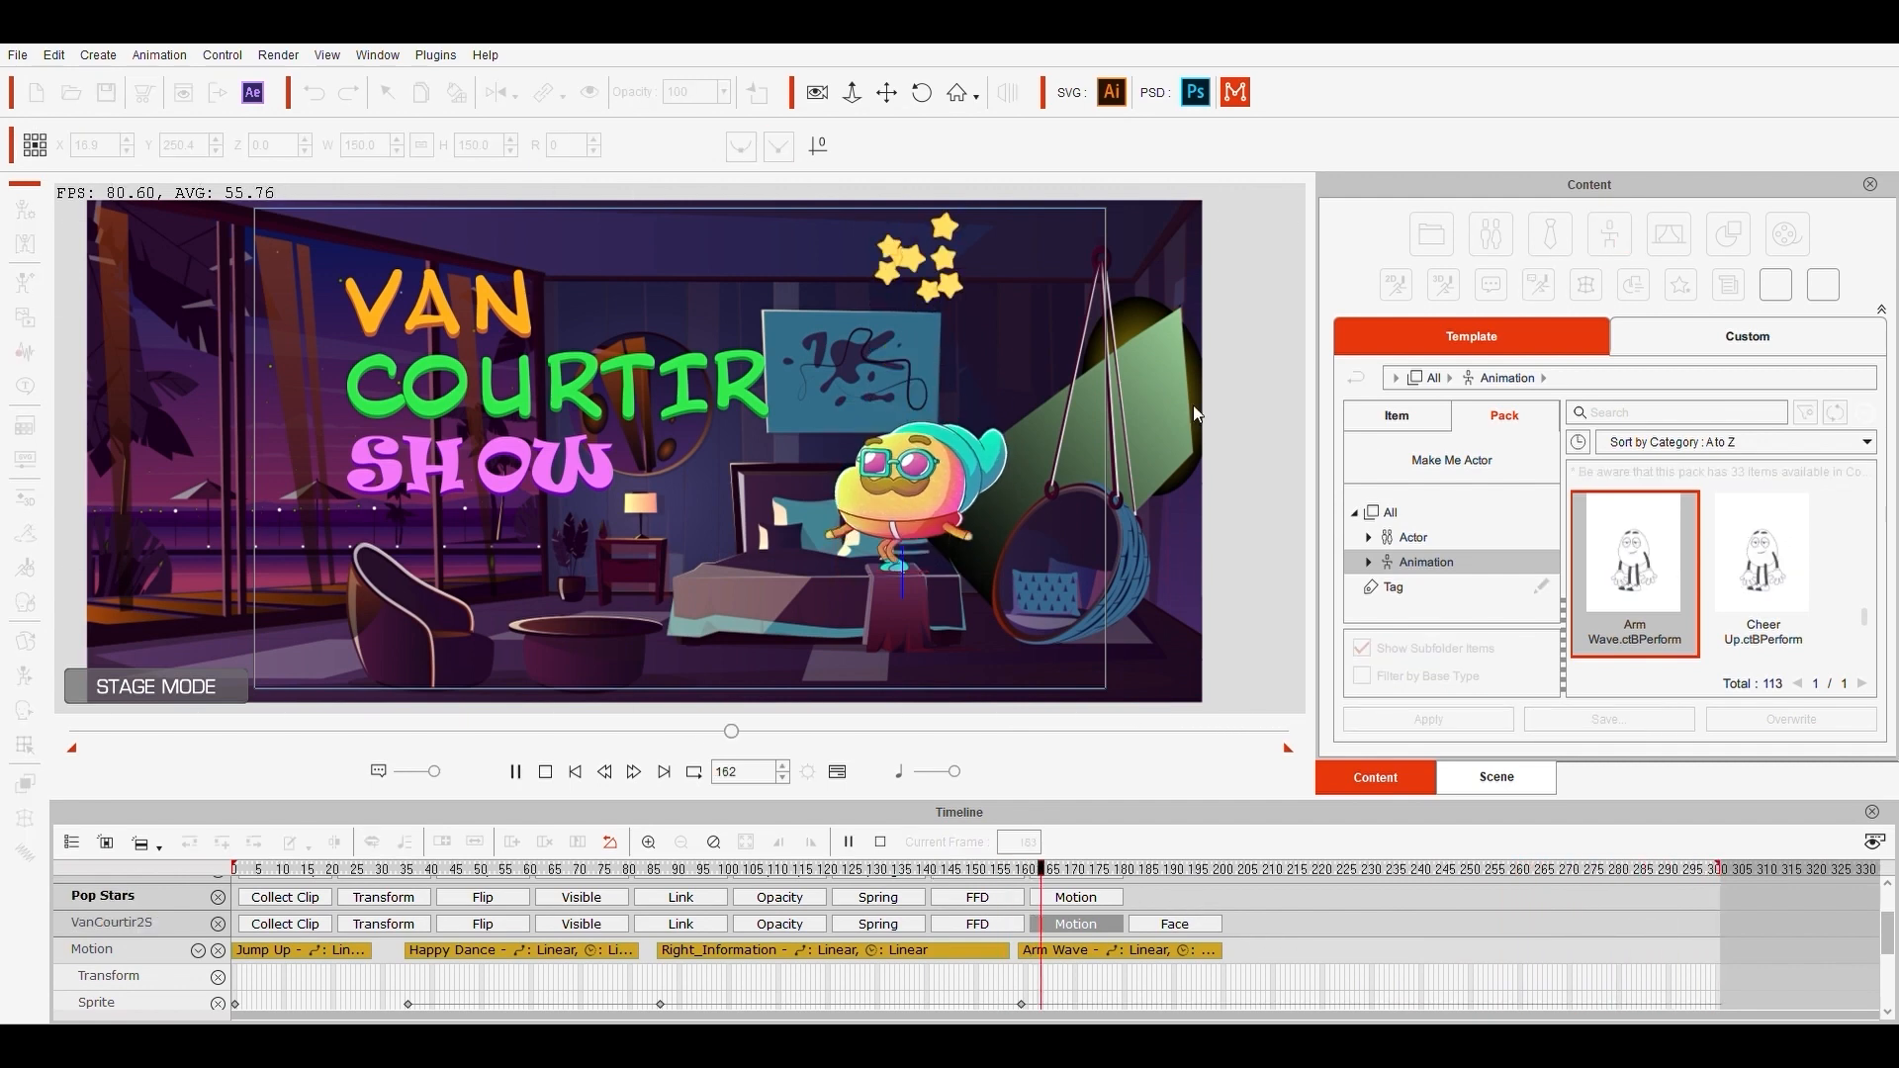
# Step: Stop playback and import the VC song2 trip song into the project's Music track
pyautogui.click(1745, 335)
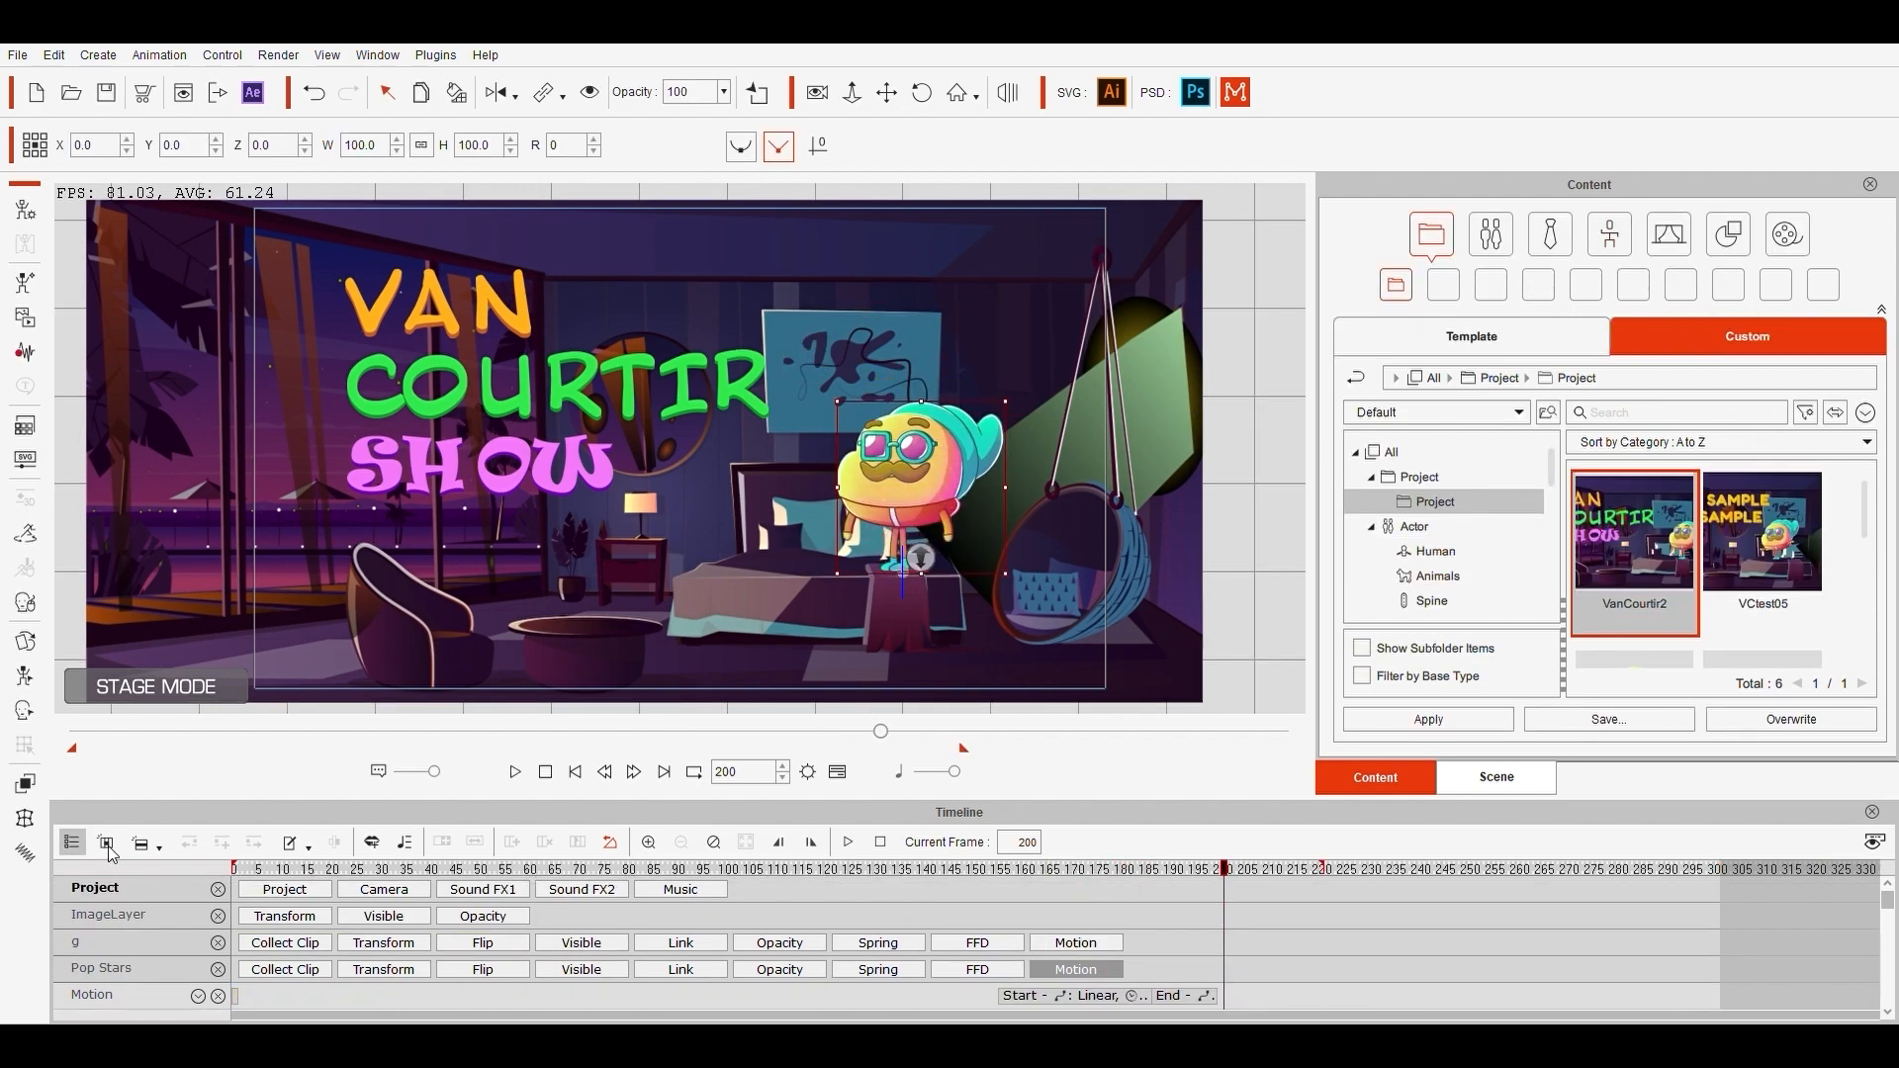
pyautogui.click(110, 914)
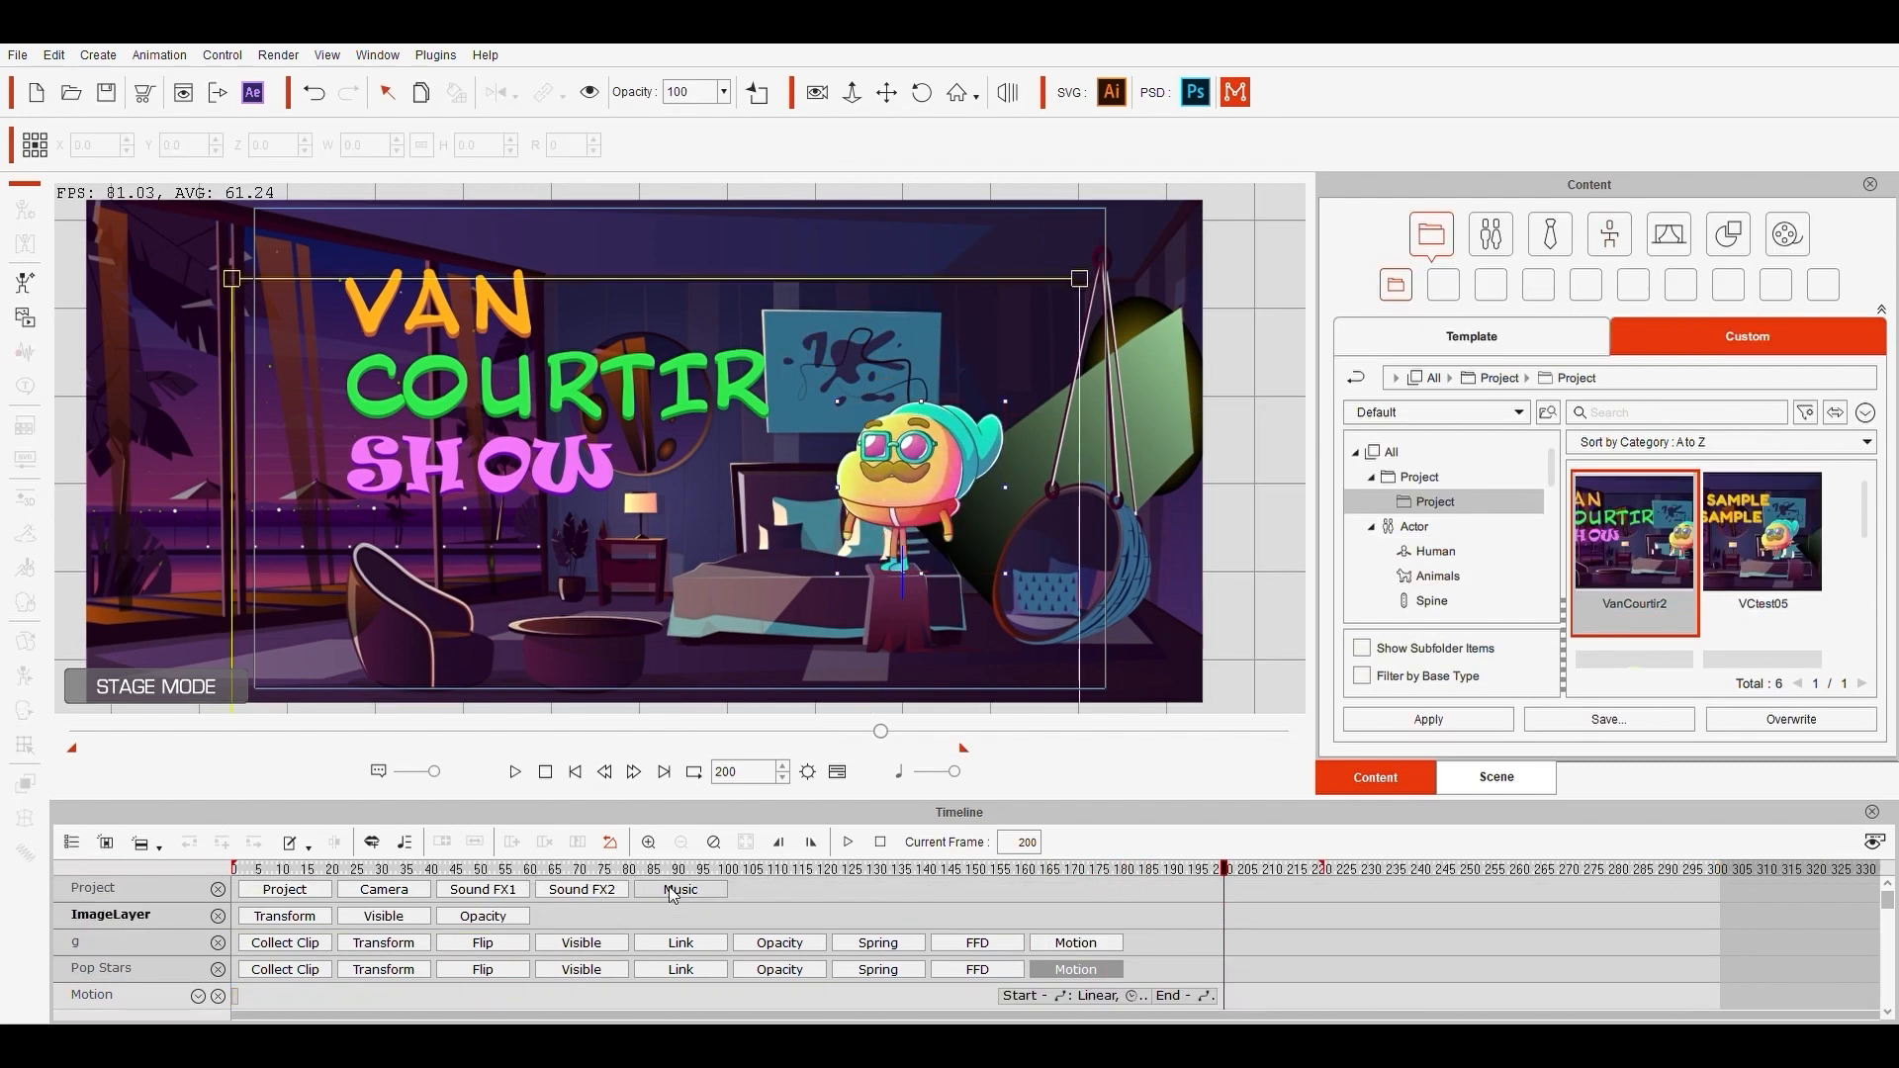
pyautogui.click(679, 889)
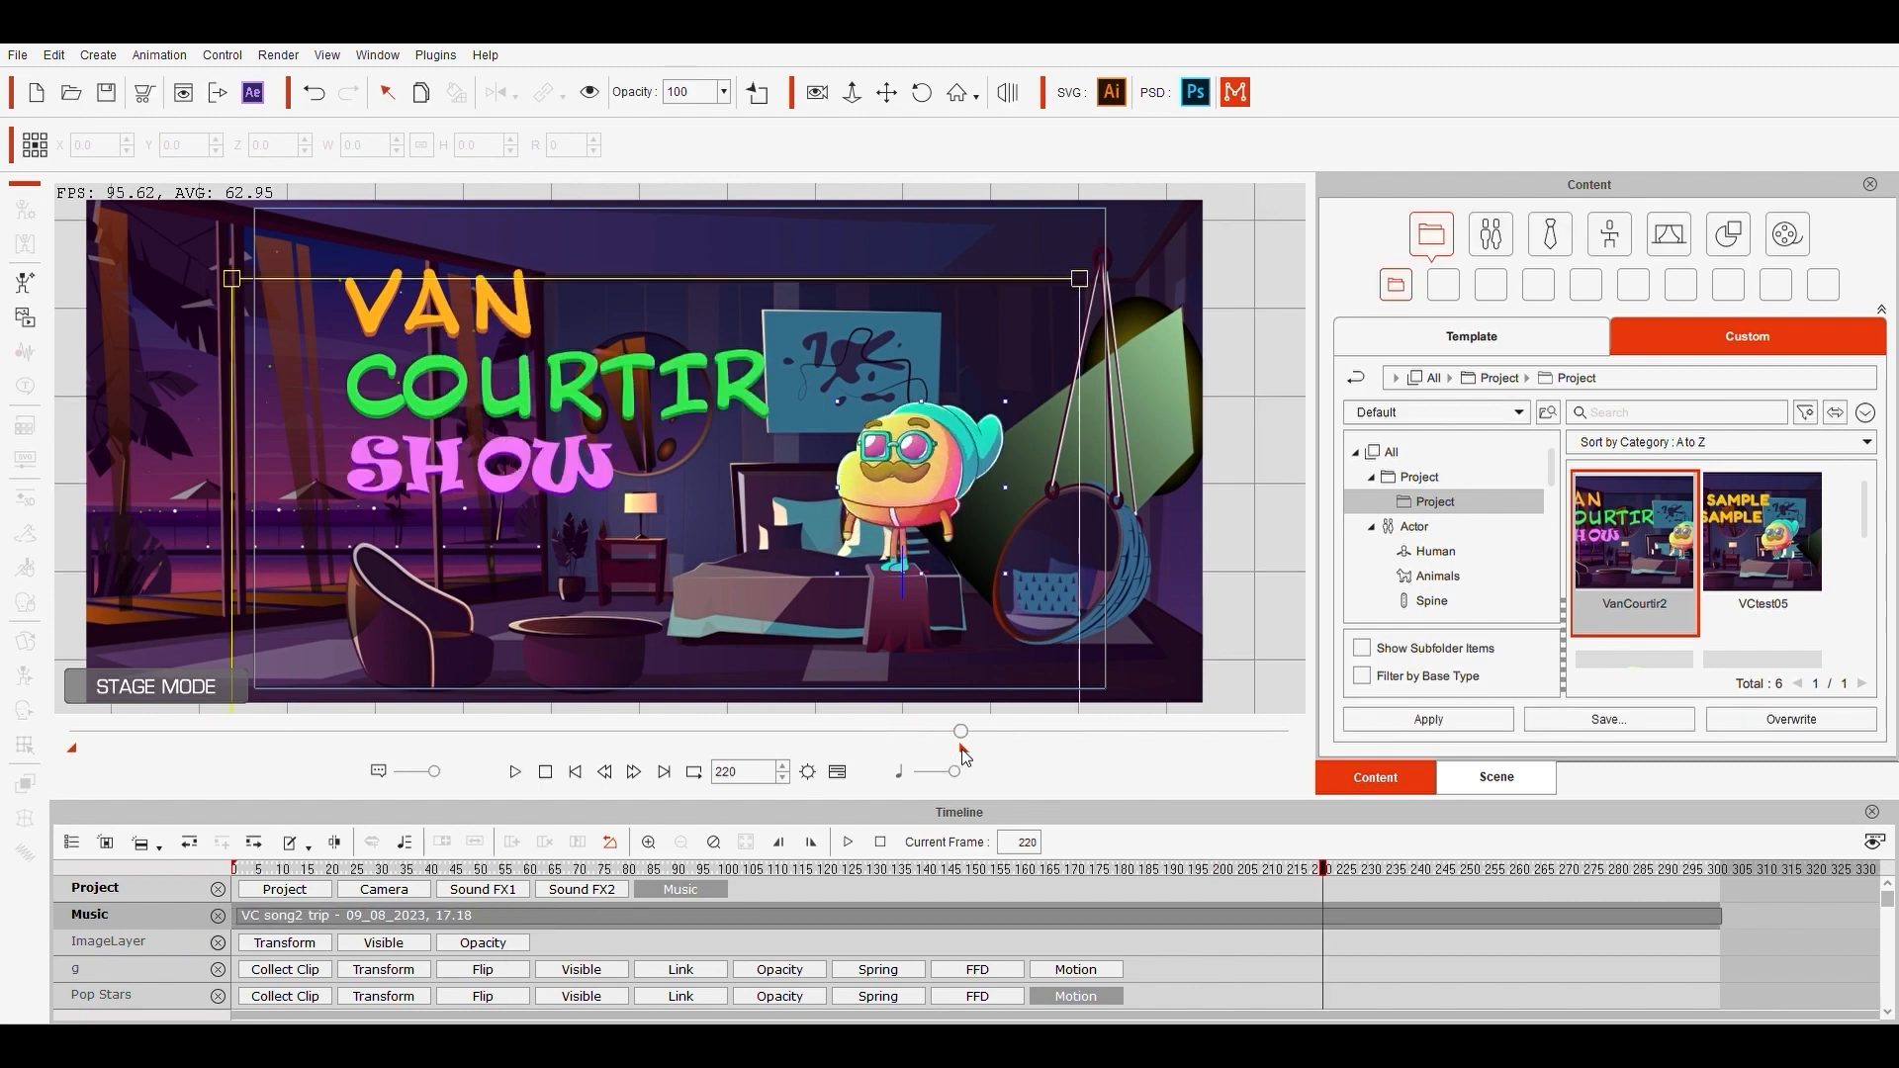
pyautogui.click(513, 772)
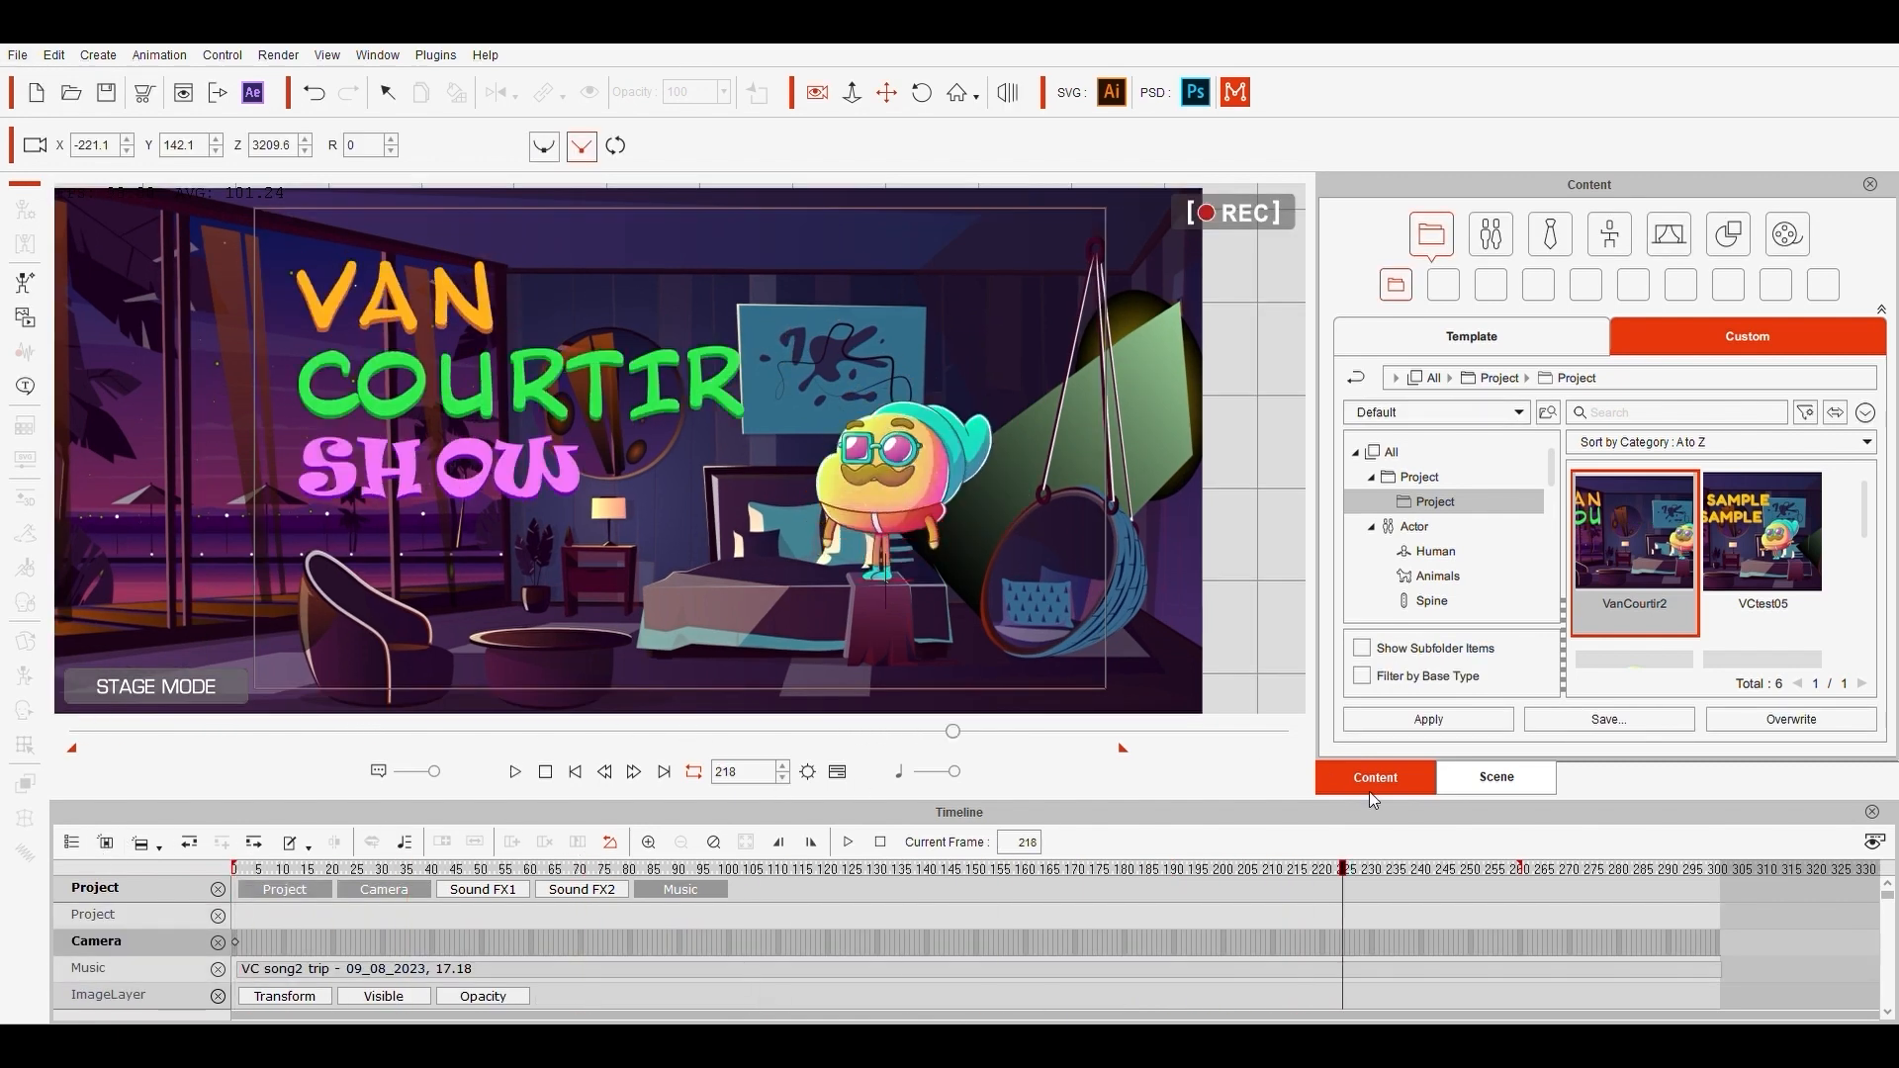
# Step: Add a zoom-in camera keyframe at frame 259 and replay the scene
pyautogui.click(1517, 864)
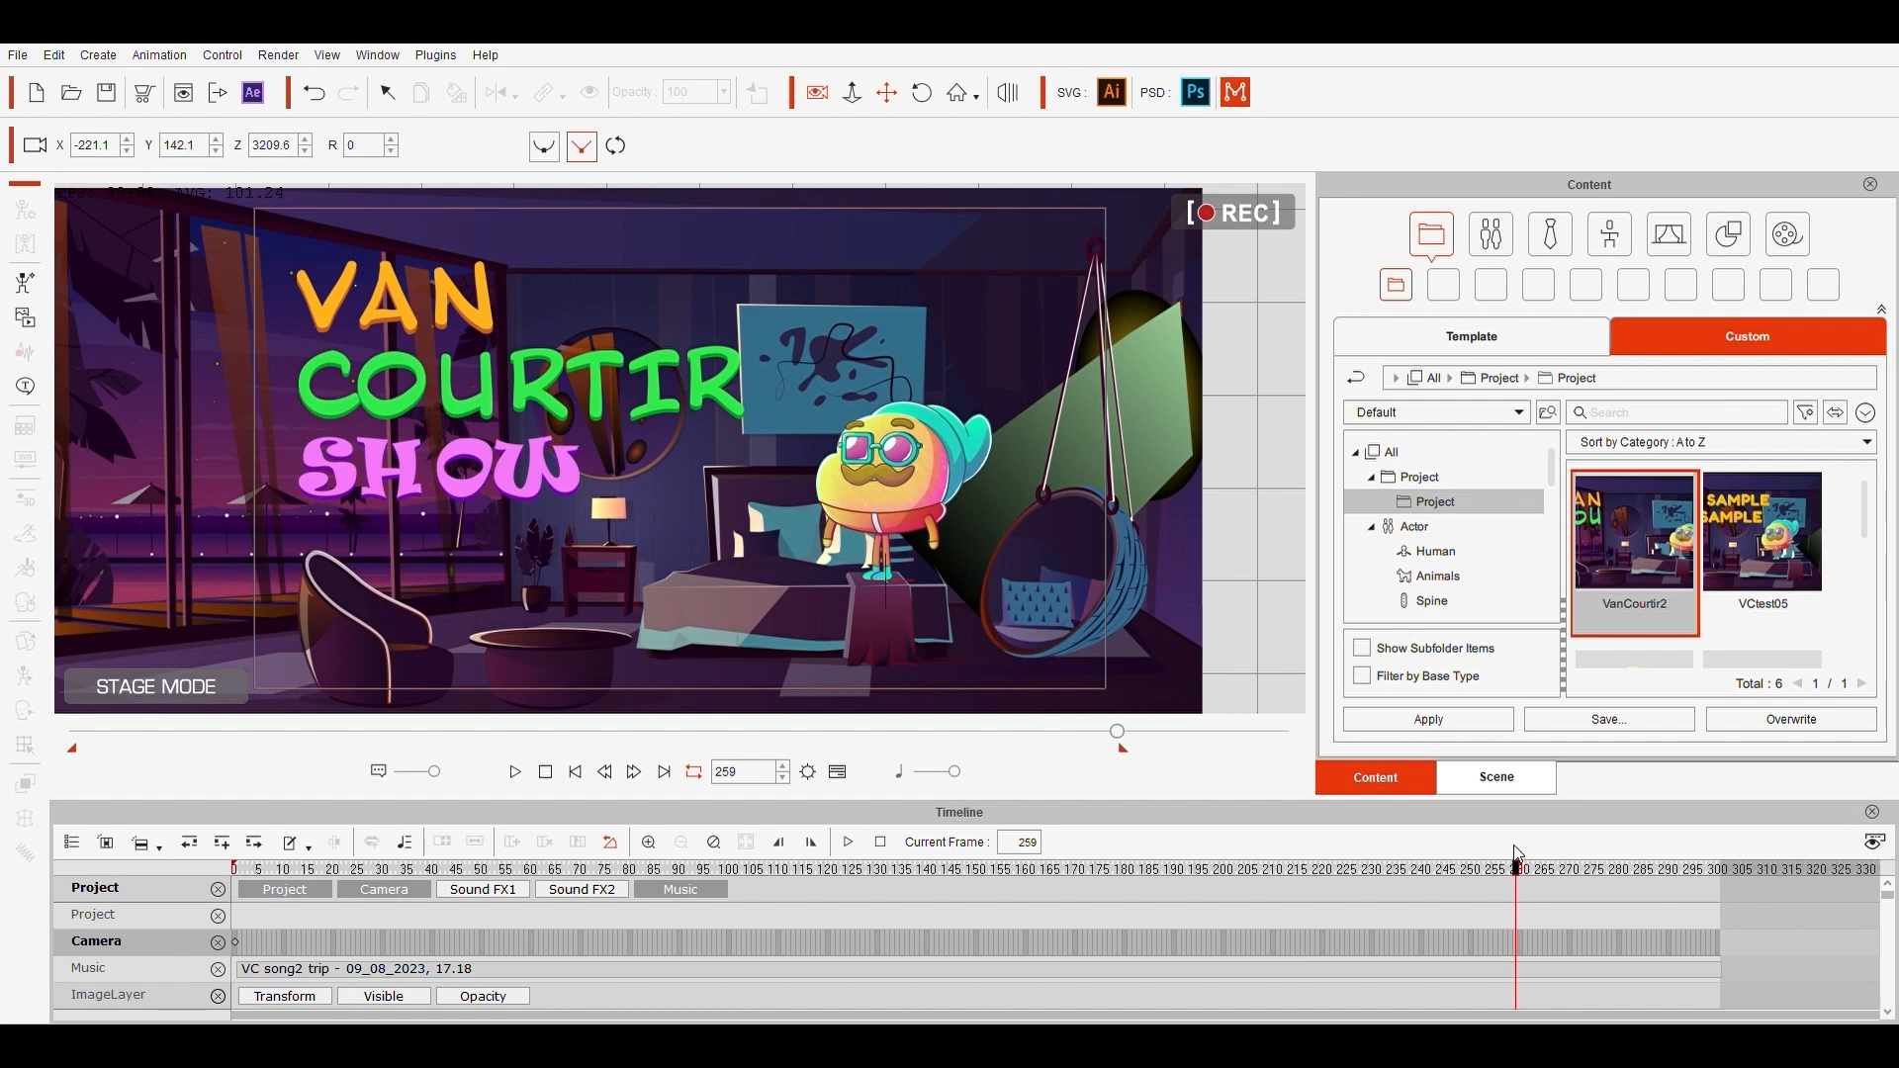
pyautogui.moveTo(732, 432)
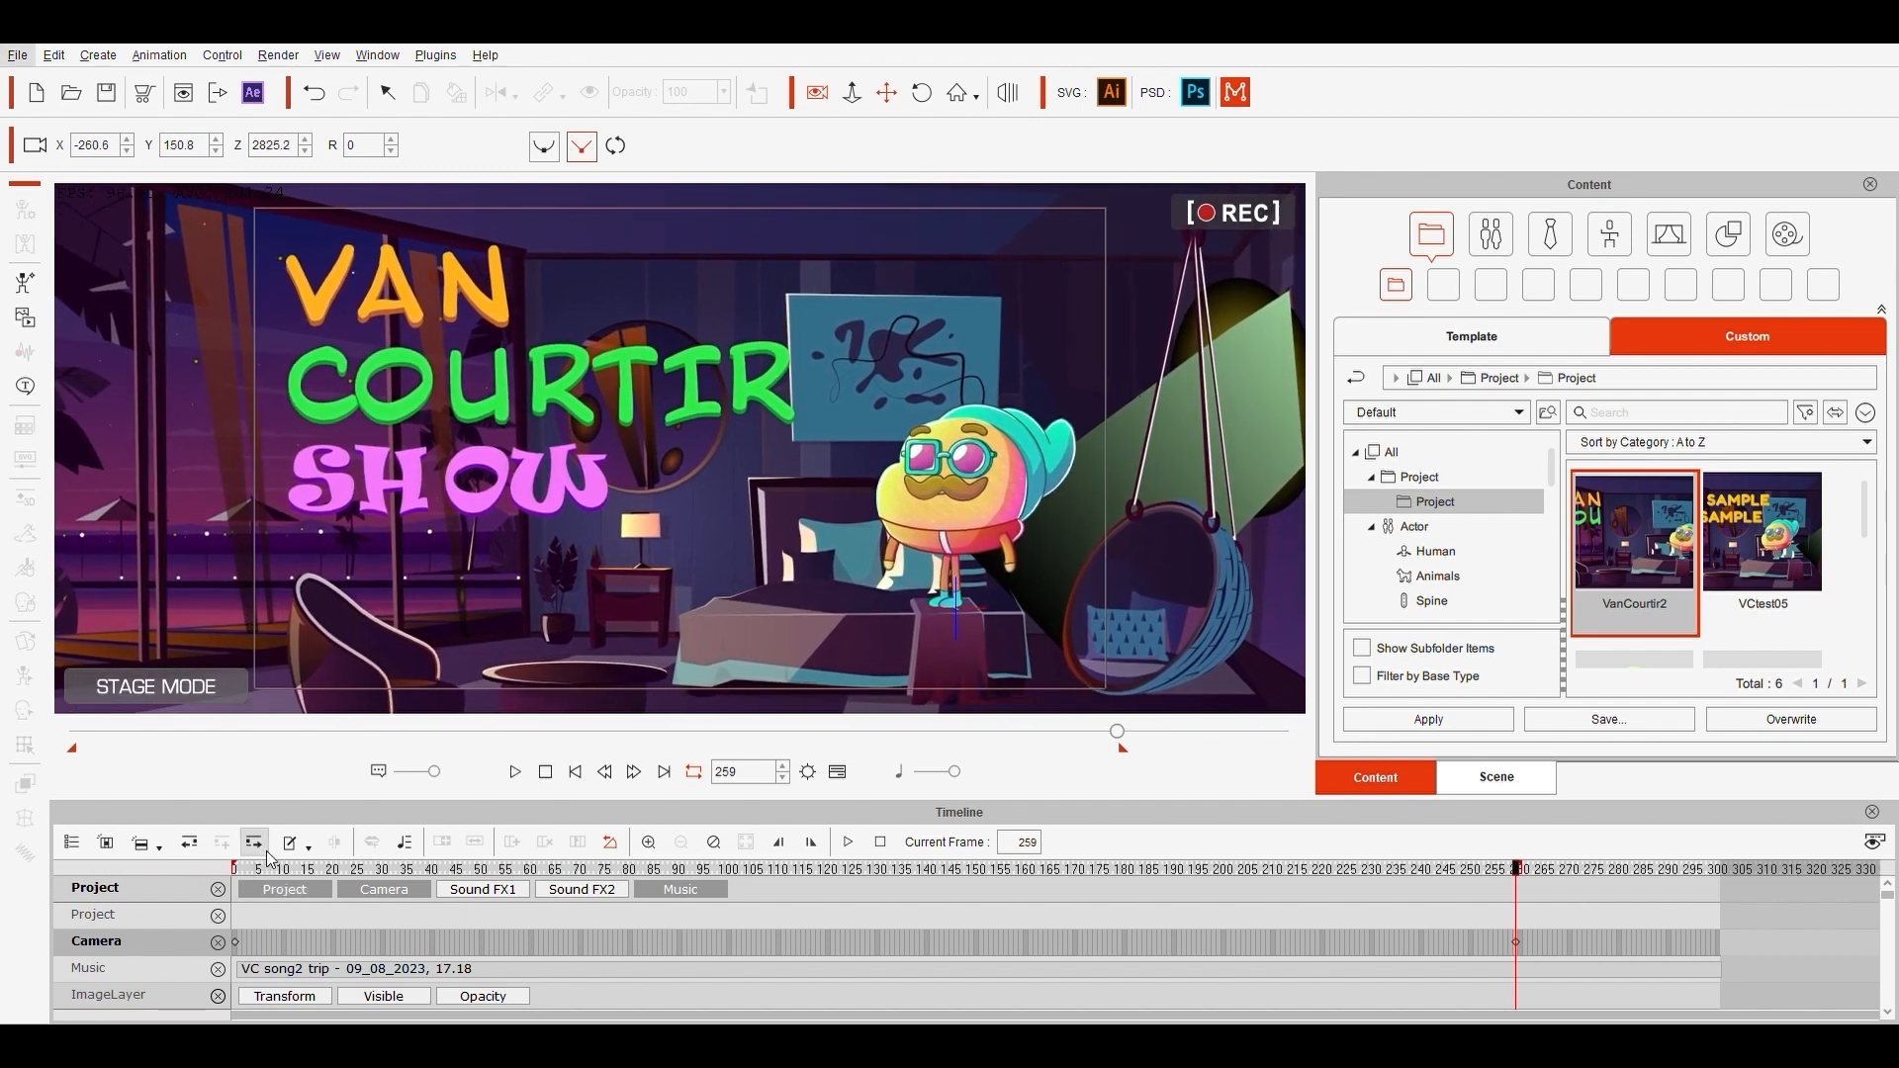
pyautogui.click(513, 771)
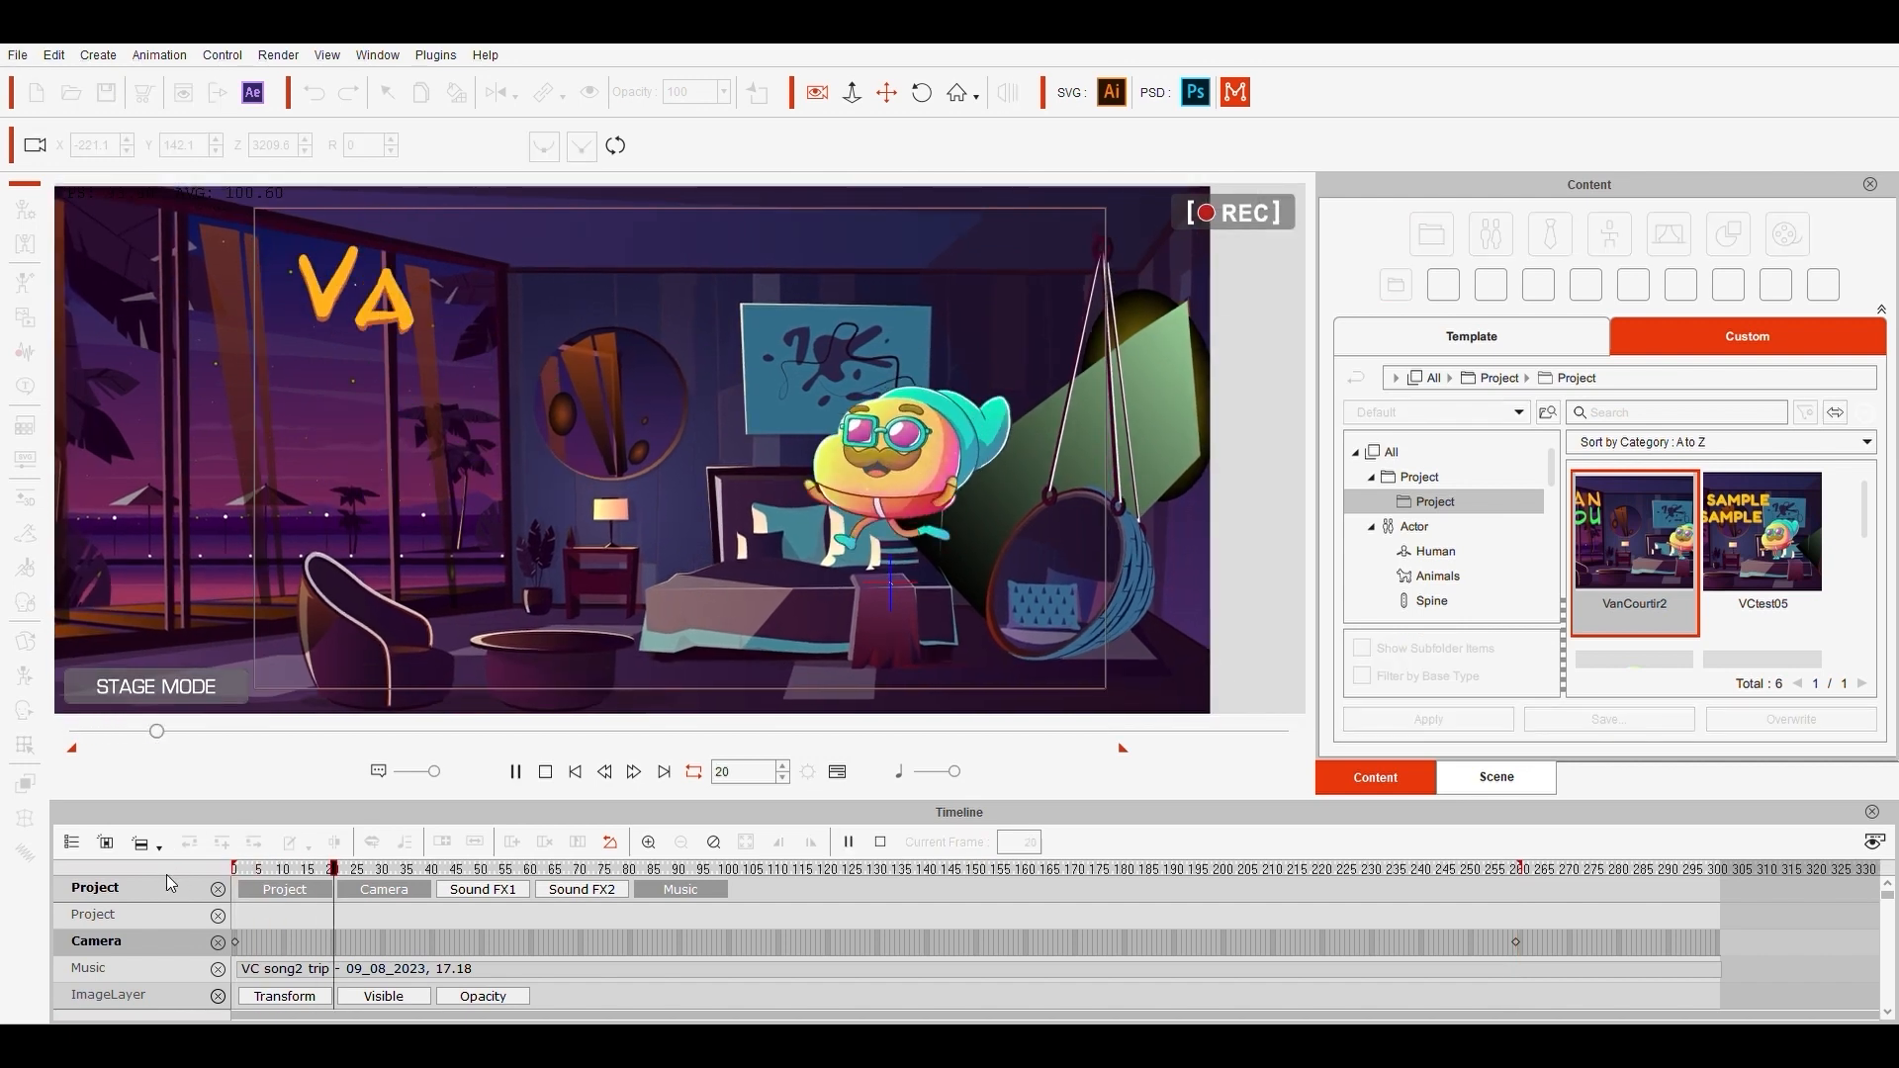